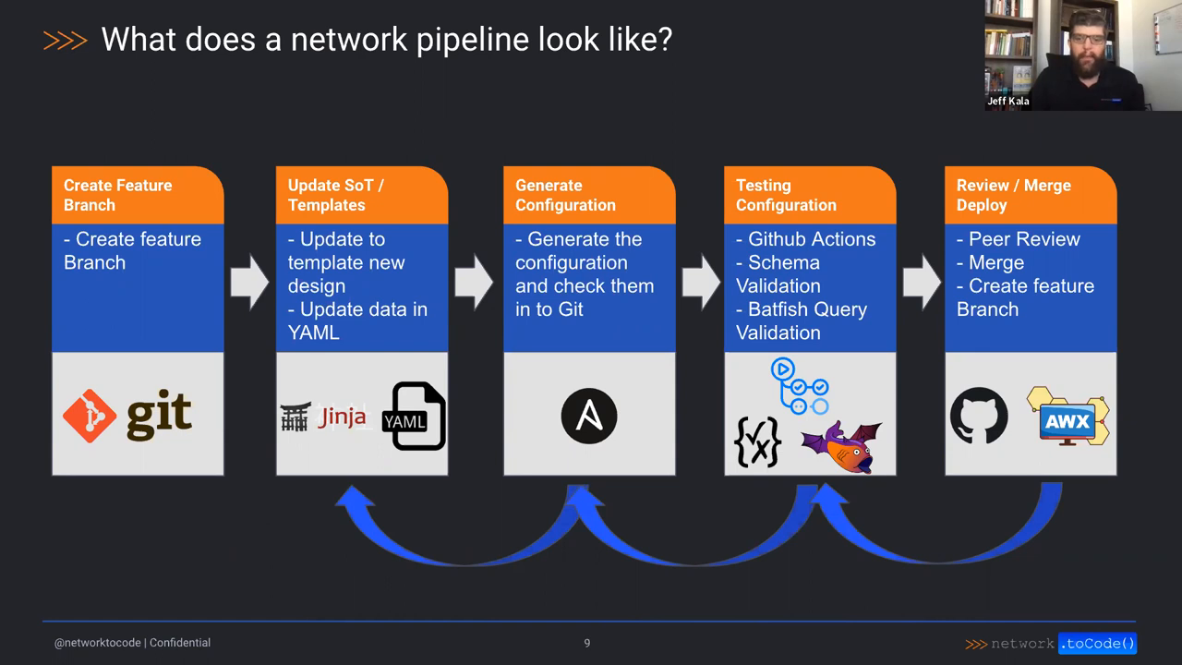
Reveal the red outline around the Batfish logo, then advance to the next slide
{"action": "left_click", "coordinate": [840, 448]}
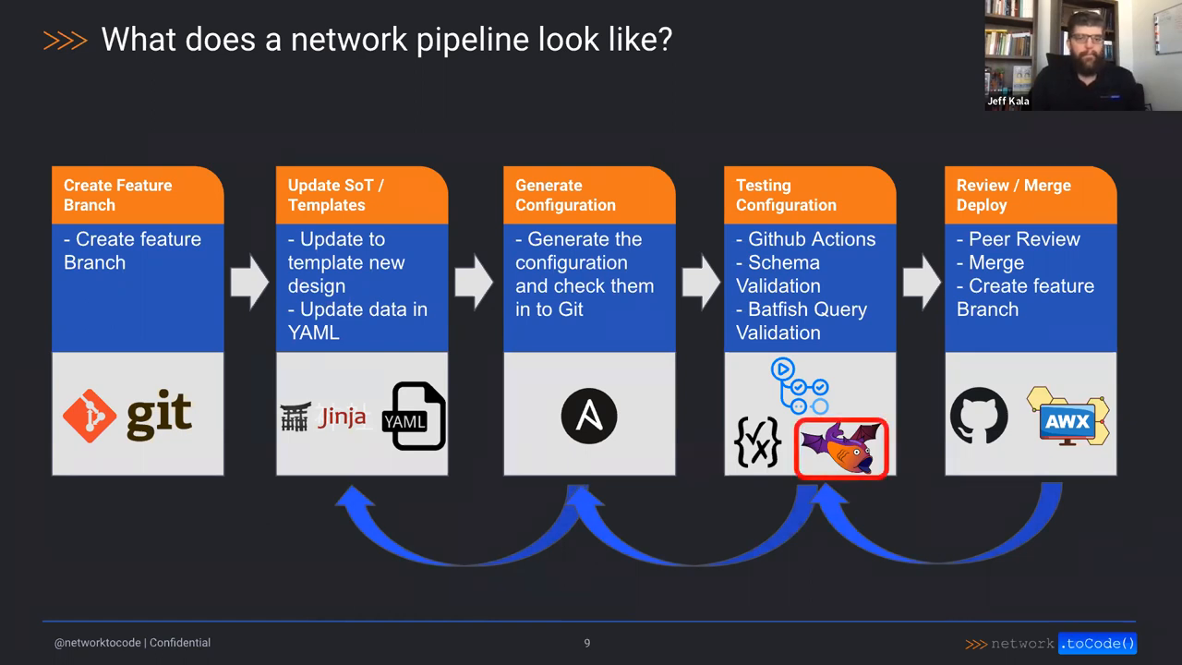
{"action": "key", "text": "Right"}
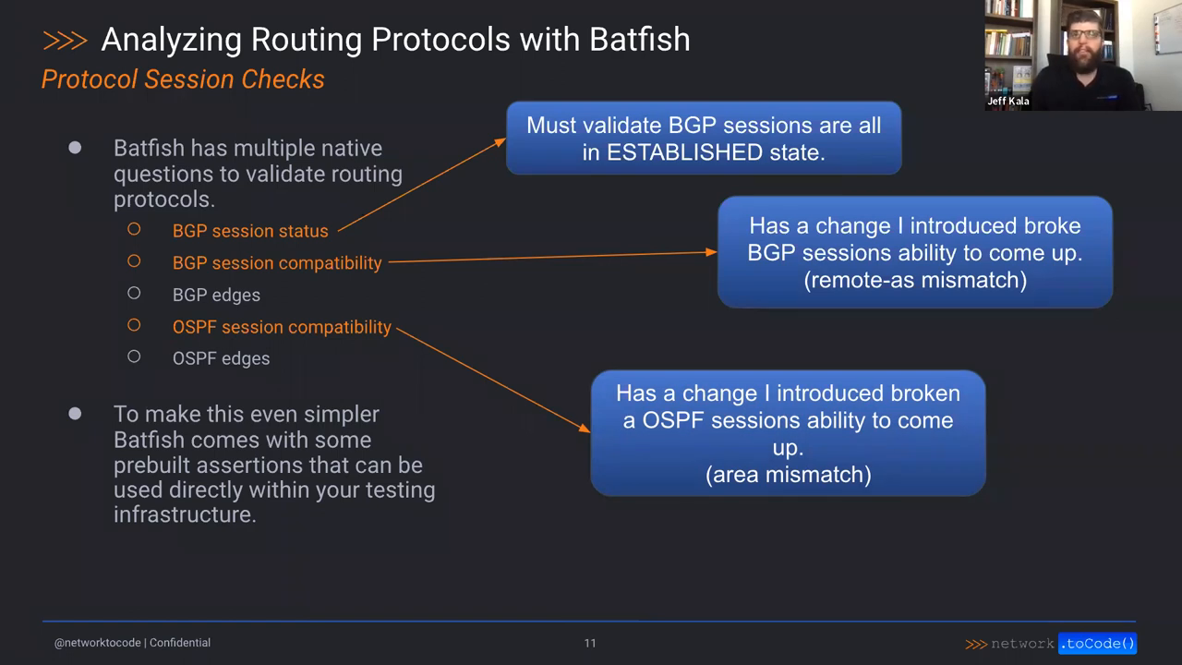
{"action": "mouse_move", "coordinate": [497, 361]}
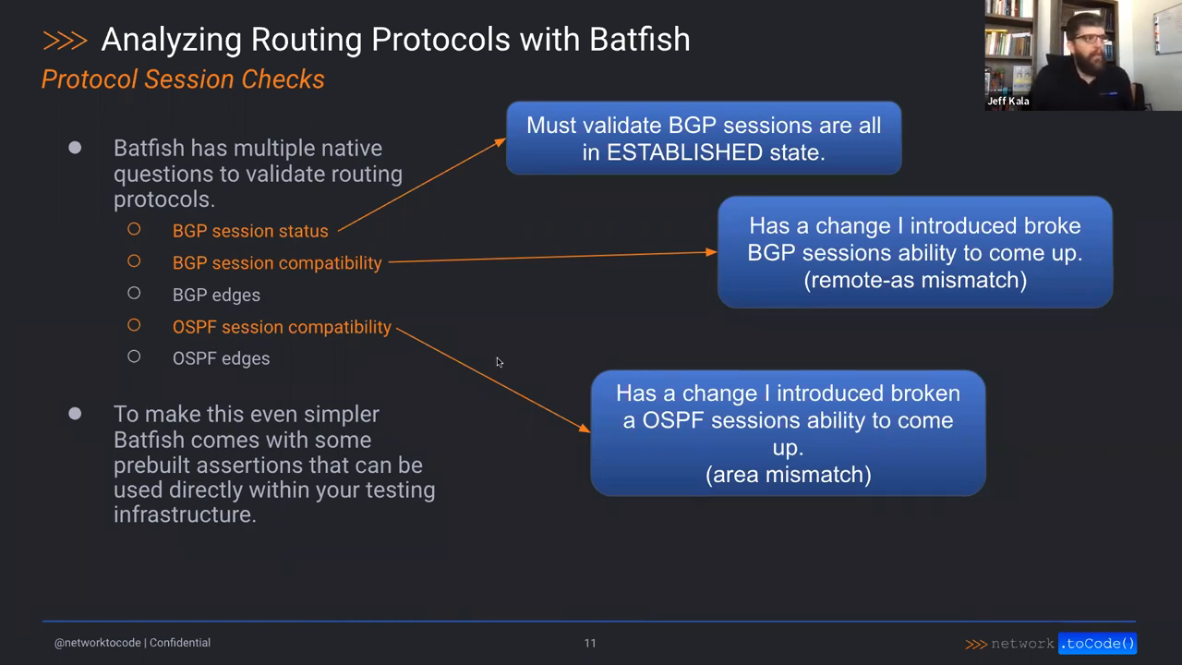
{"action": "mouse_move", "coordinate": [575, 332]}
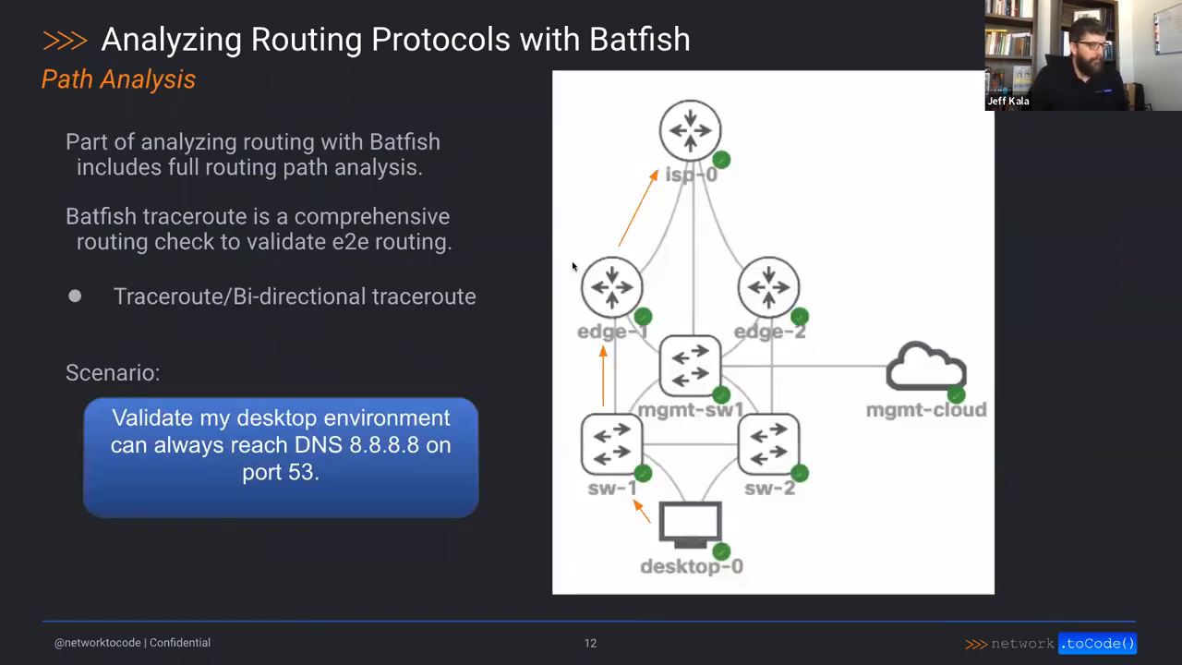
Step back one slide to the Protocol Session Checks slide on Batfish routing analysis
{"action": "key", "text": "Left"}
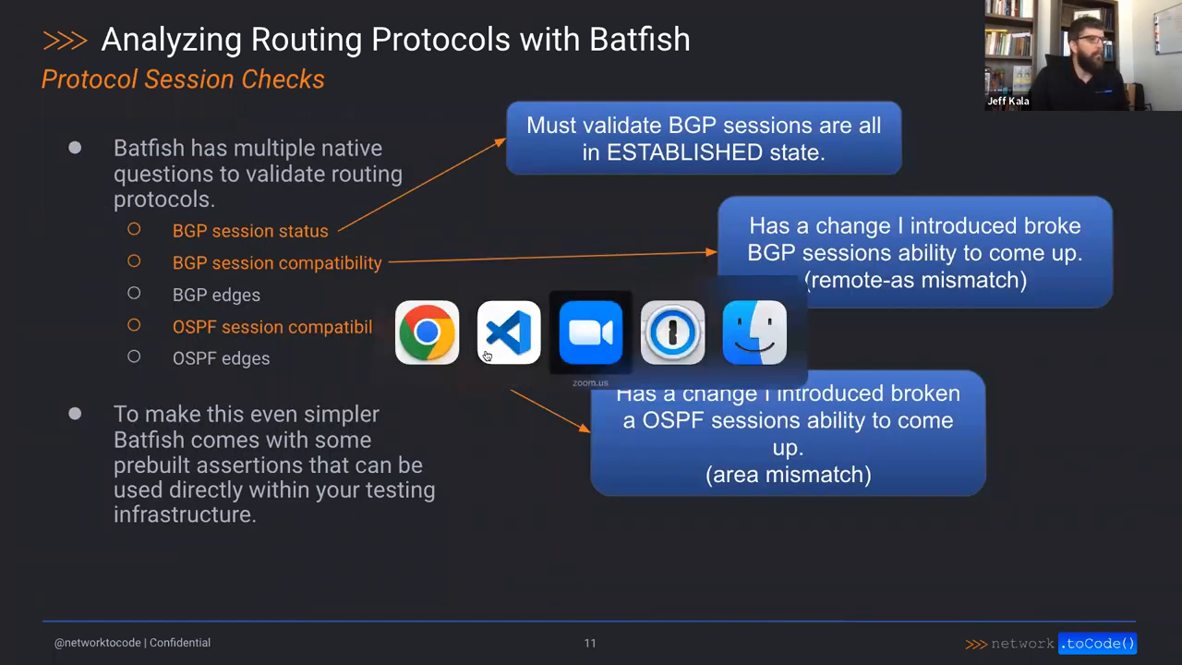
Switch to VS Code and show the Explorer with tests collapsed and host_vars expanded
{"action": "left_click", "coordinate": [508, 333]}
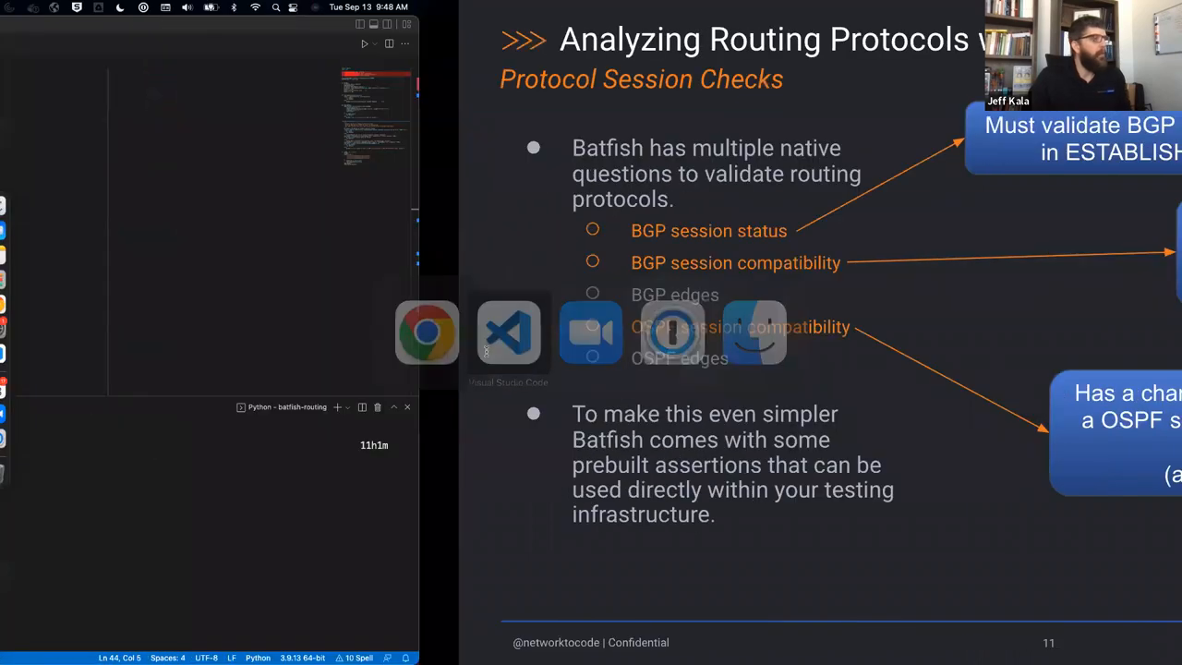
{"action": "left_click", "coordinate": [508, 332]}
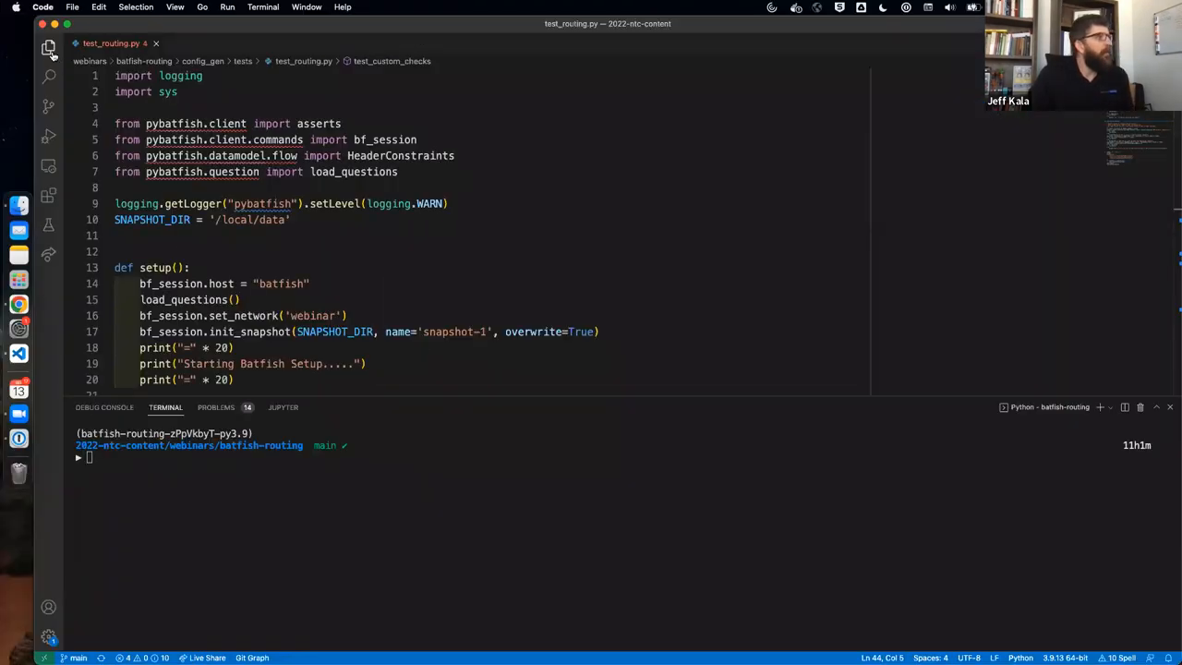
{"action": "left_click", "coordinate": [49, 47]}
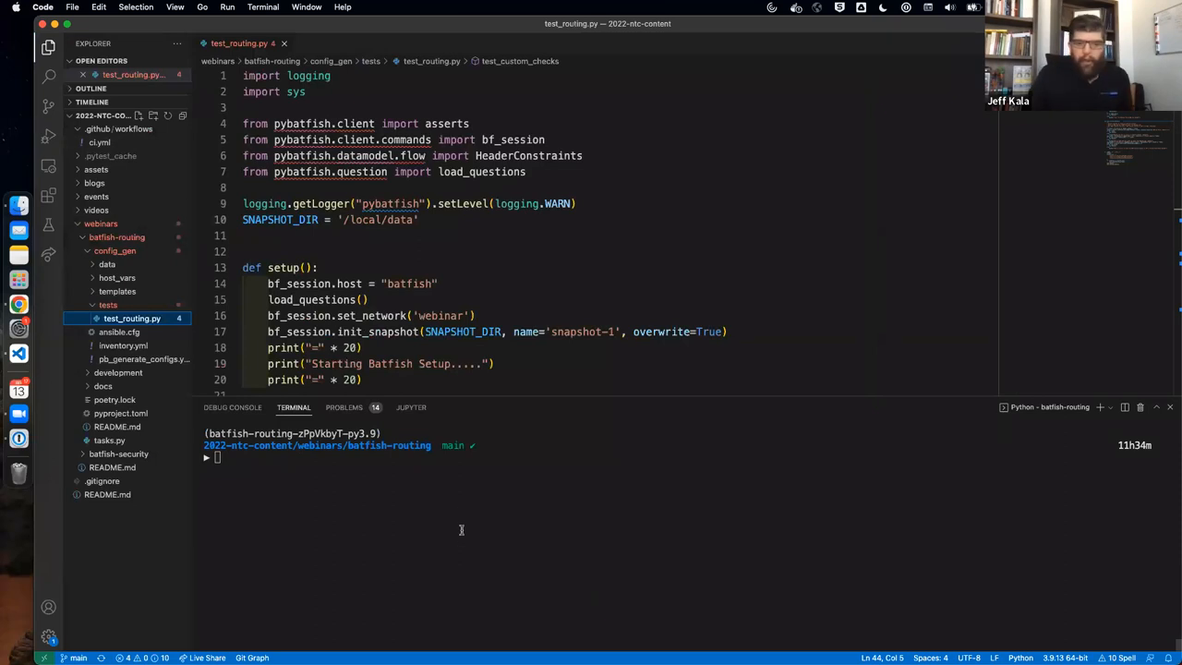
{"action": "mouse_move", "coordinate": [49, 47]}
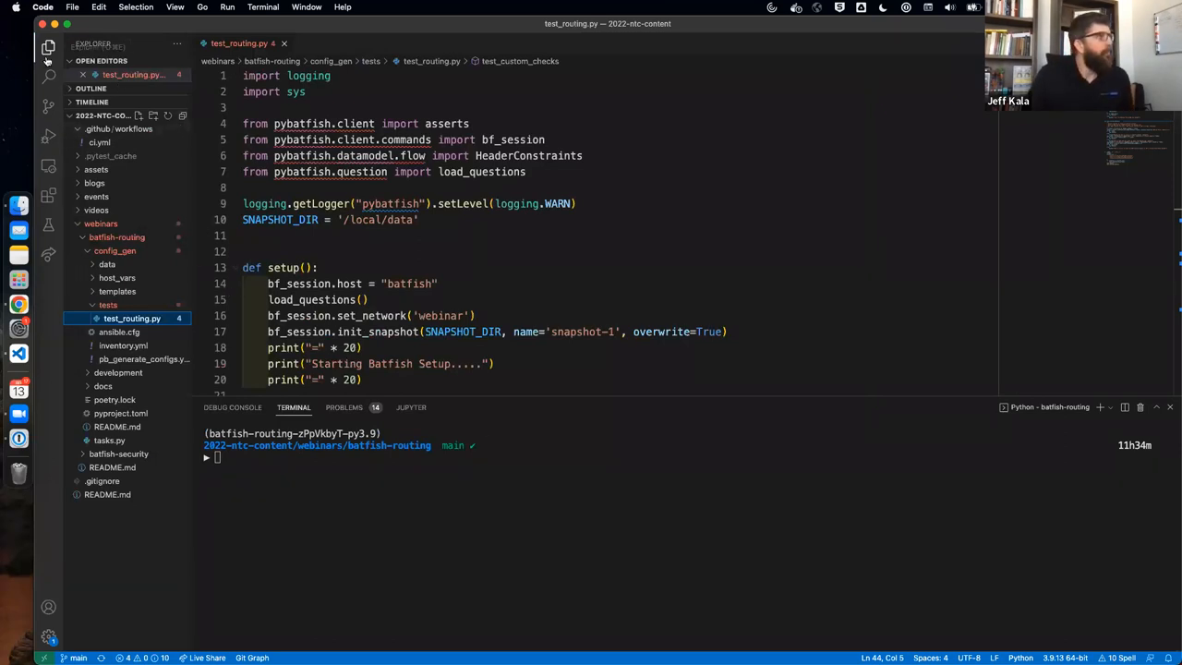
{"action": "left_click", "coordinate": [48, 47]}
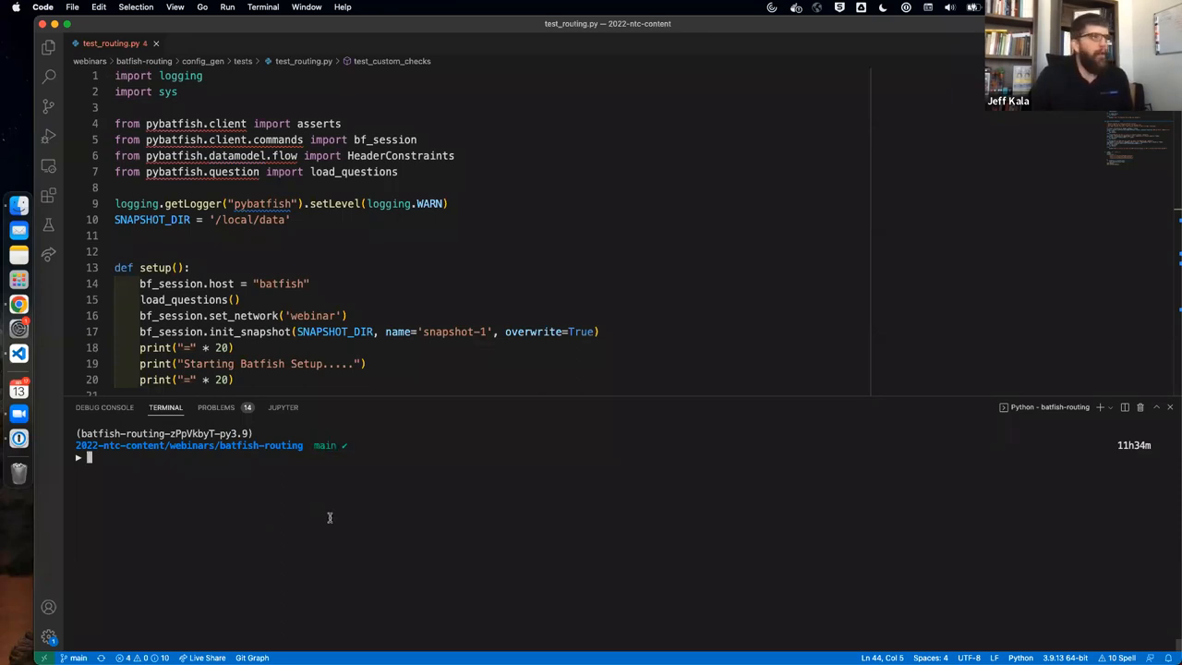
{"action": "mouse_move", "coordinate": [9, 60]}
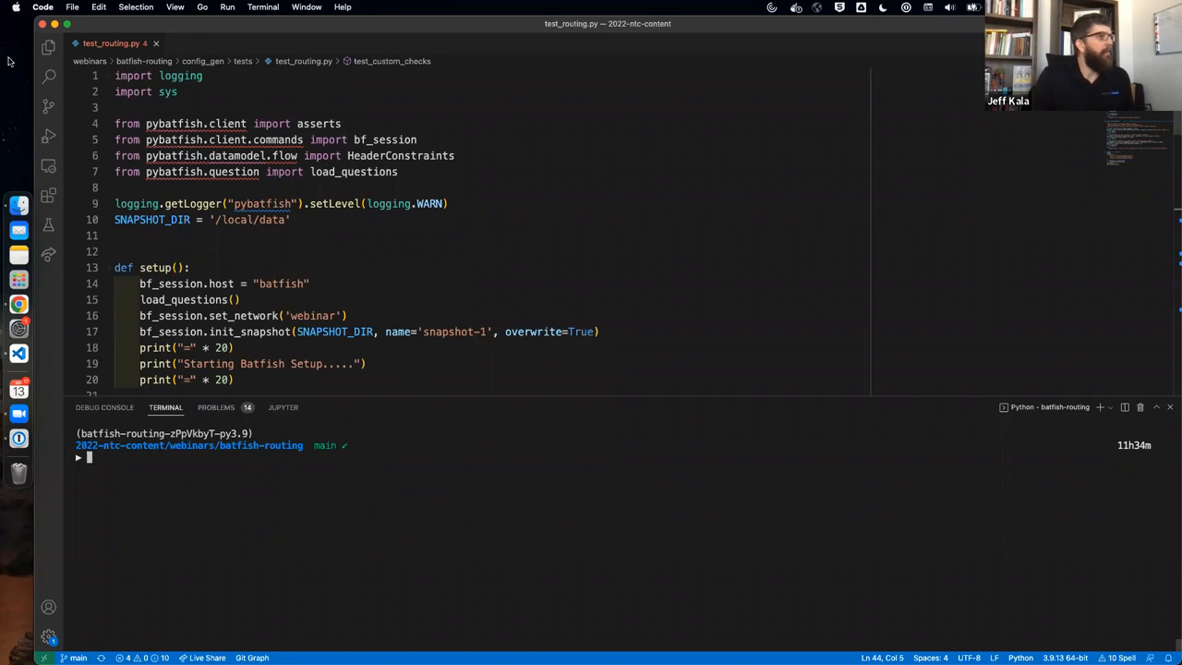
{"action": "mouse_move", "coordinate": [49, 48]}
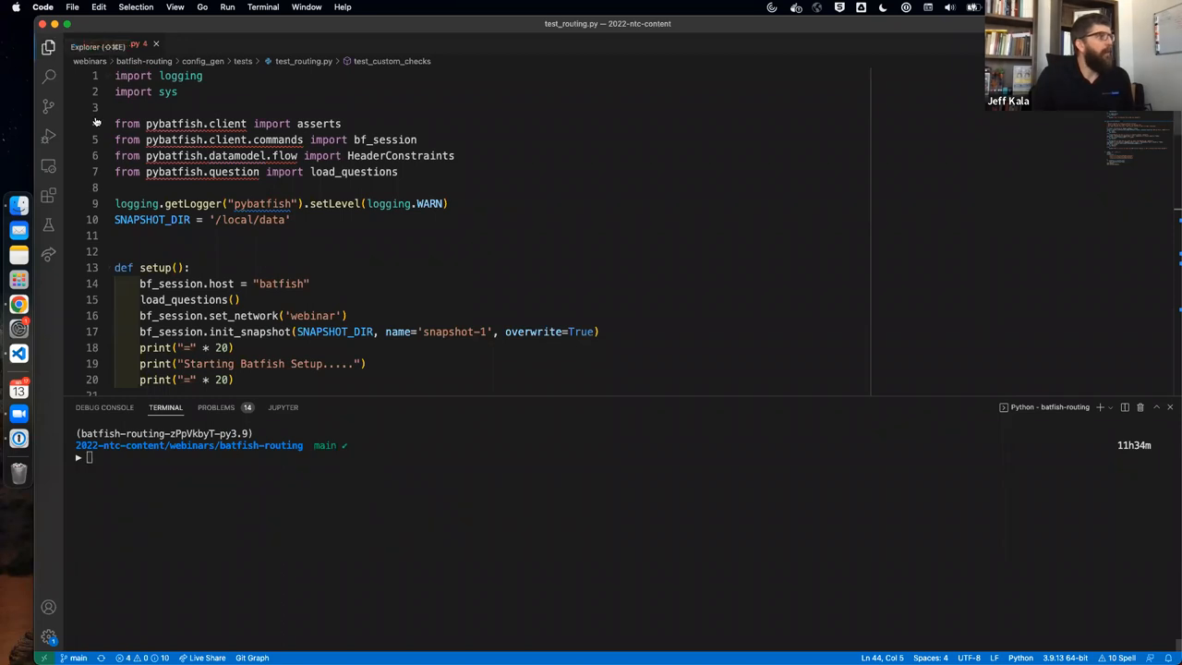
{"action": "left_click", "coordinate": [49, 48]}
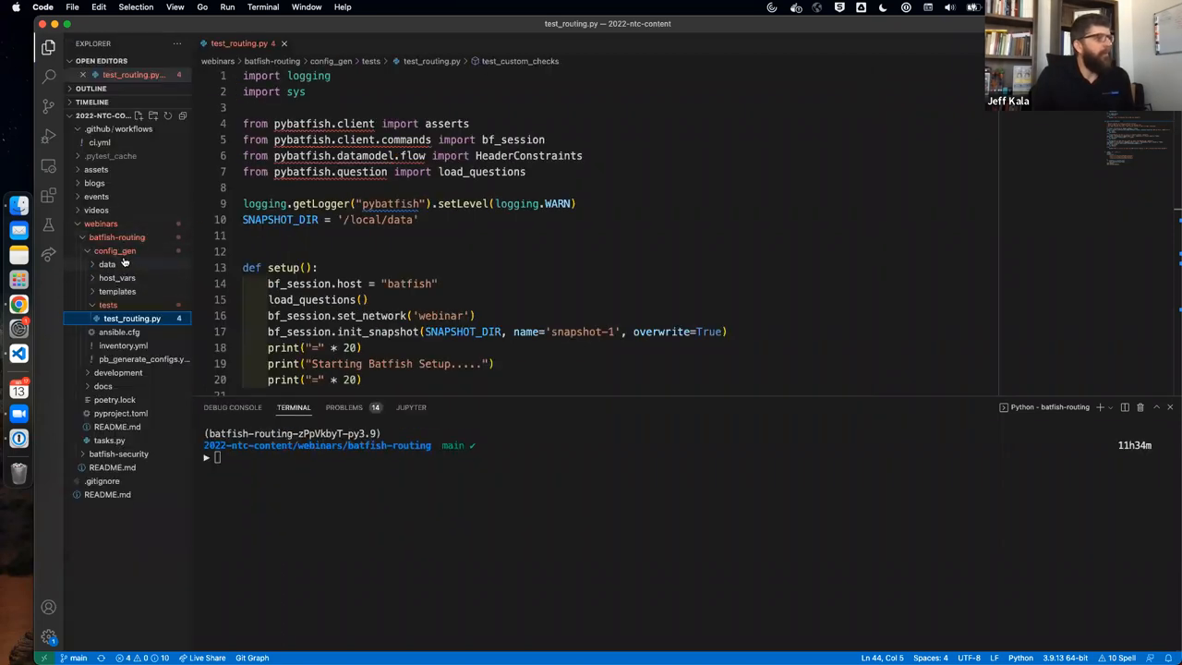
{"action": "mouse_move", "coordinate": [114, 251]}
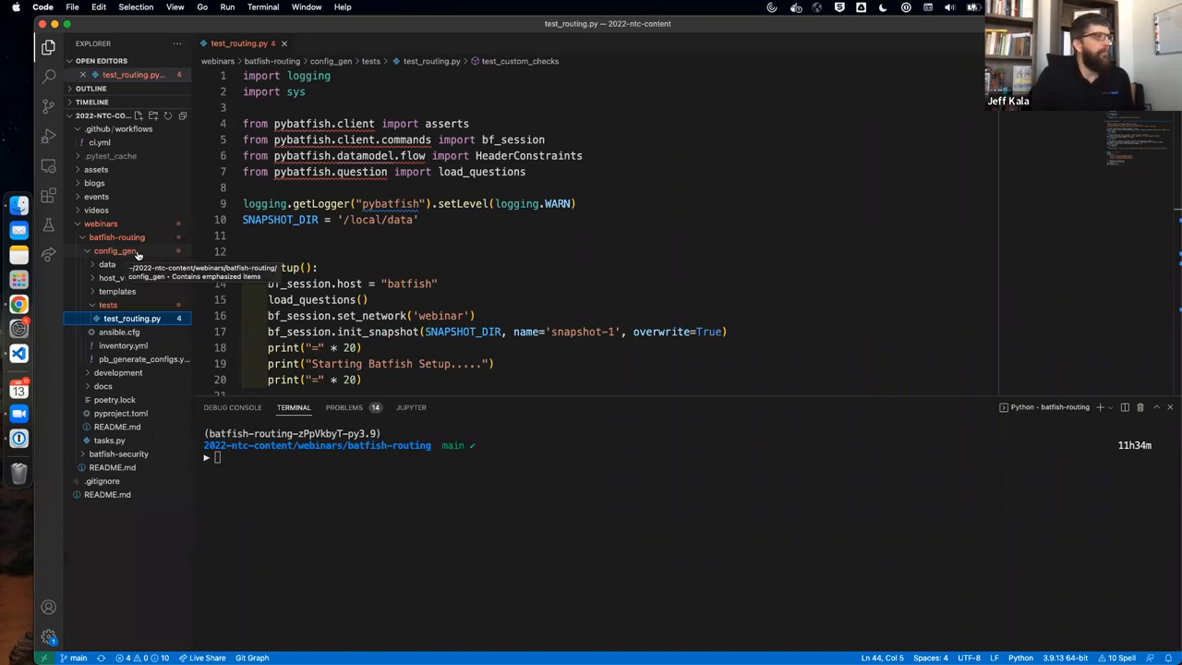
{"action": "left_click", "coordinate": [108, 304]}
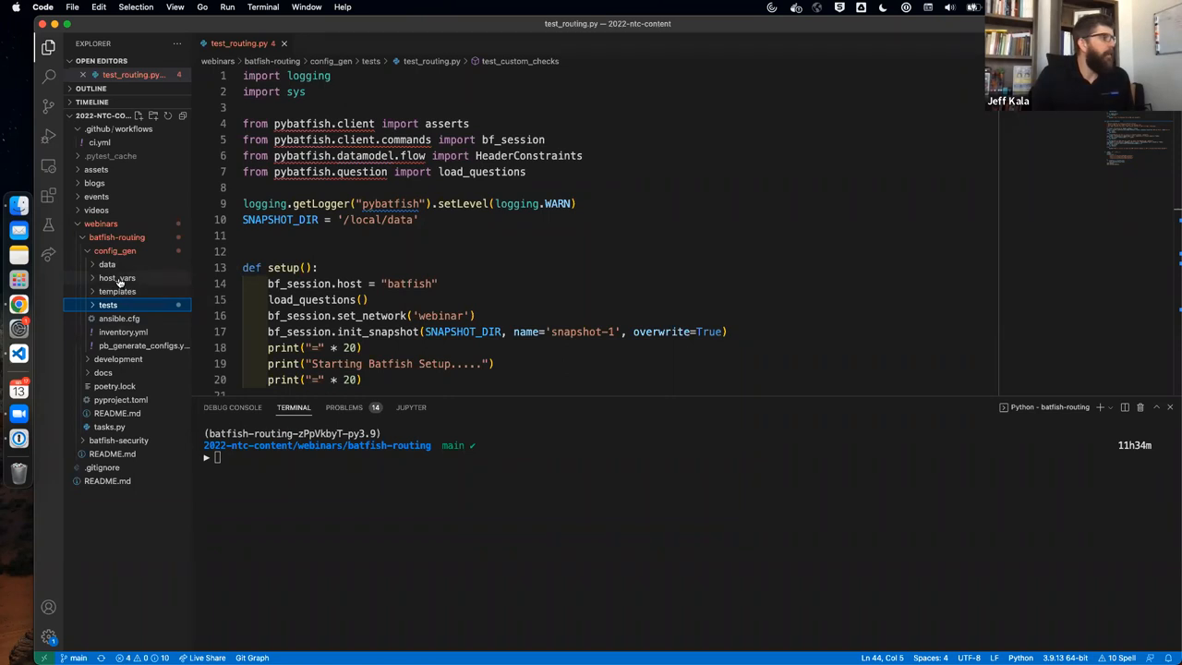
{"action": "left_click", "coordinate": [120, 331]}
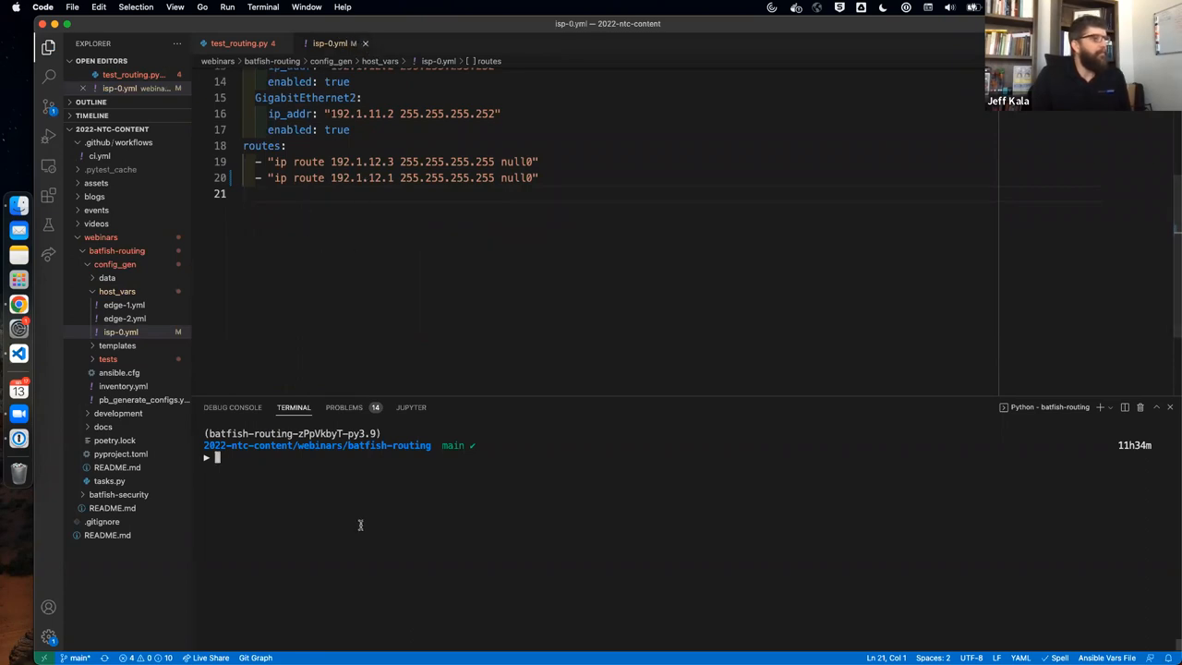
Create and switch to a new webinar-isp-fix branch, then check the repository status
{"action": "key", "text": "Return"}
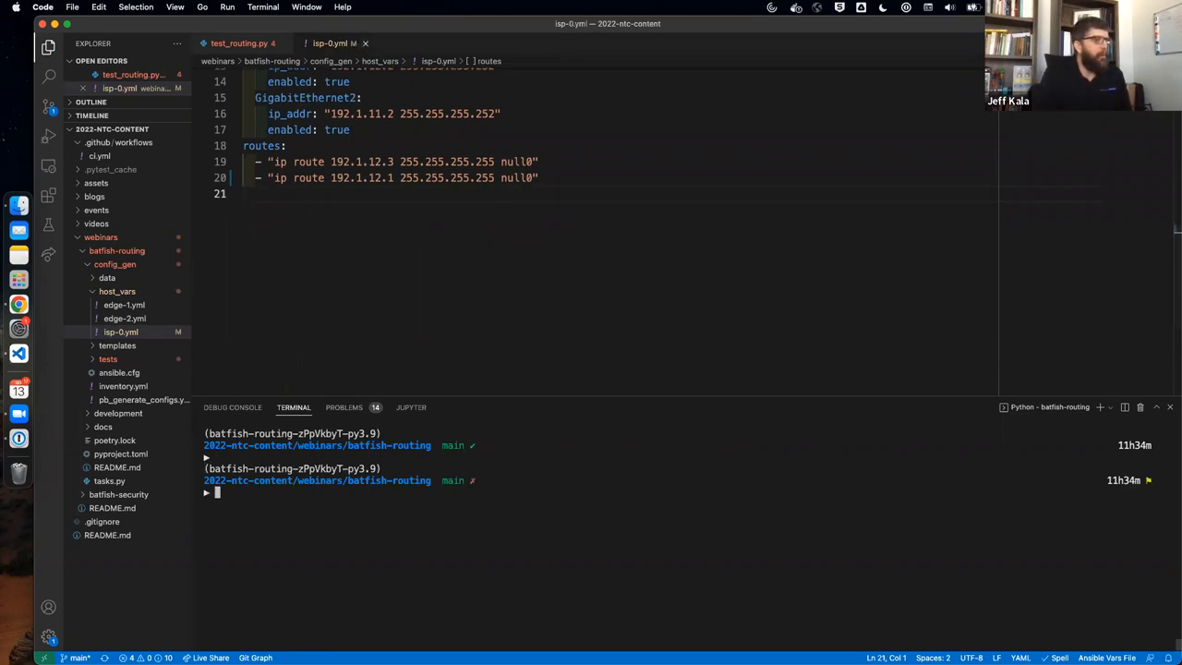
{"action": "type", "text": "git bran"}
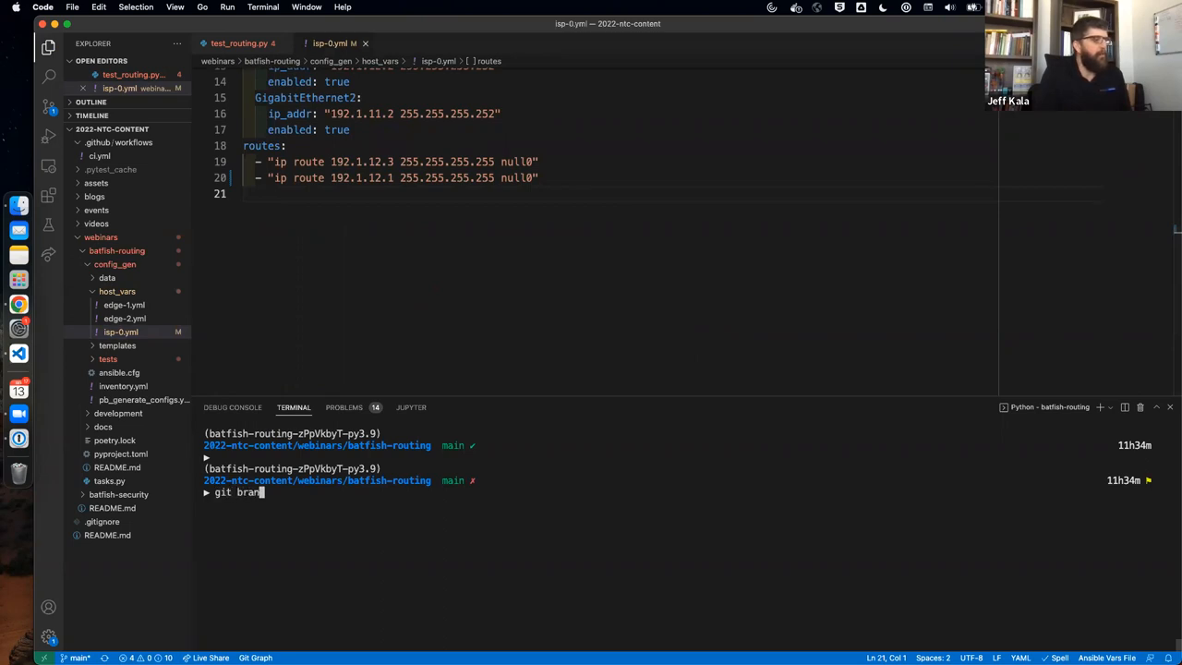
{"action": "type", "text": "checkout"}
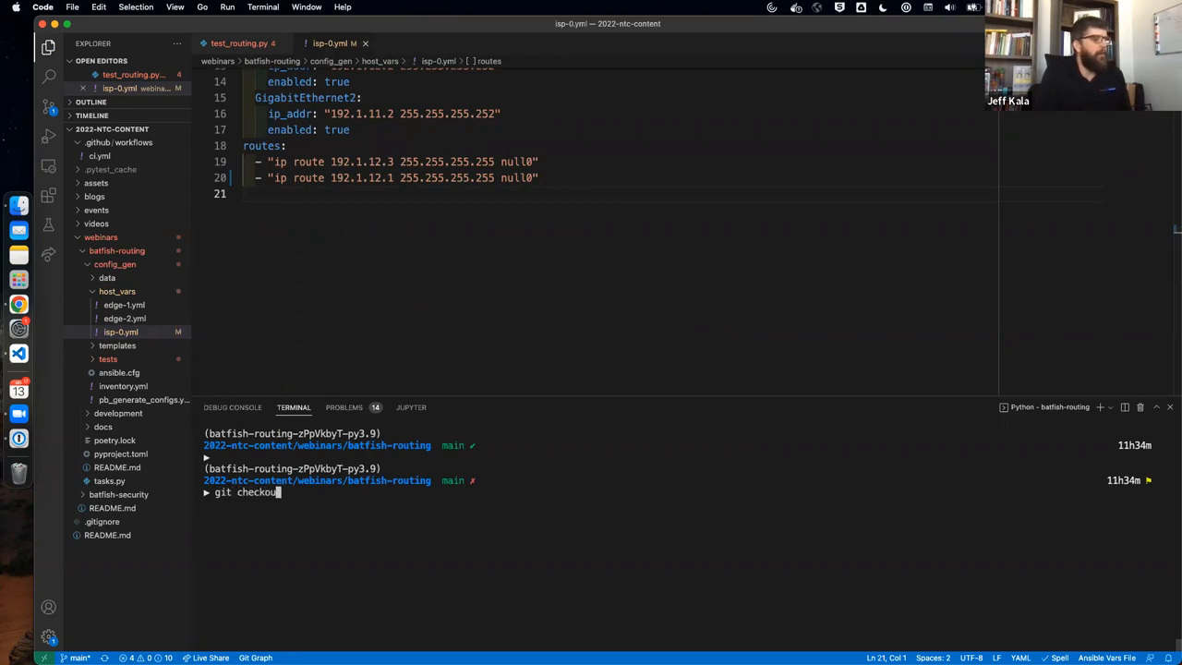
{"action": "type", "text": "-b"}
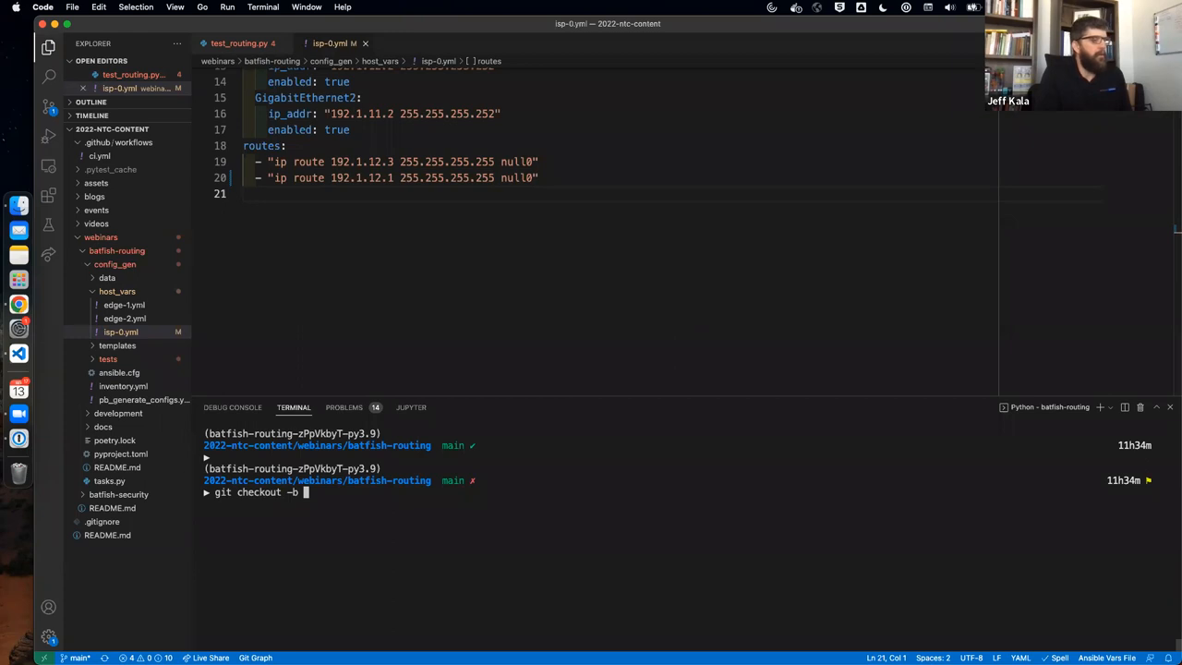
{"action": "type", "text": "webinar-is"}
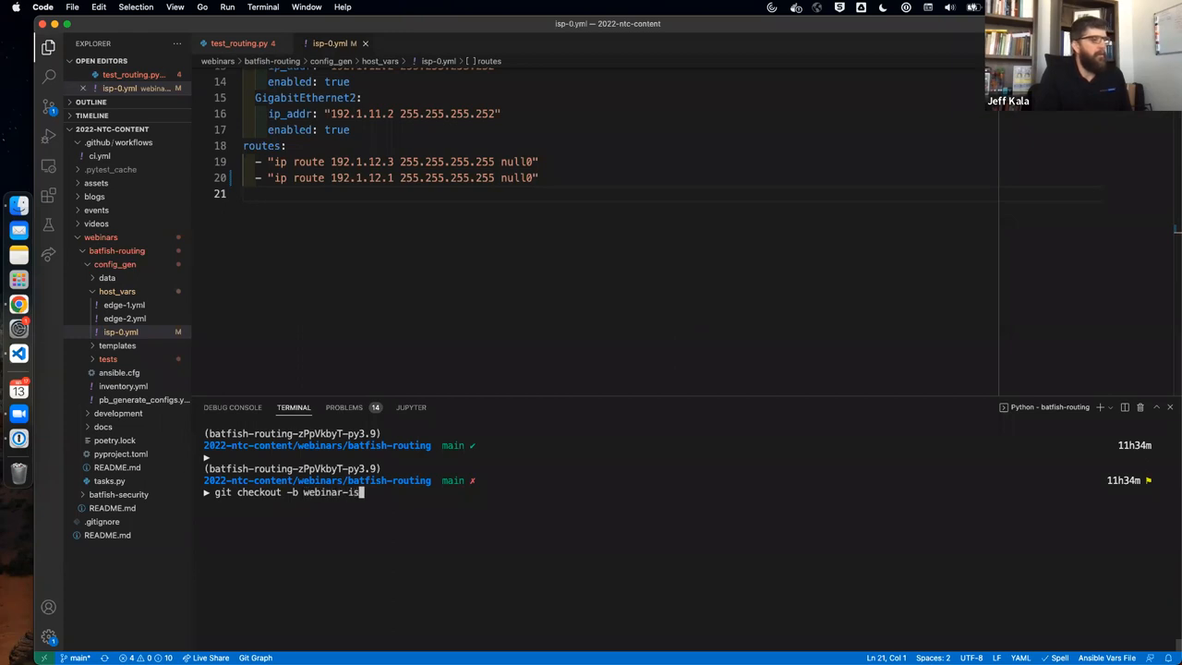
{"action": "type", "text": "p-fix"}
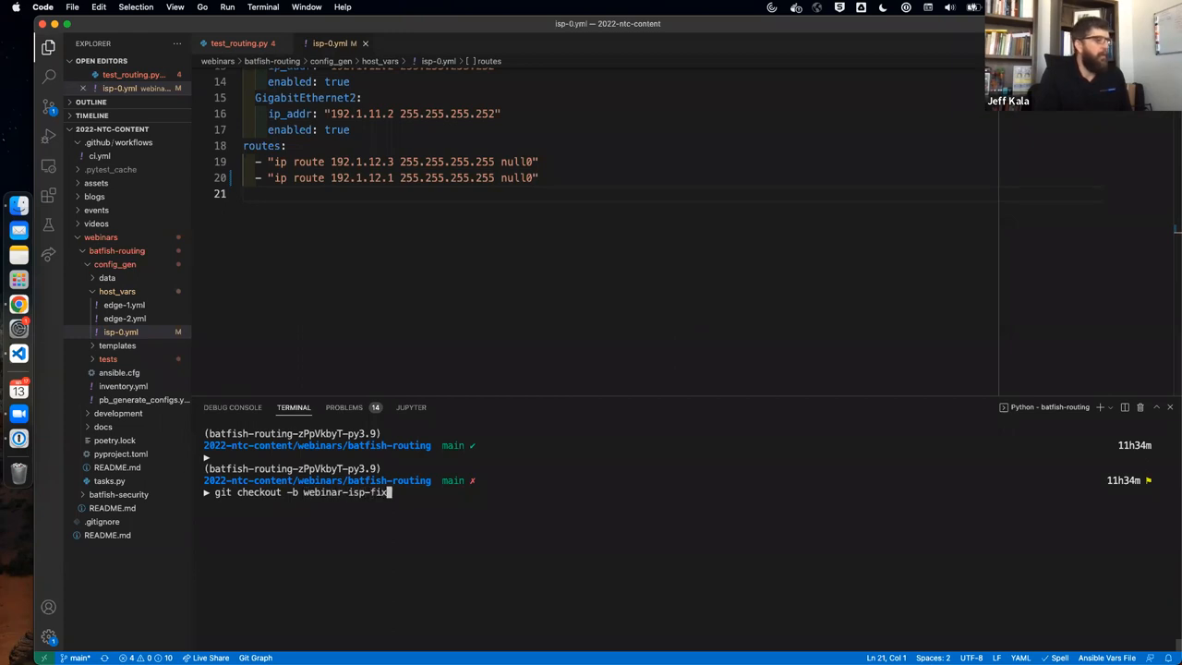
{"action": "key", "text": "Return"}
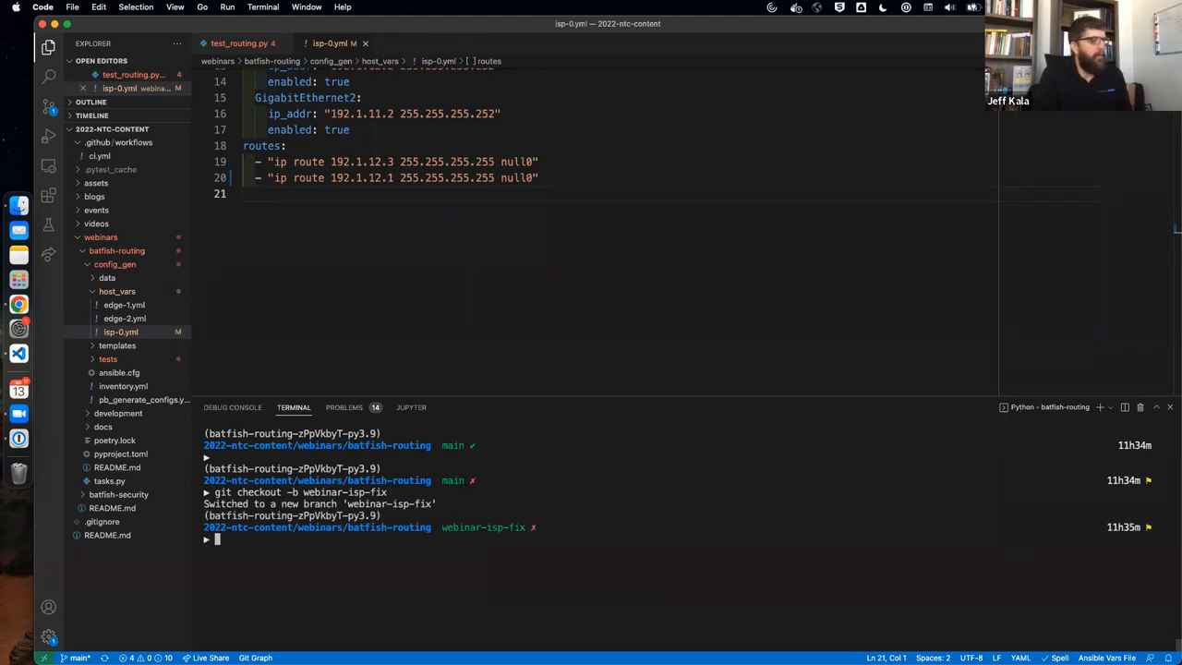
{"action": "type", "text": "git st"}
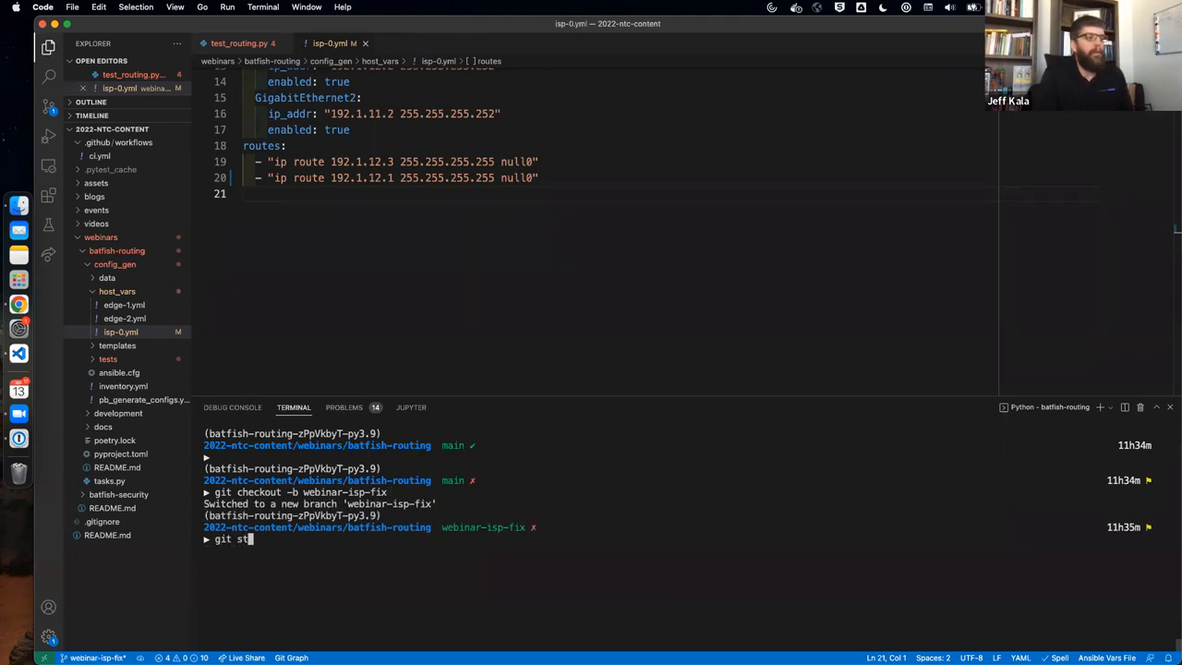
{"action": "key", "text": "Return"}
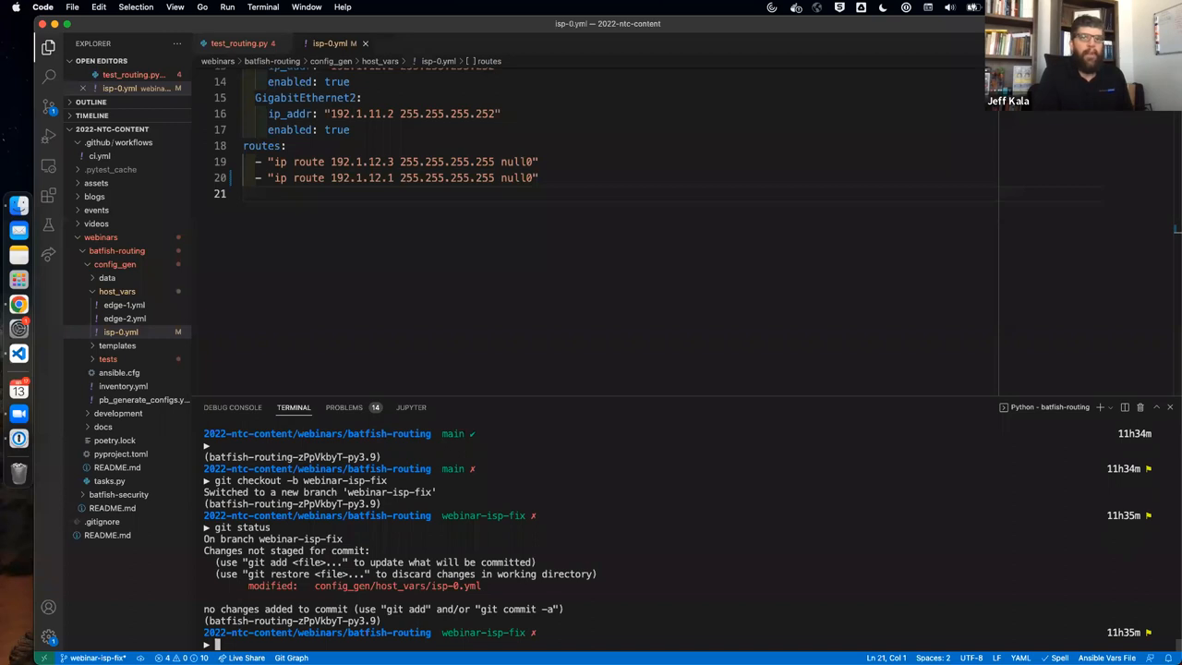
Stage and commit the isp-0.yml fix as 'webinar example' and push webinar-isp-fix to origin with upstream tracking
{"action": "type", "text": "git"}
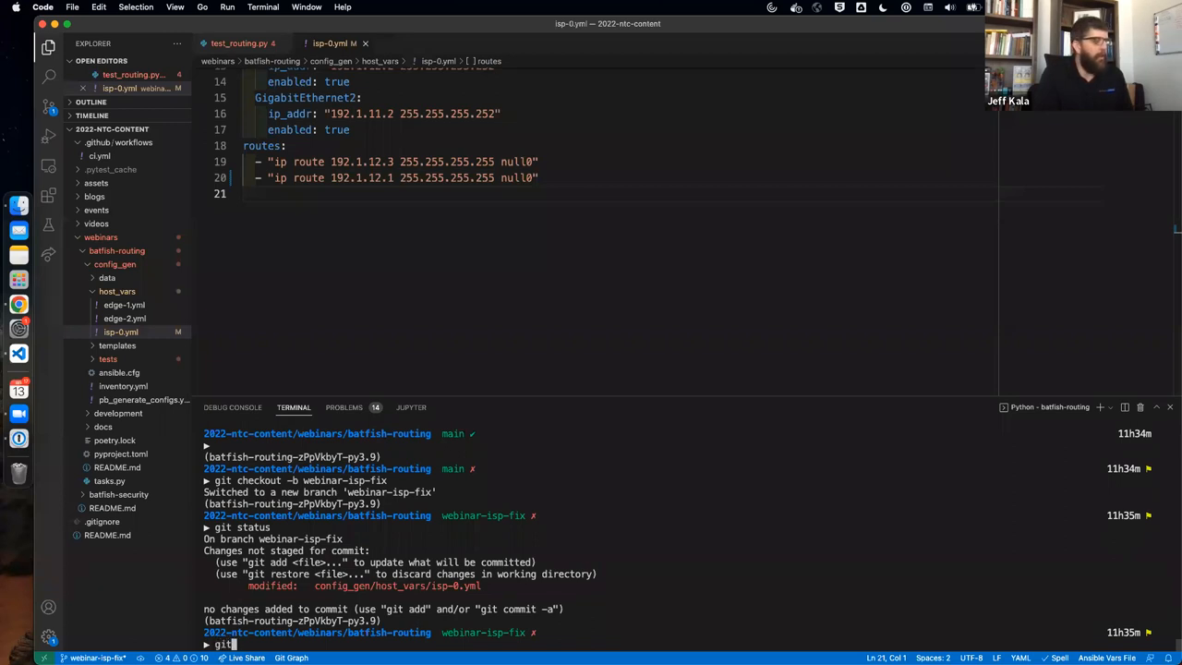
{"action": "type", "text": "add -A"}
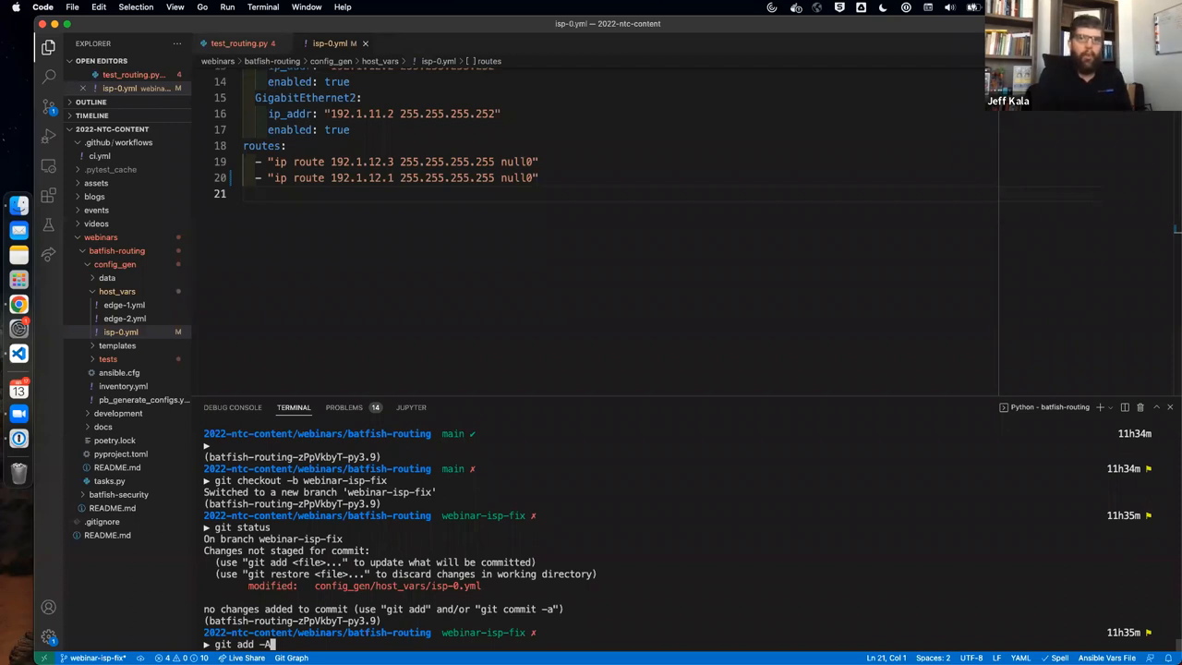
{"action": "type", "text": ";"}
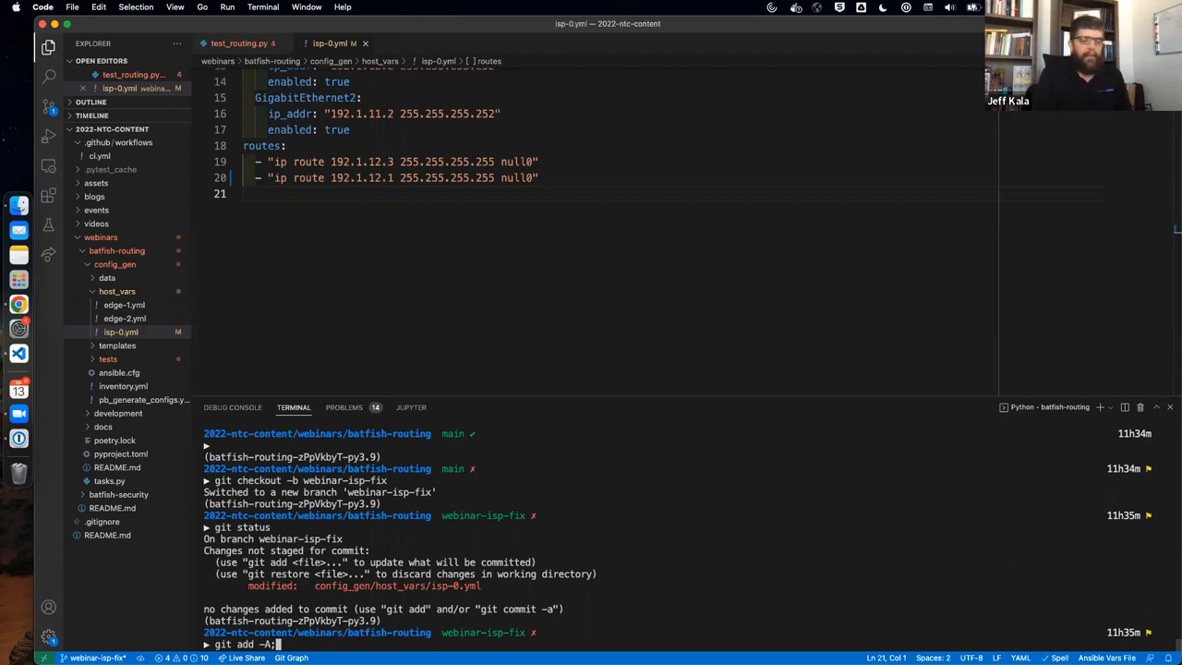
{"action": "type", "text": ";git"}
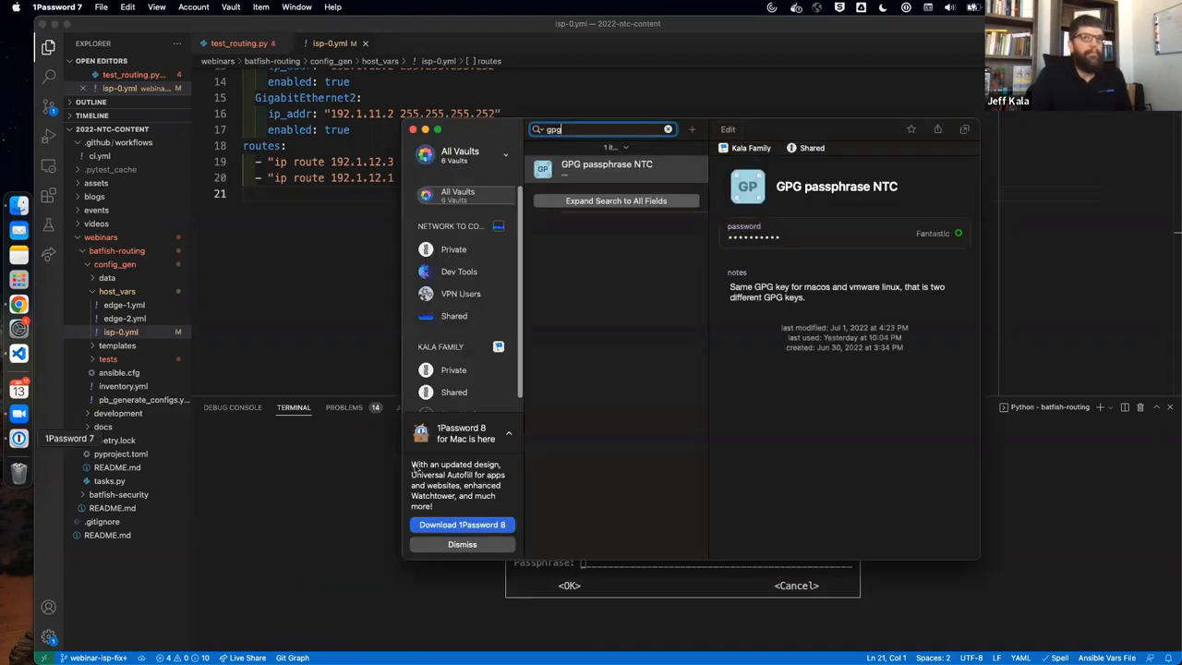
{"action": "mouse_move", "coordinate": [803, 233]}
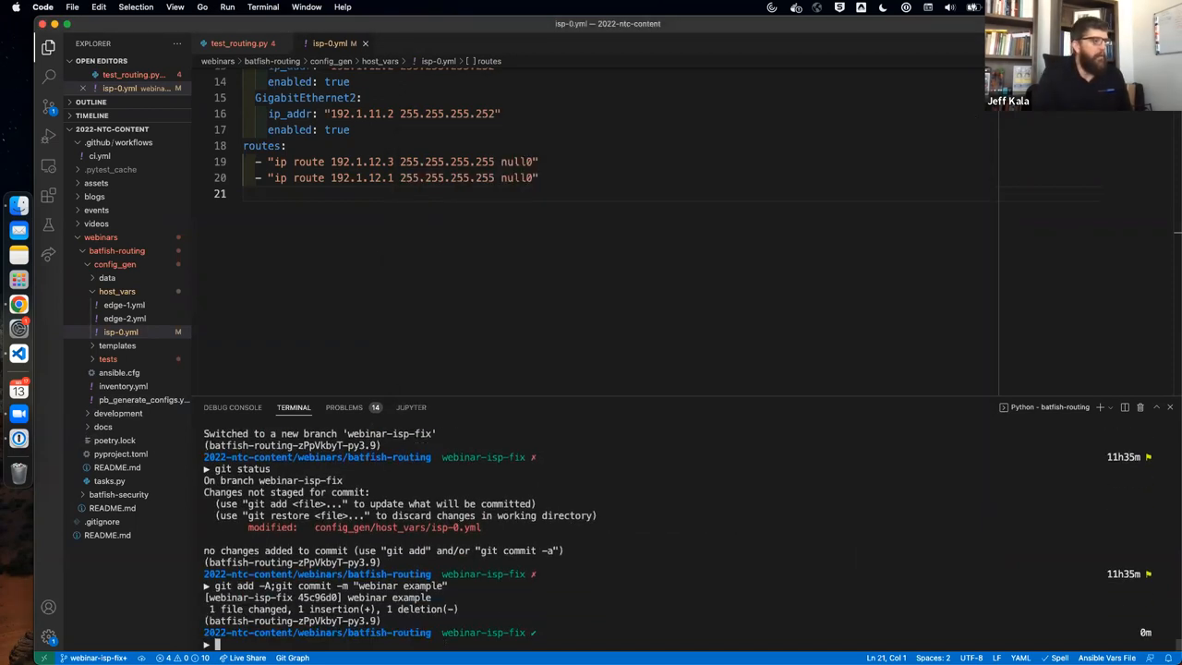
{"action": "type", "text": "git push -u"}
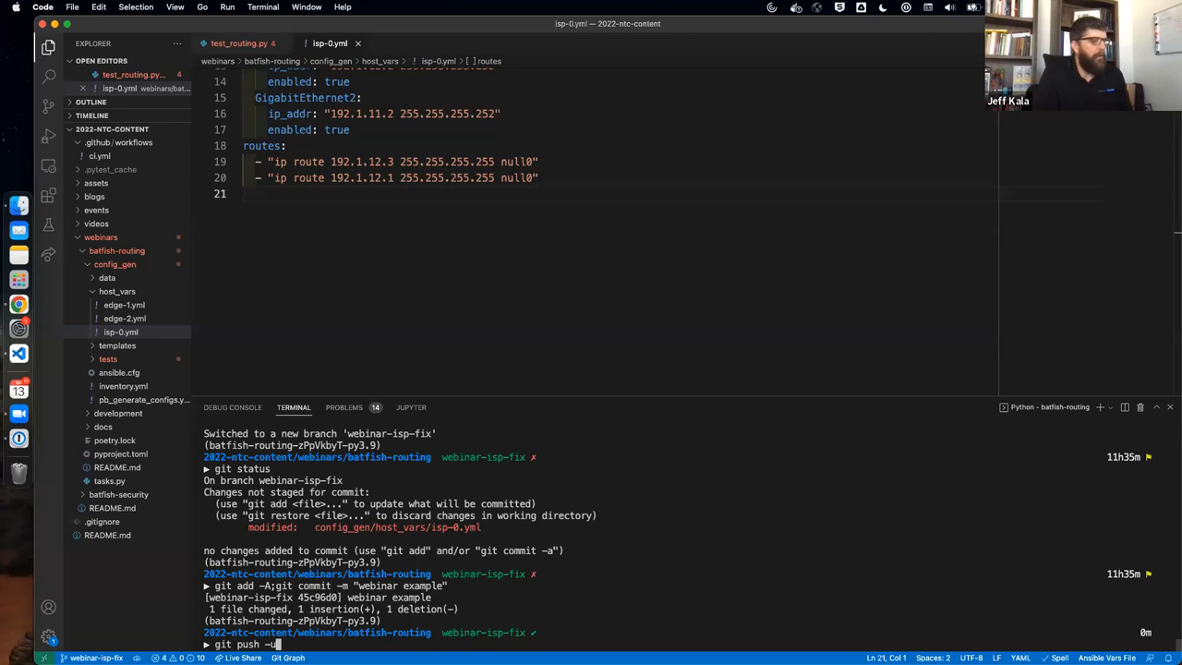
{"action": "type", "text": "origin webinar-isp-fix"}
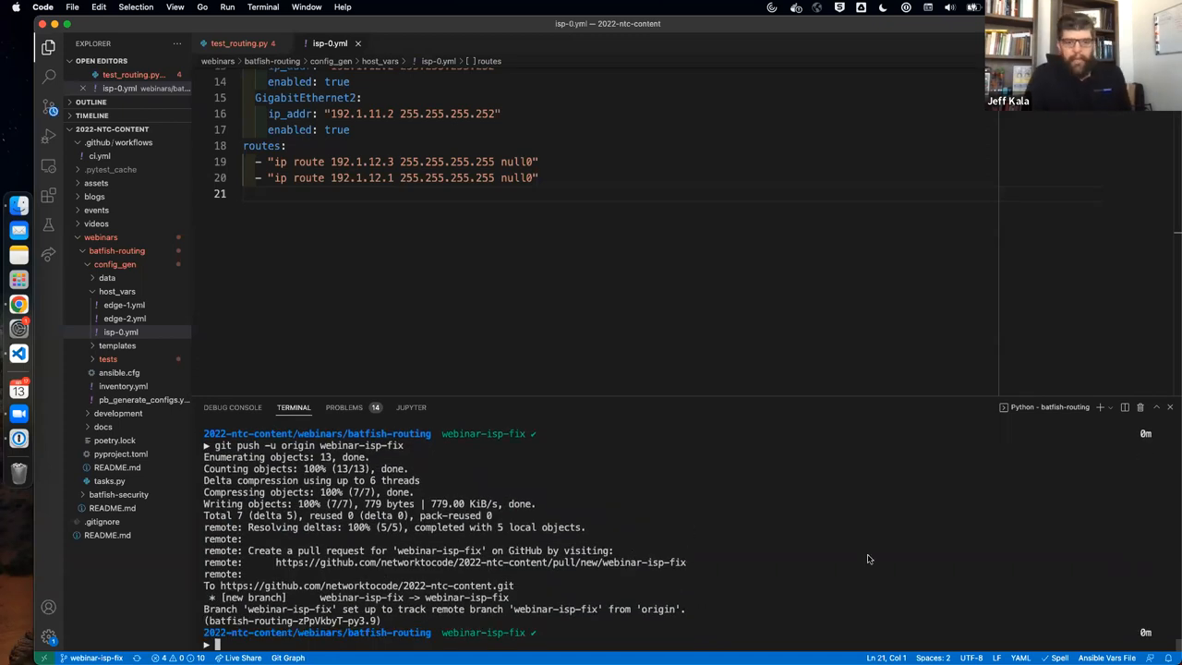
{"action": "mouse_move", "coordinate": [1173, 464]}
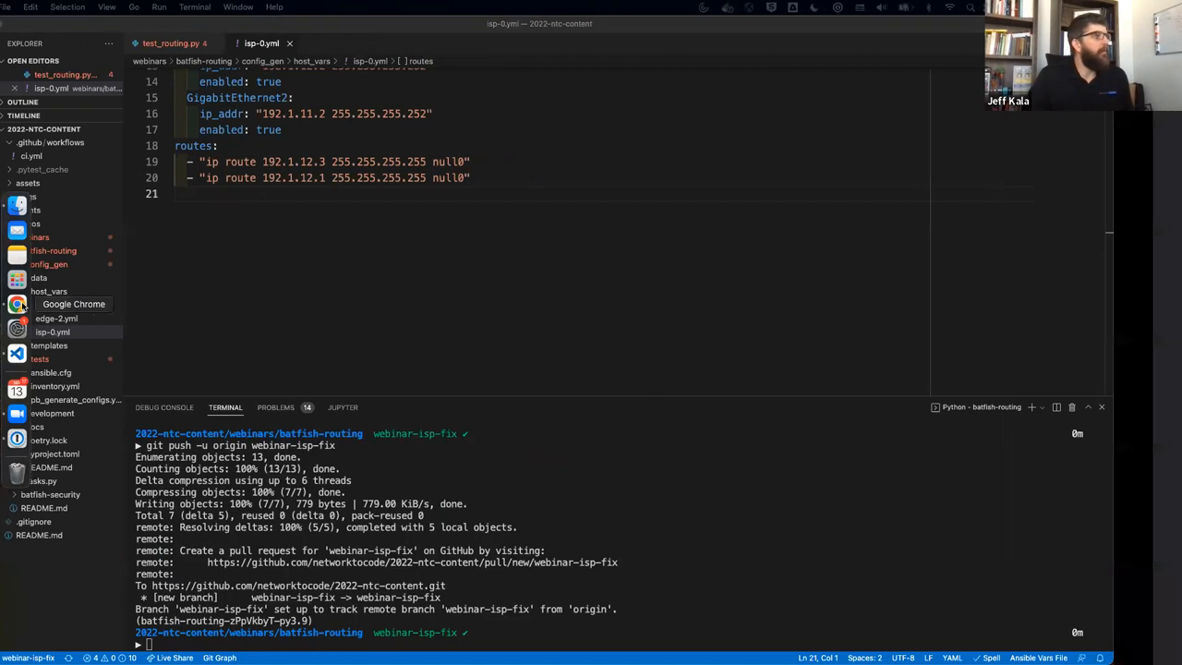
On the GitHub repository page, review the pushed branch's diff and create pull request #3 'webinar example' into main
{"action": "left_click", "coordinate": [17, 303]}
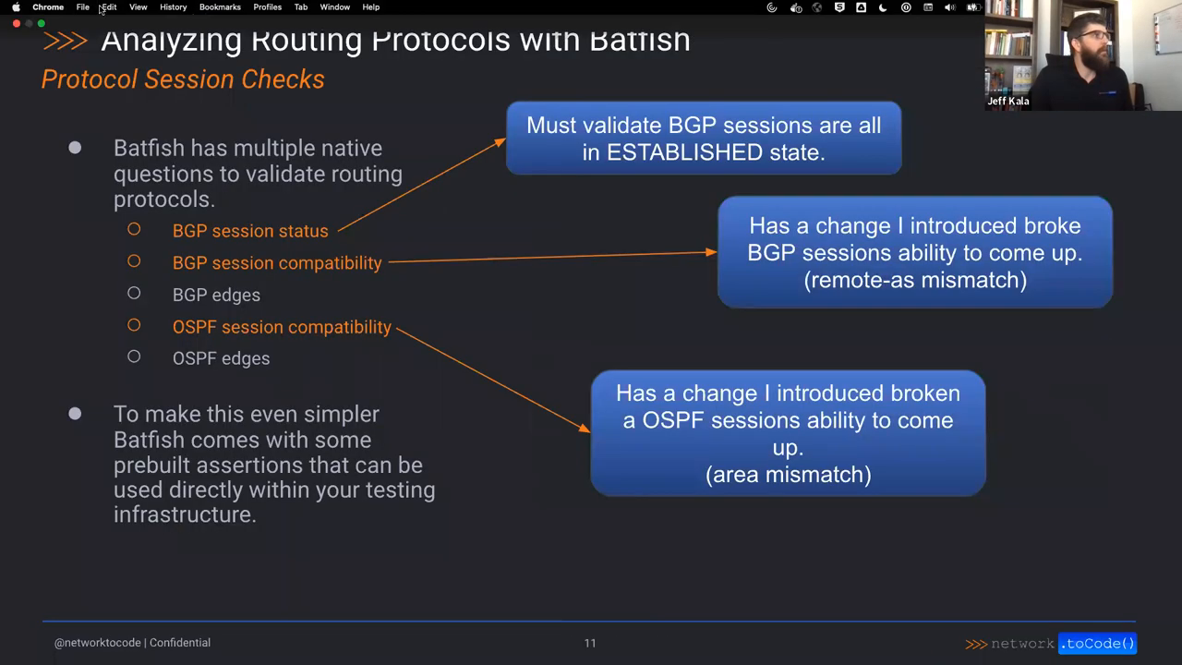
{"action": "left_click", "coordinate": [138, 6]}
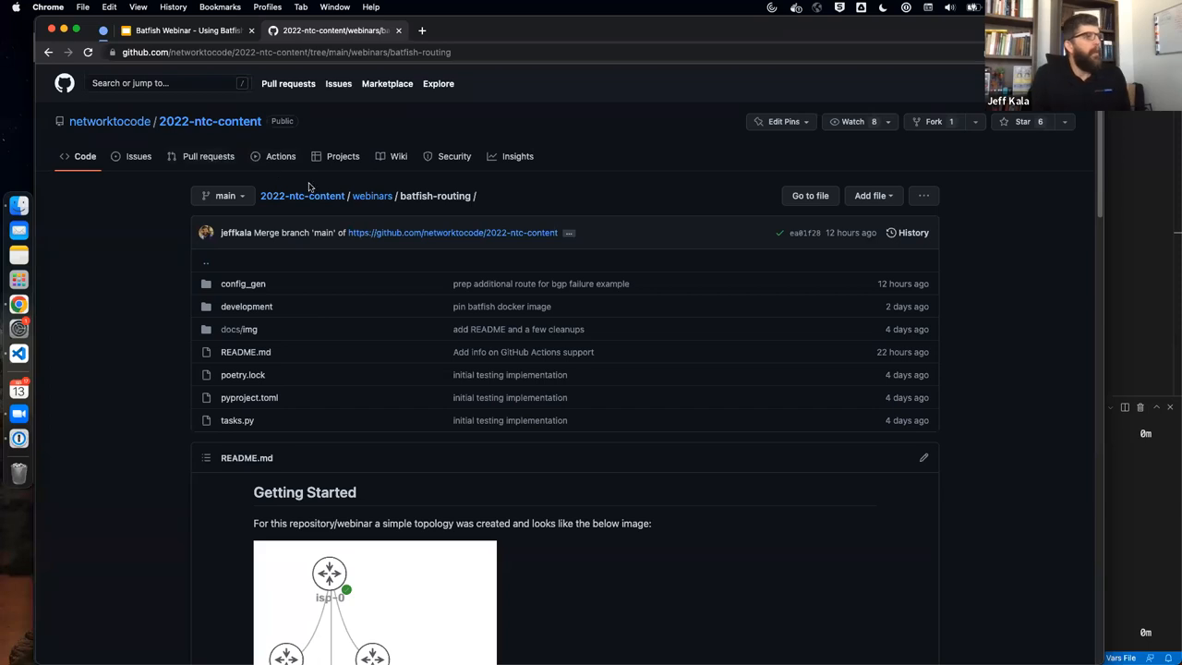
{"action": "mouse_move", "coordinate": [320, 168]}
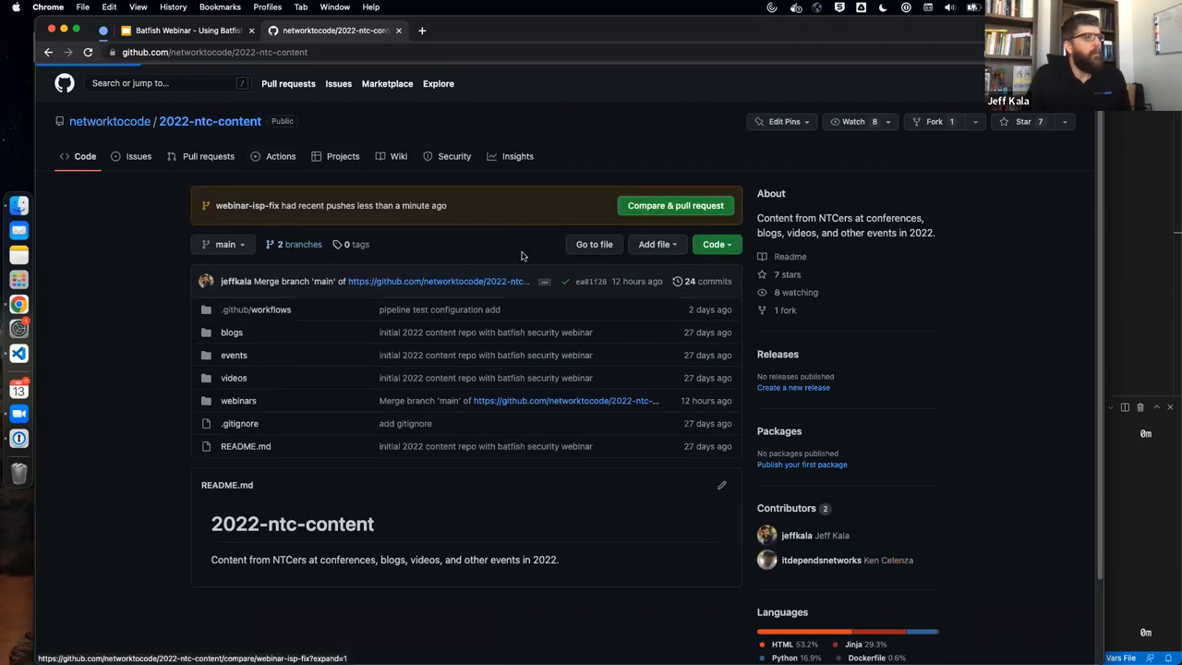
{"action": "left_click", "coordinate": [675, 205]}
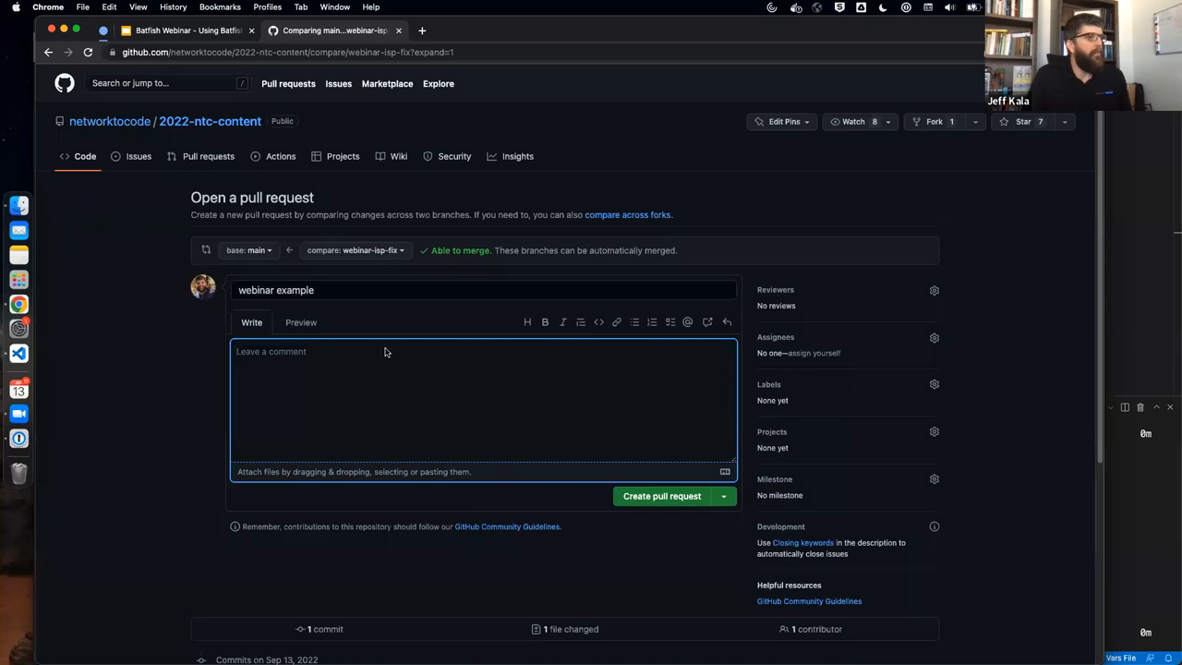
{"action": "scroll", "scroll_direction": "down", "scroll_amount": 3}
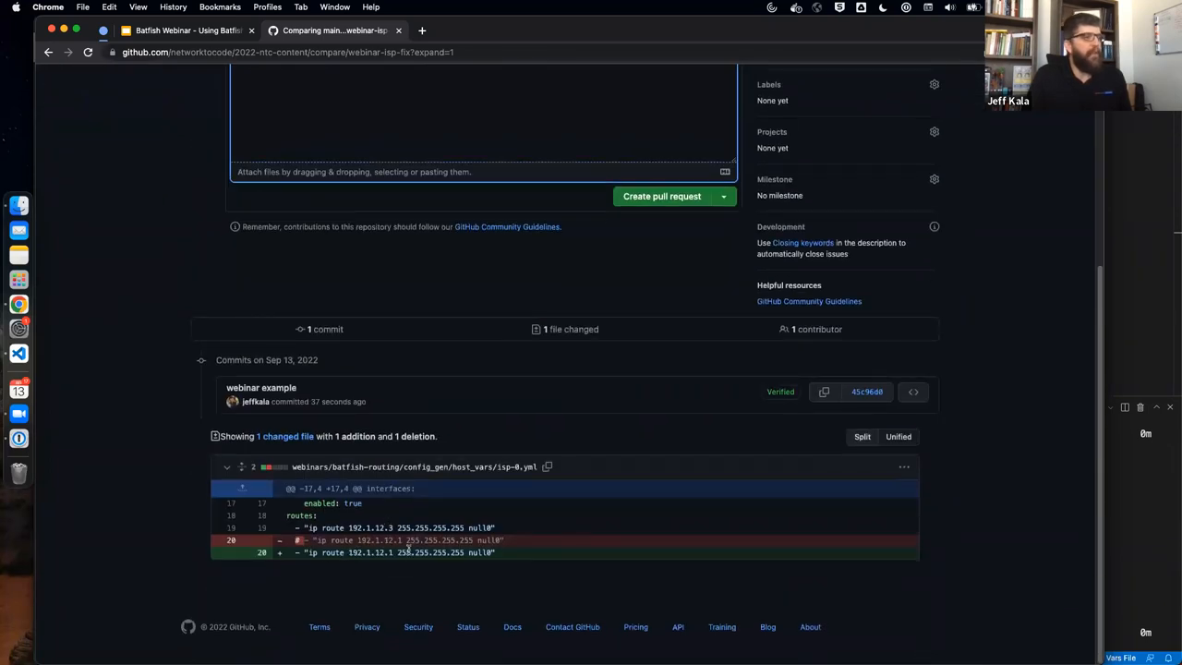
{"action": "scroll", "scroll_direction": "up", "scroll_amount": 3}
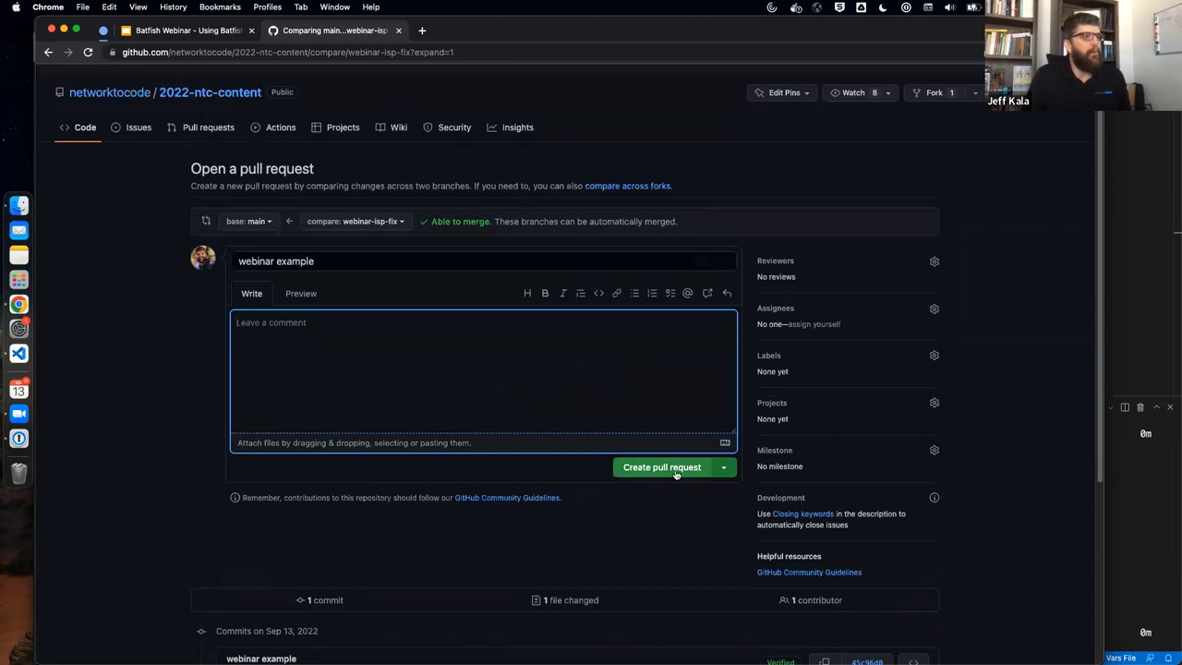
{"action": "left_click", "coordinate": [663, 466]}
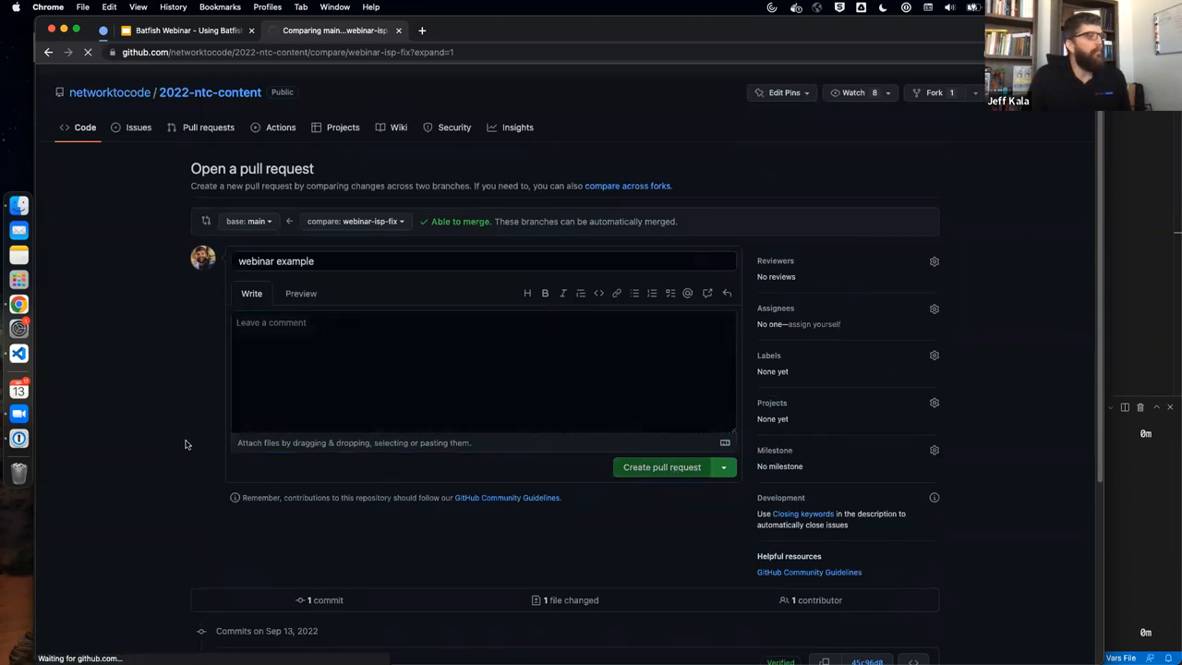
{"action": "left_click", "coordinate": [661, 466]}
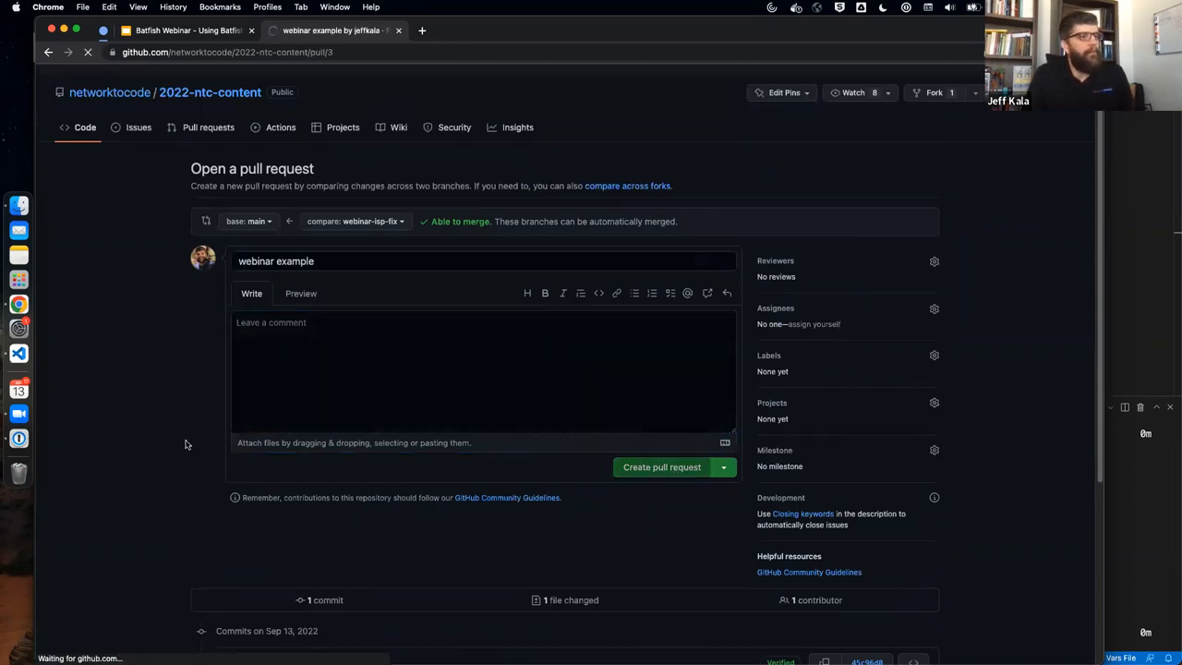
{"action": "left_click", "coordinate": [662, 466]}
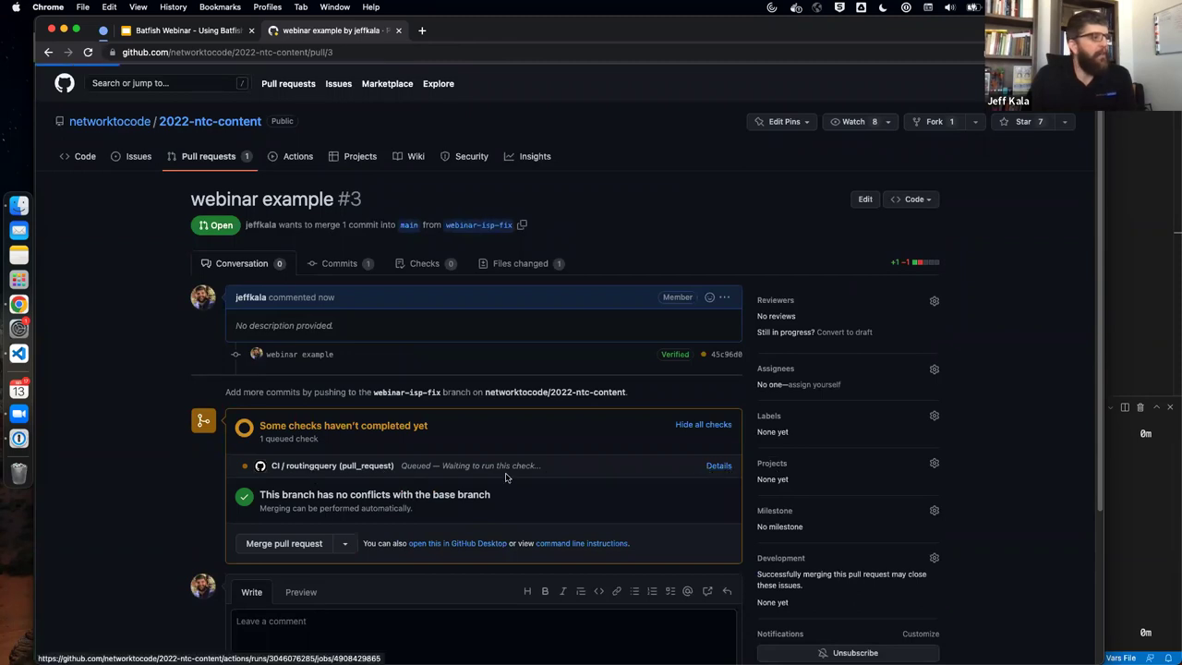
View the routingquery CI check's details and follow its running step's live log output
{"action": "left_click", "coordinate": [719, 464]}
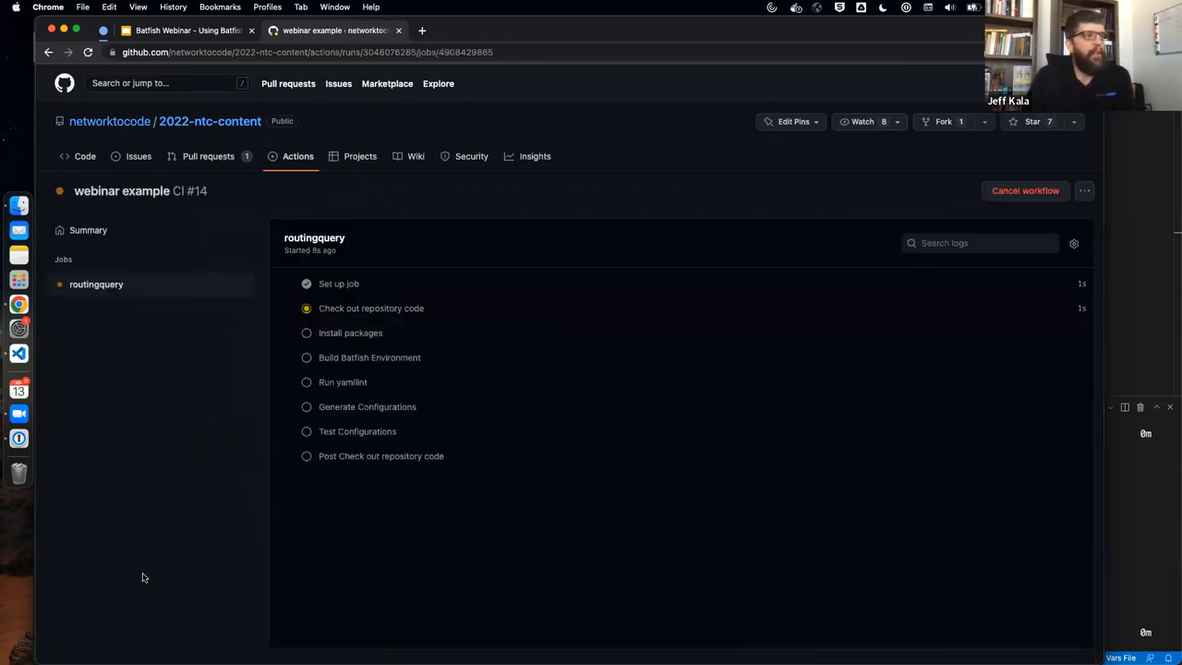
{"action": "left_click", "coordinate": [372, 308]}
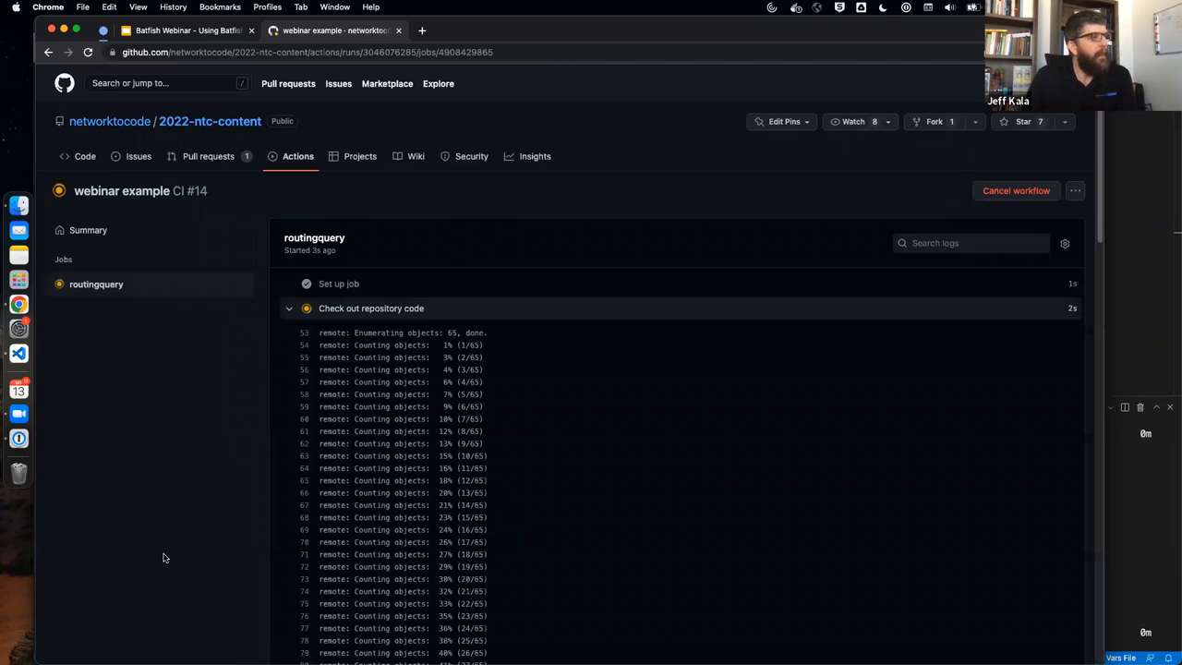
{"action": "scroll", "scroll_direction": "down", "scroll_amount": 3}
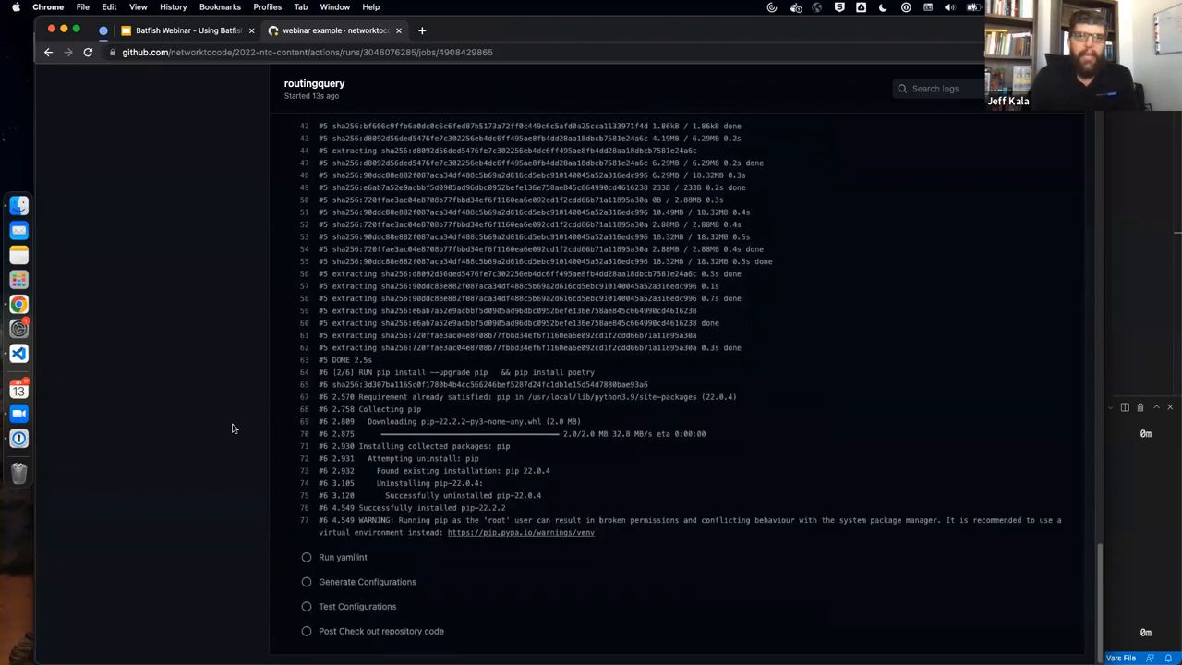
{"action": "scroll", "scroll_direction": "down", "scroll_amount": 3}
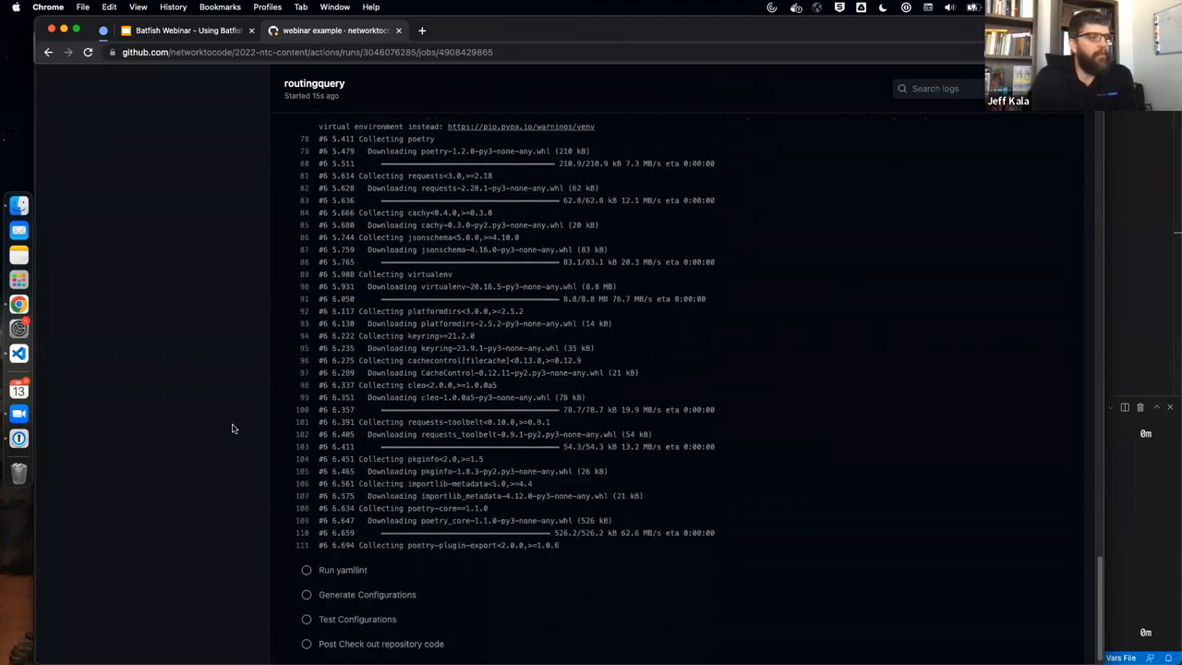
{"action": "scroll", "scroll_direction": "down", "scroll_amount": 3}
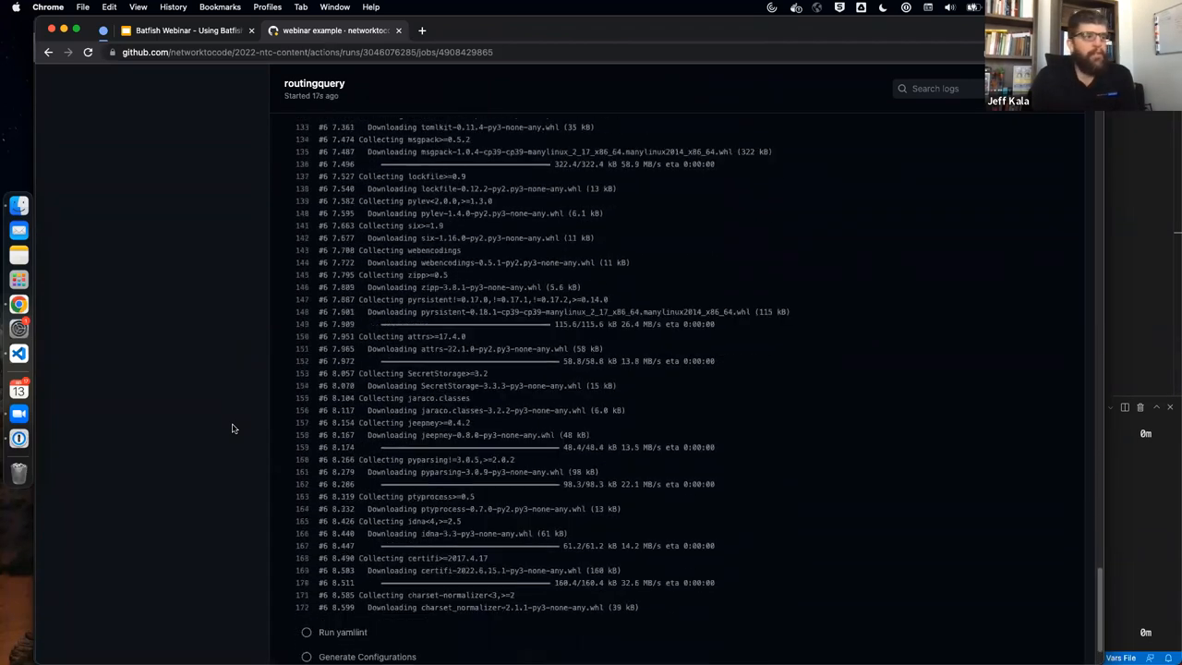
{"action": "scroll", "scroll_direction": "down", "scroll_amount": 3}
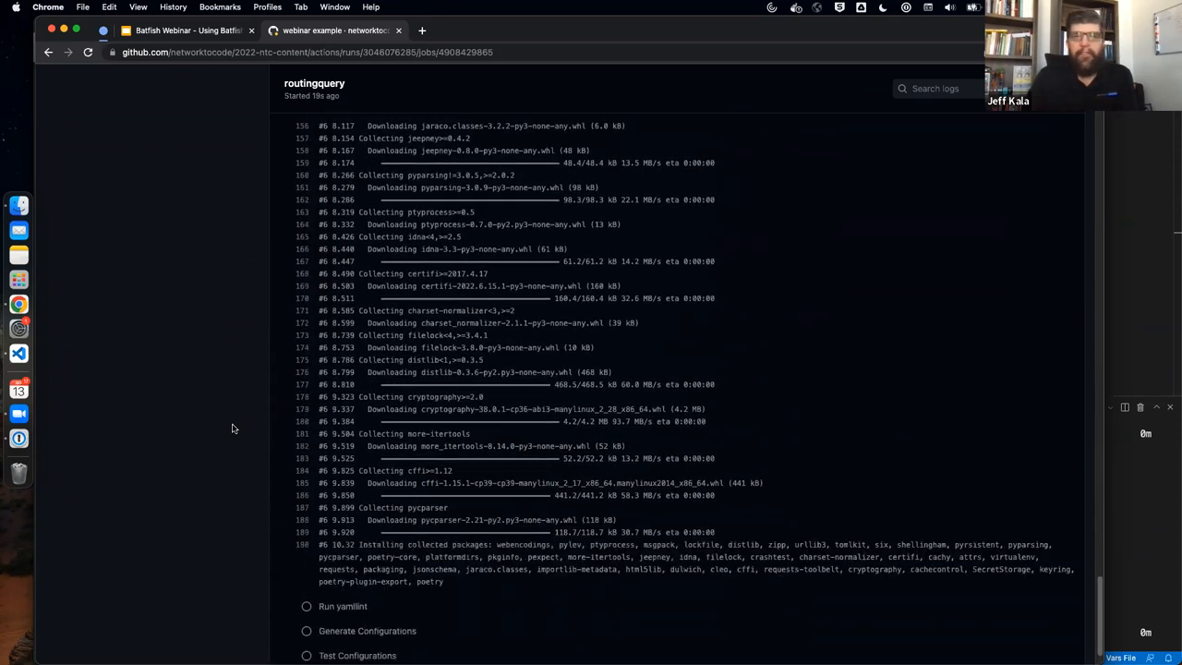
{"action": "scroll", "scroll_direction": "down", "scroll_amount": 3}
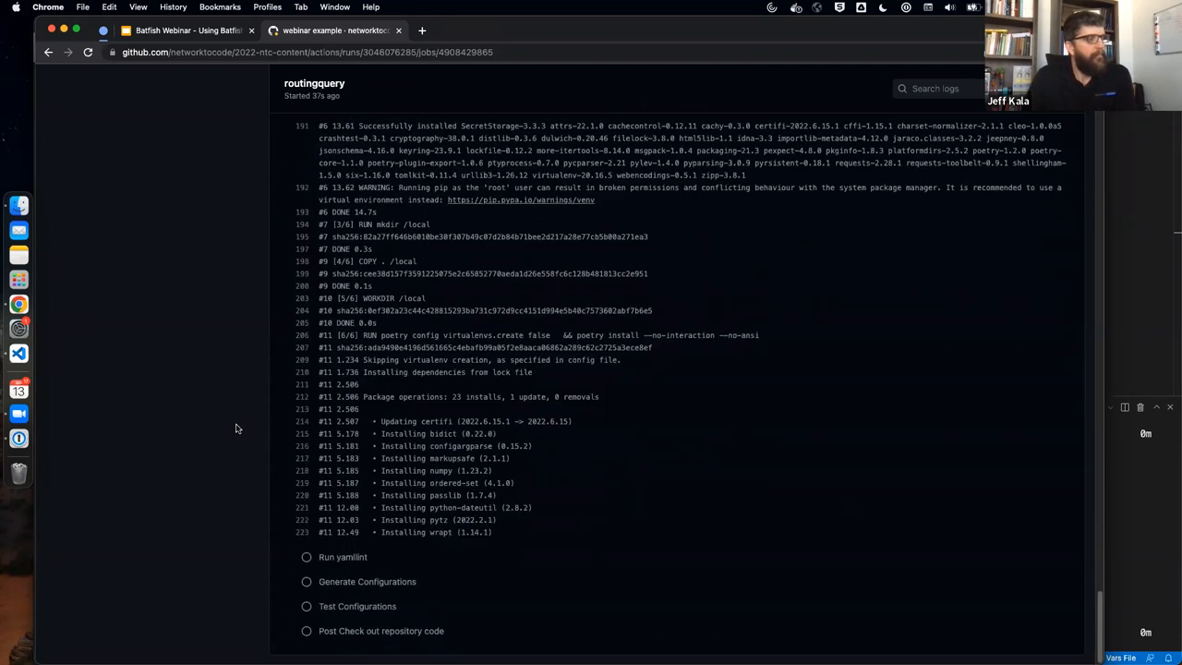
{"action": "mouse_move", "coordinate": [19, 353]}
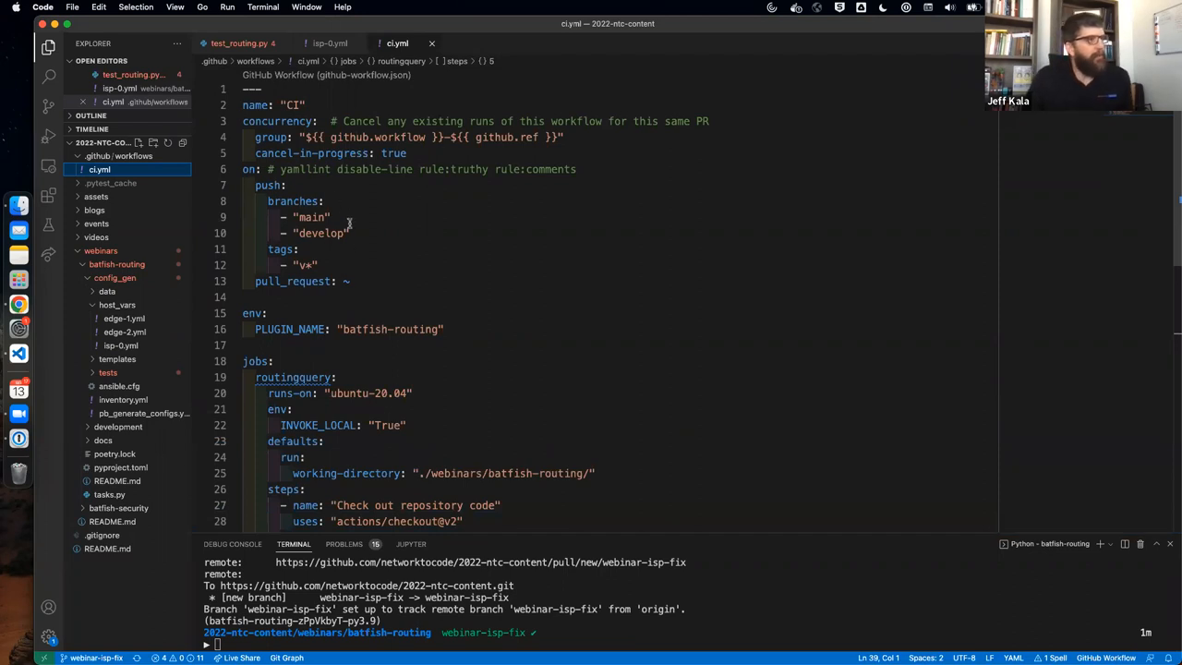
Scroll ci.yml down to the routingquery job's build, yamllint, generate and test steps
{"action": "scroll", "scroll_direction": "down", "scroll_amount": 3}
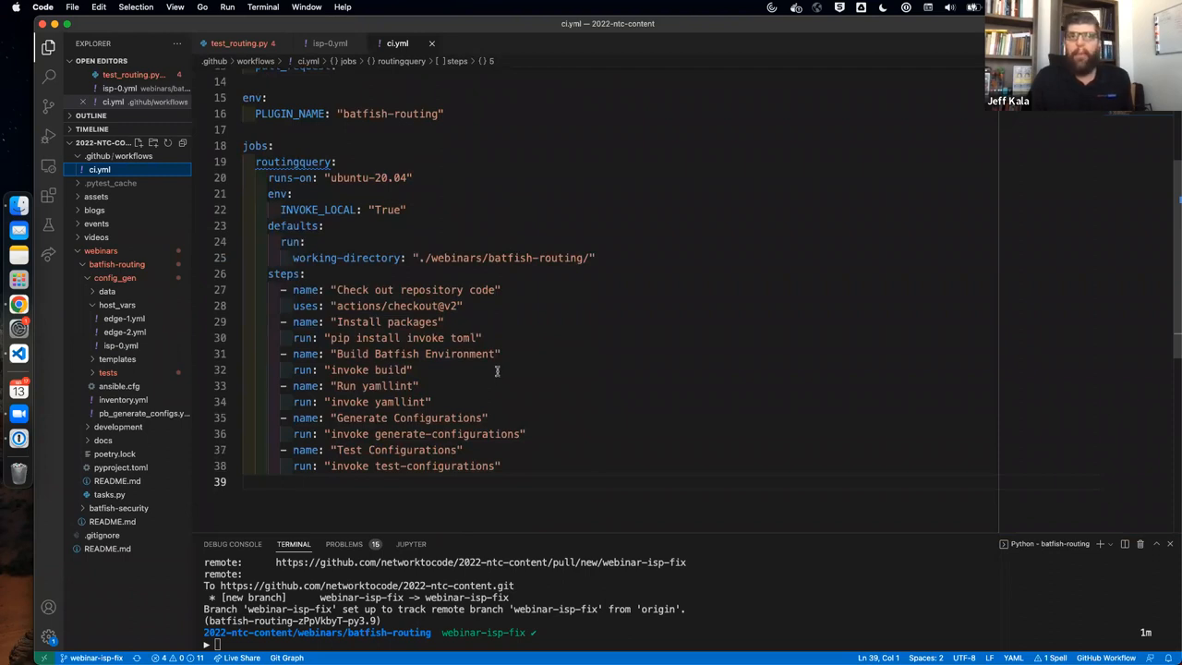
{"action": "mouse_move", "coordinate": [453, 374]}
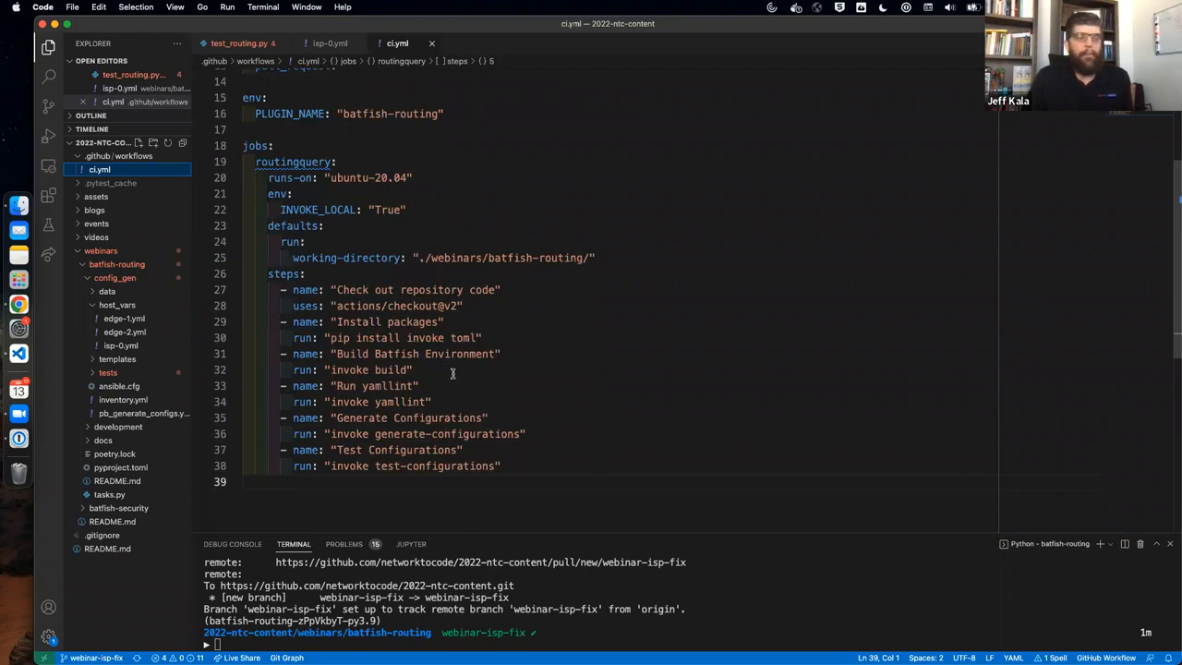
{"action": "mouse_move", "coordinate": [454, 373]}
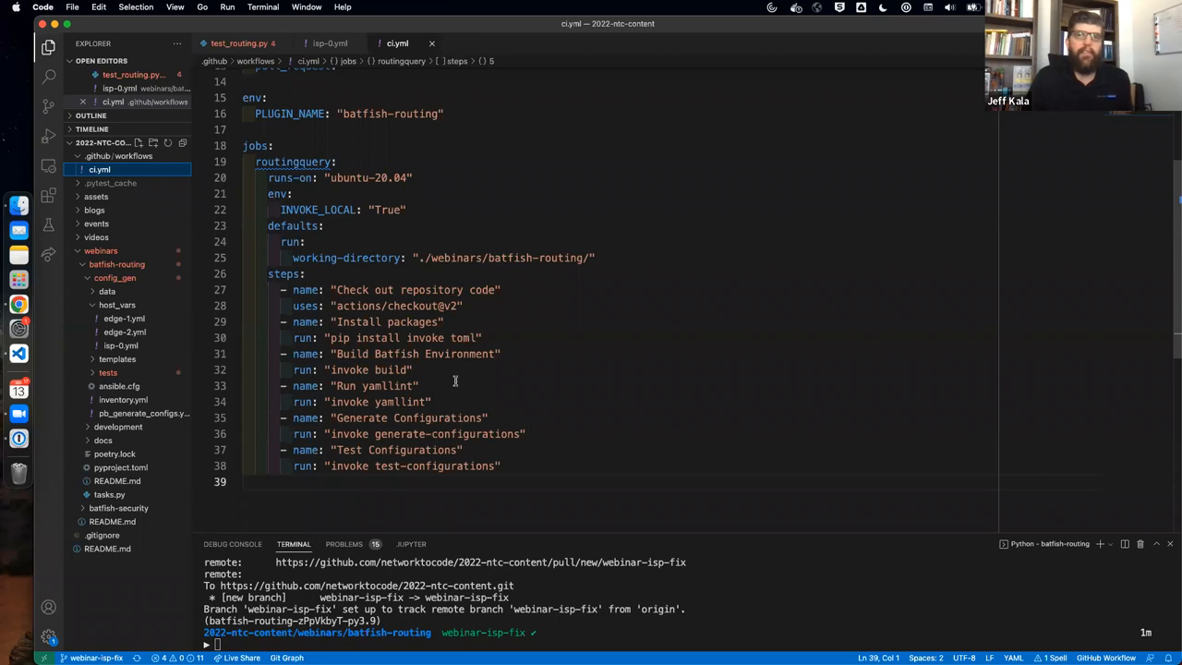
{"action": "mouse_move", "coordinate": [465, 379]}
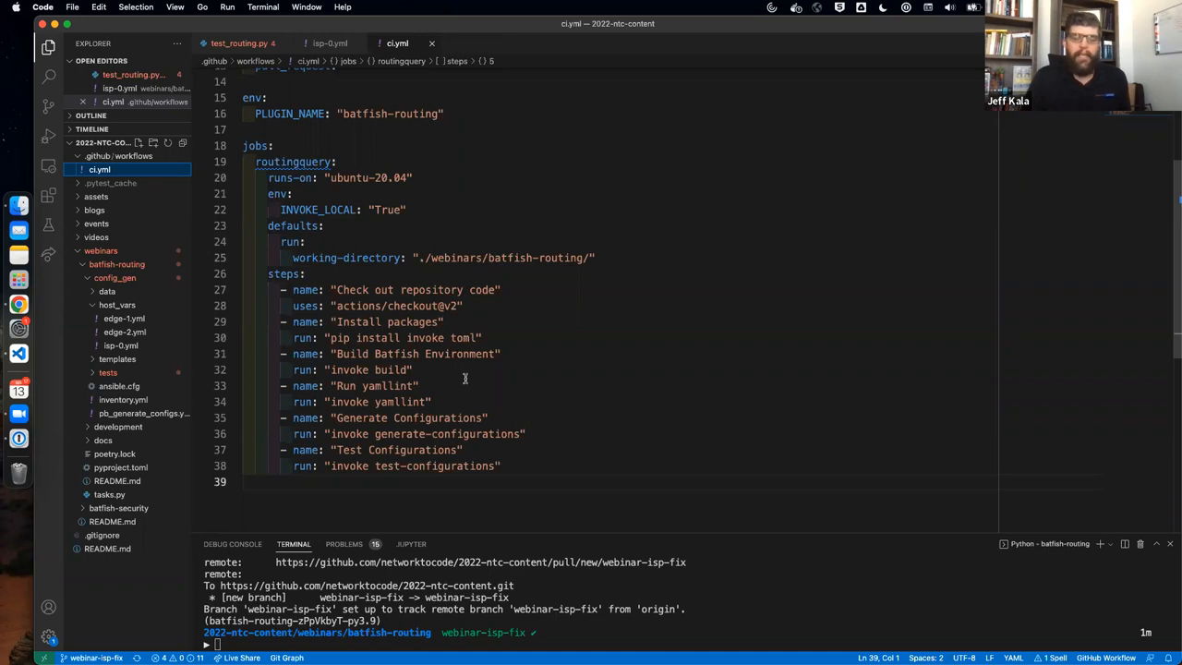
{"action": "mouse_move", "coordinate": [414, 405]}
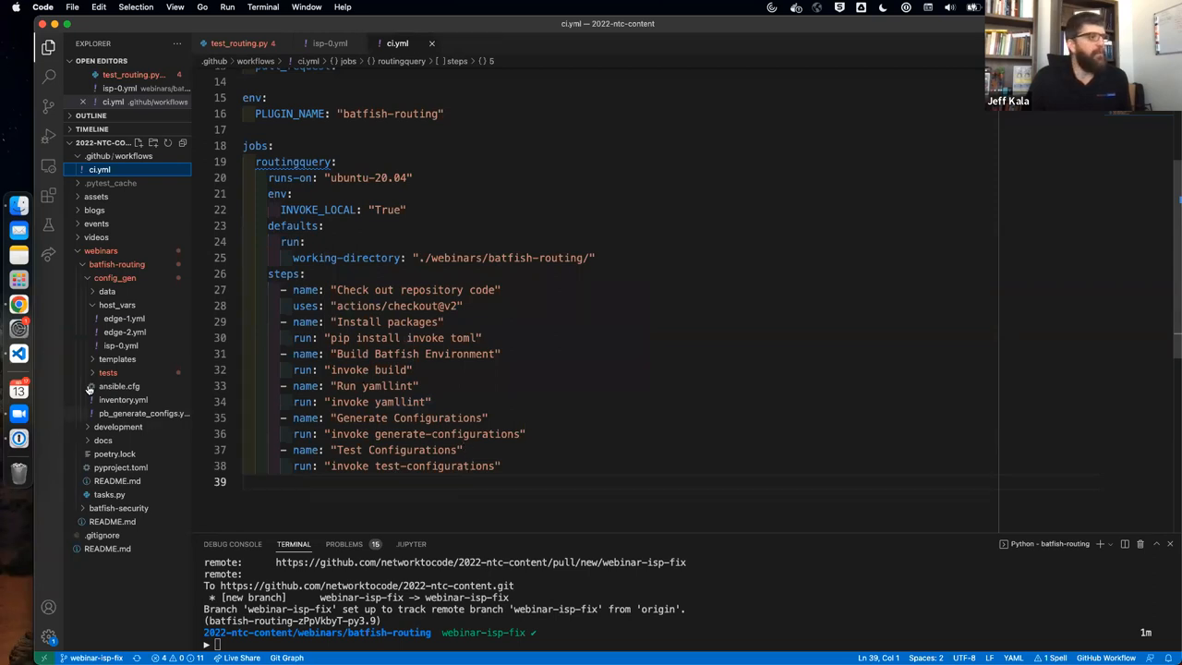
{"action": "mouse_move", "coordinate": [19, 304]}
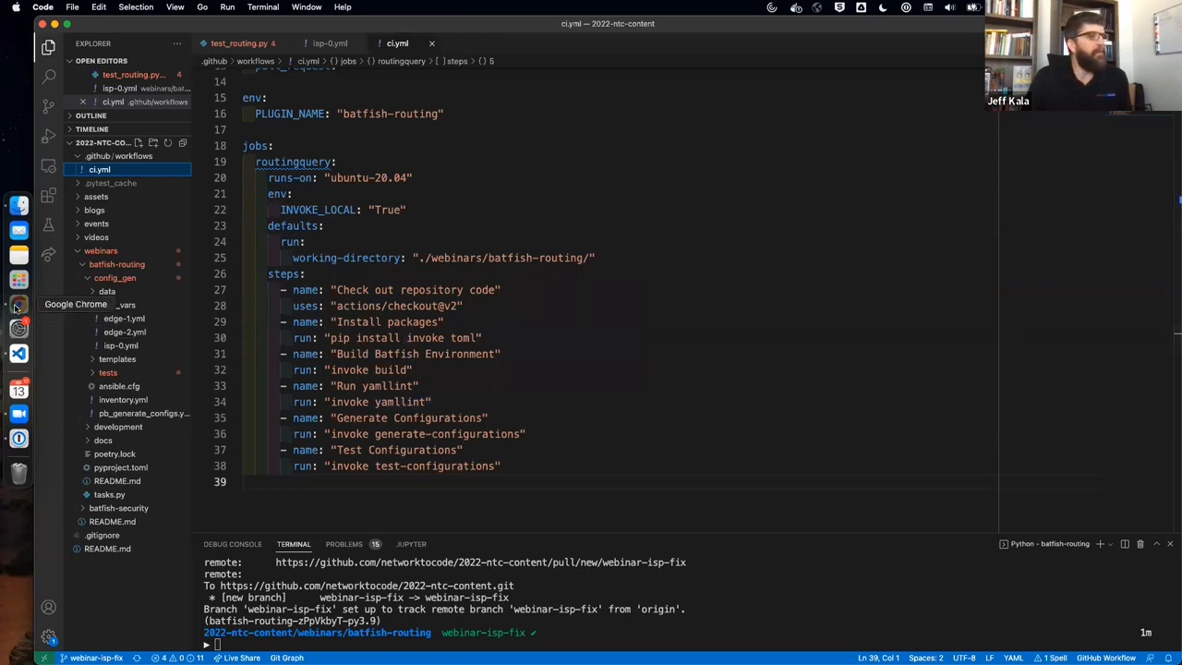
In the browser, expand the failed routingquery job's Test Configurations log showing the BatfishAssertException
{"action": "left_click", "coordinate": [19, 304]}
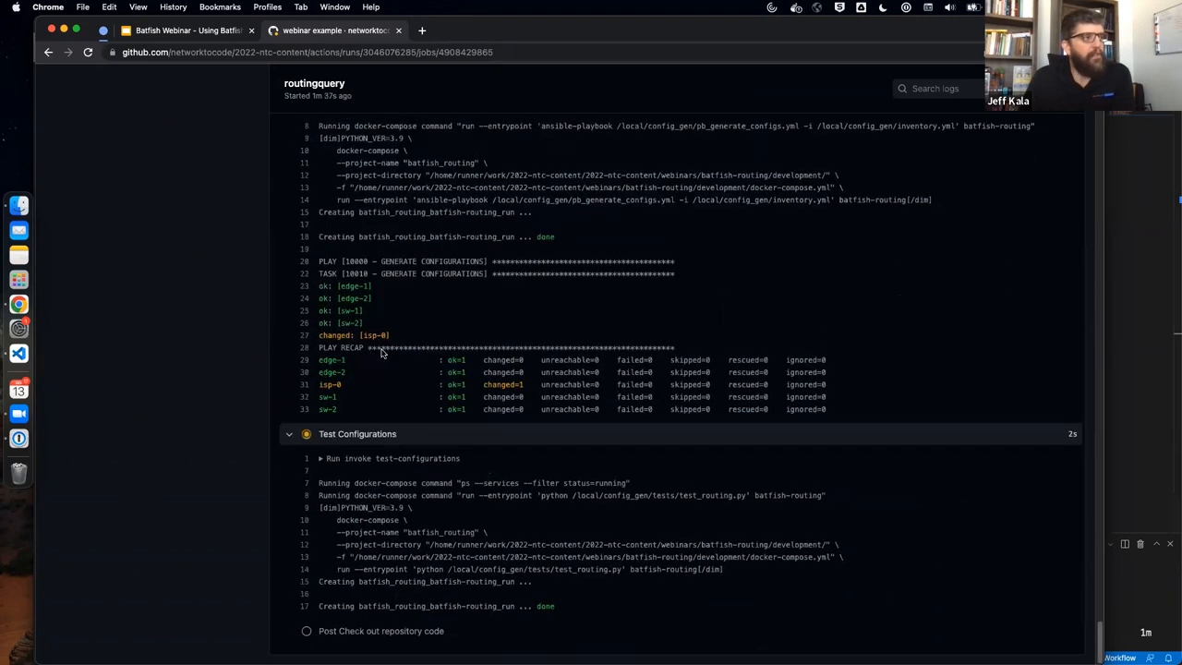
{"action": "mouse_move", "coordinate": [254, 339]}
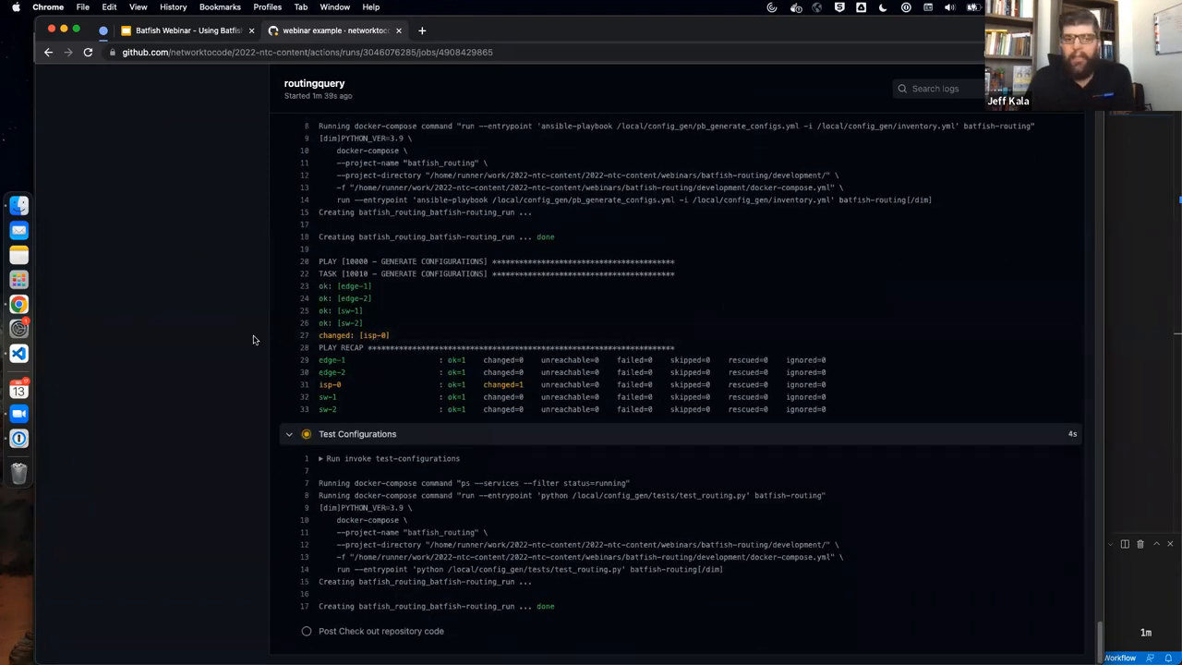
{"action": "mouse_move", "coordinate": [397, 458]}
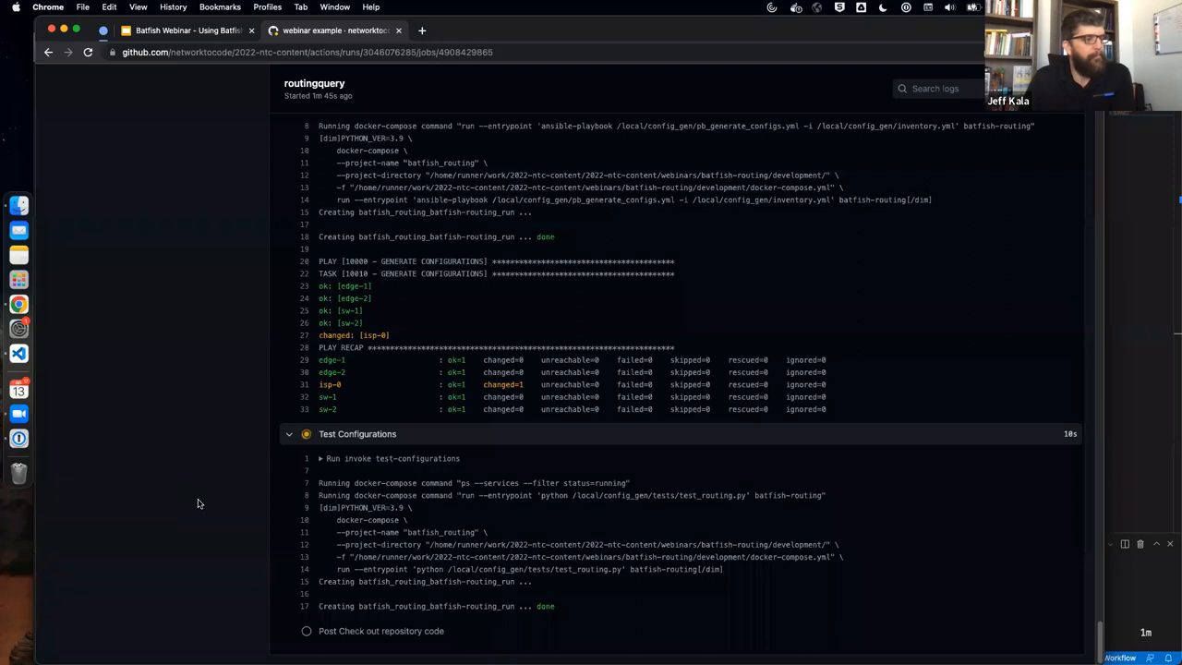
{"action": "scroll", "scroll_direction": "down", "scroll_amount": 3}
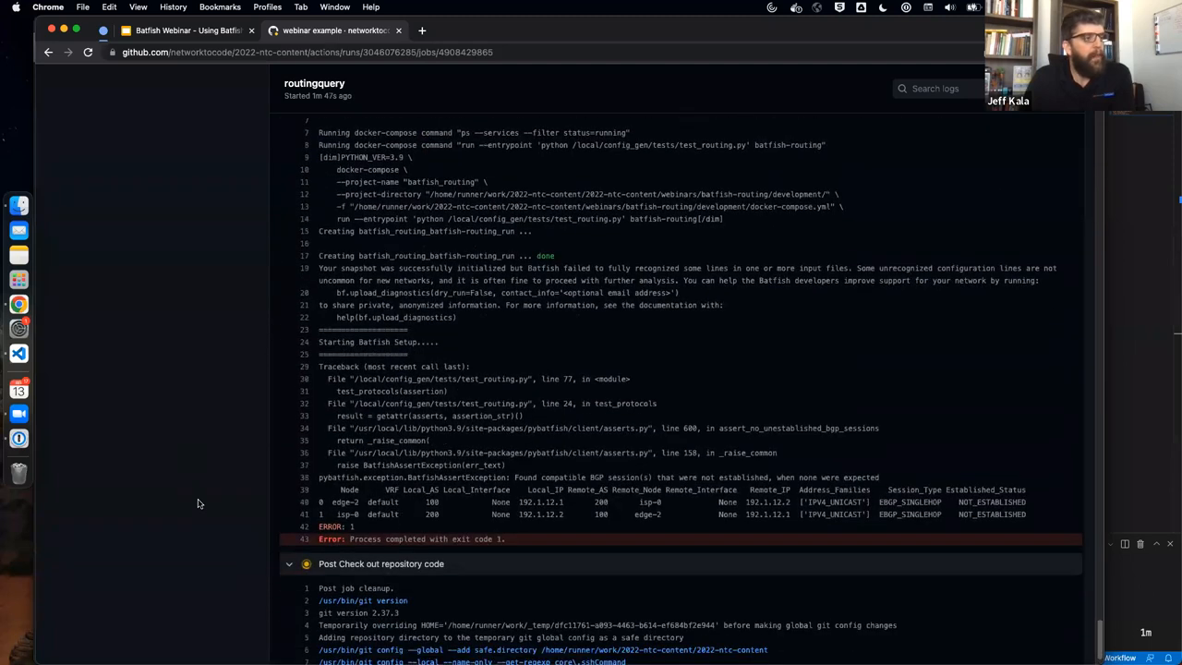
{"action": "scroll", "scroll_direction": "down", "scroll_amount": 3}
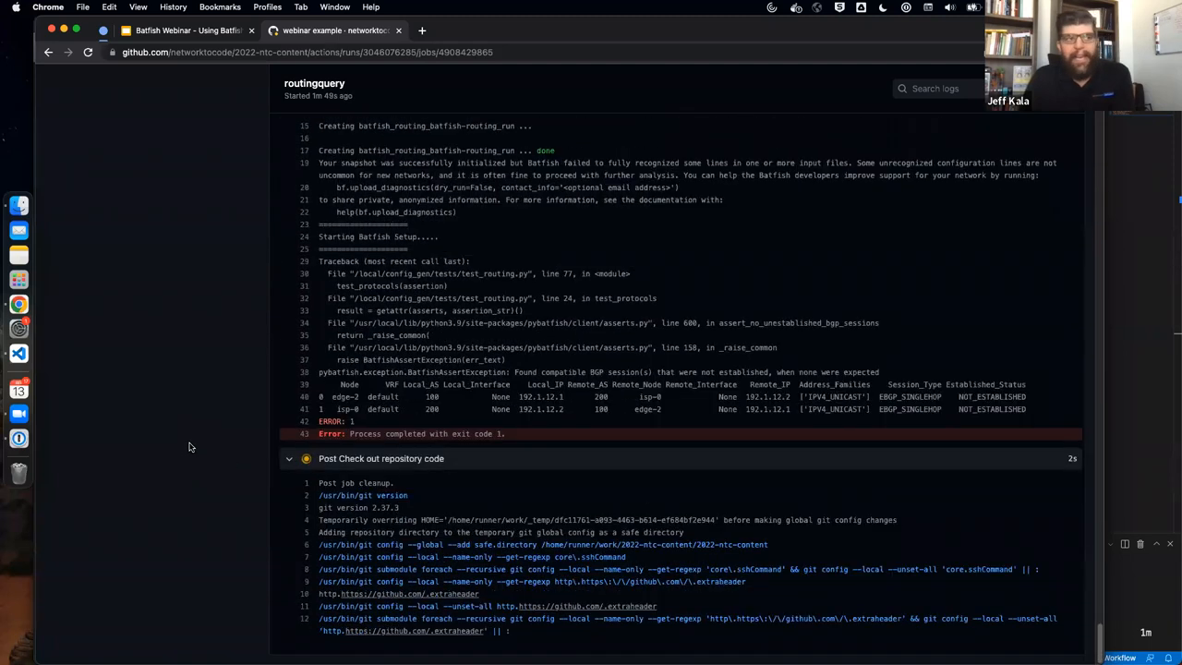
{"action": "left_click", "coordinate": [290, 432]}
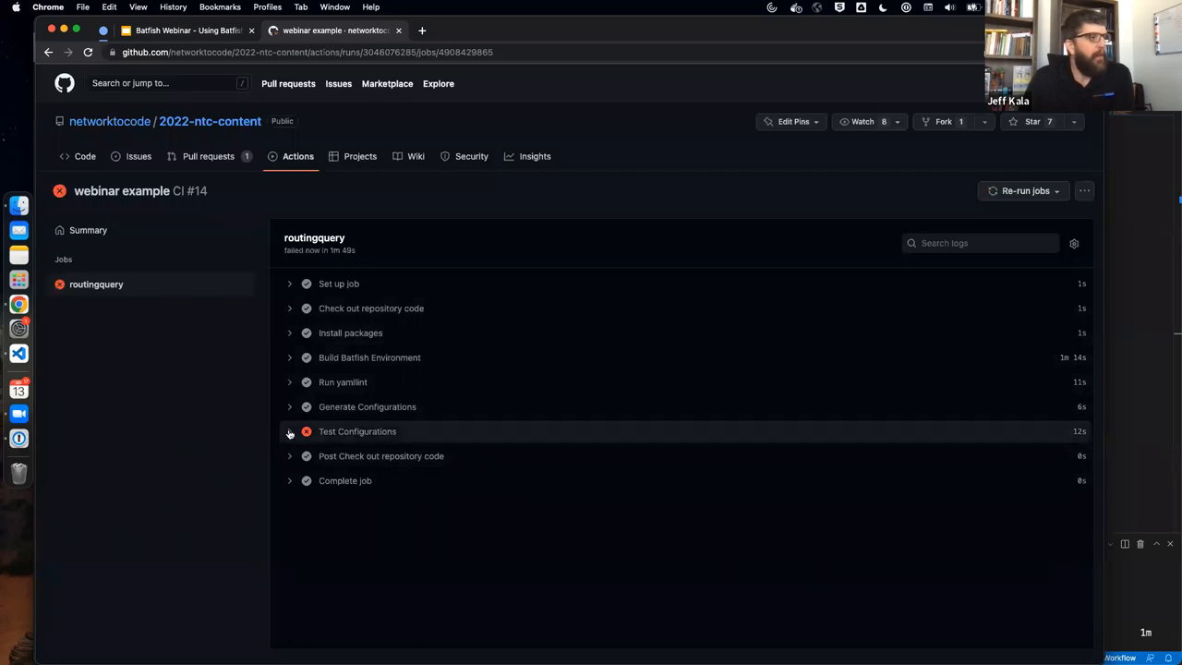
{"action": "left_click", "coordinate": [289, 431]}
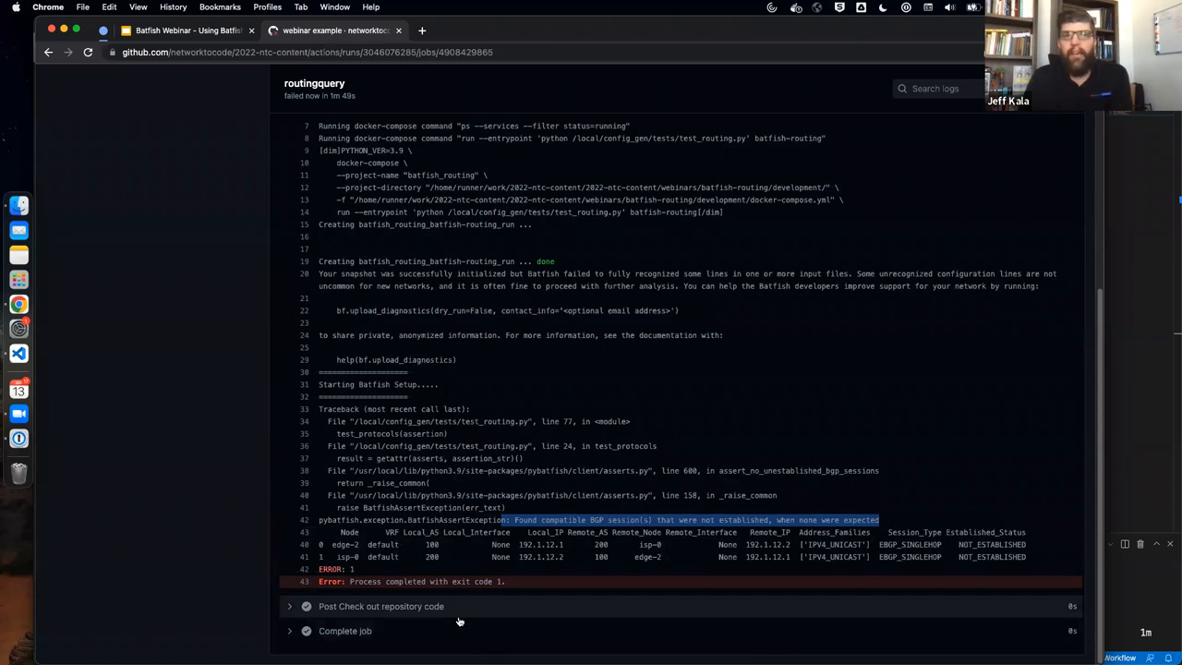
{"action": "mouse_move", "coordinate": [477, 585]}
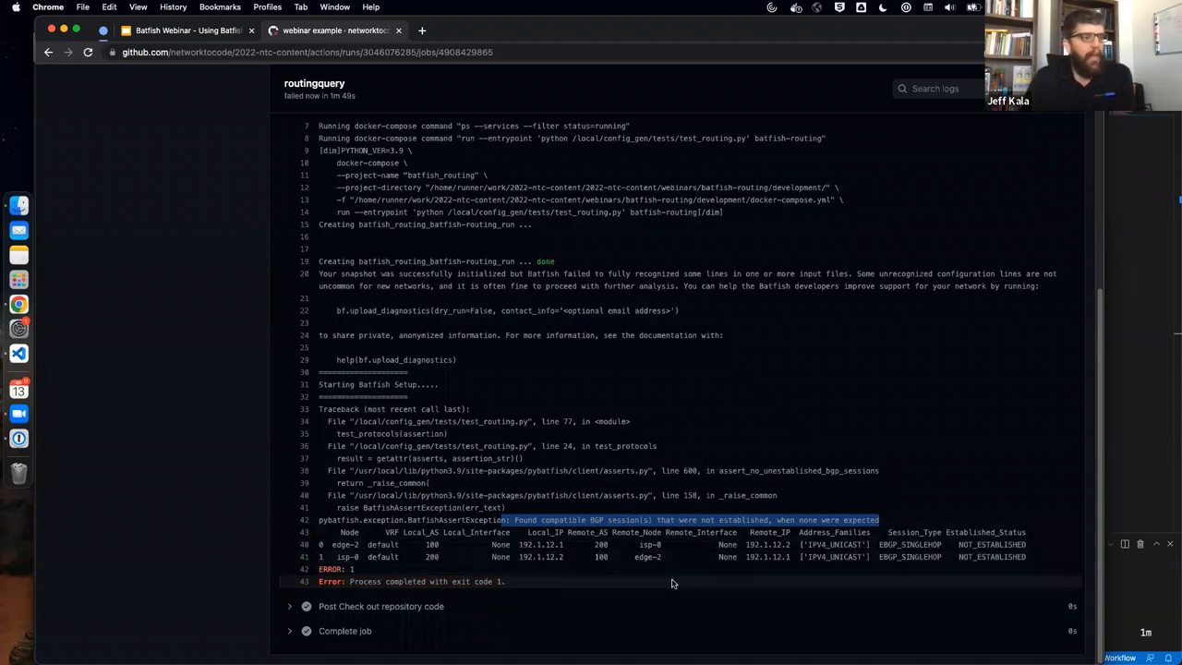
{"action": "mouse_move", "coordinate": [771, 583]}
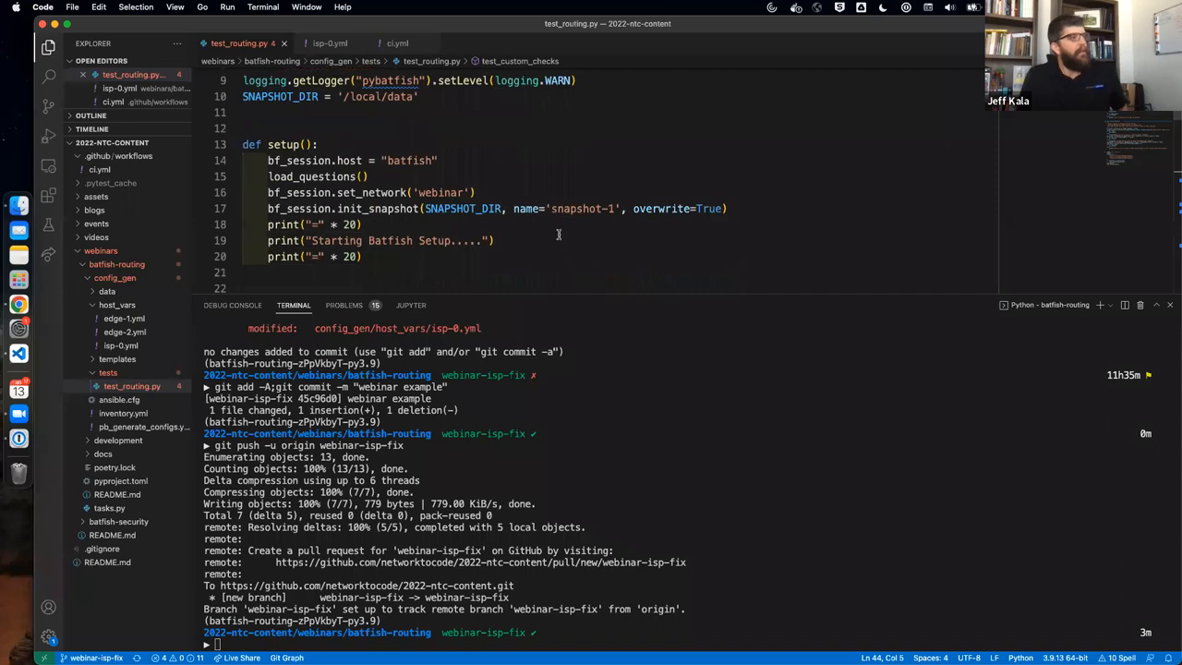
Run invoke tests in the terminal to reproduce the unestablished BGP sessions failure locally
{"action": "scroll", "scroll_direction": "down", "scroll_amount": 3}
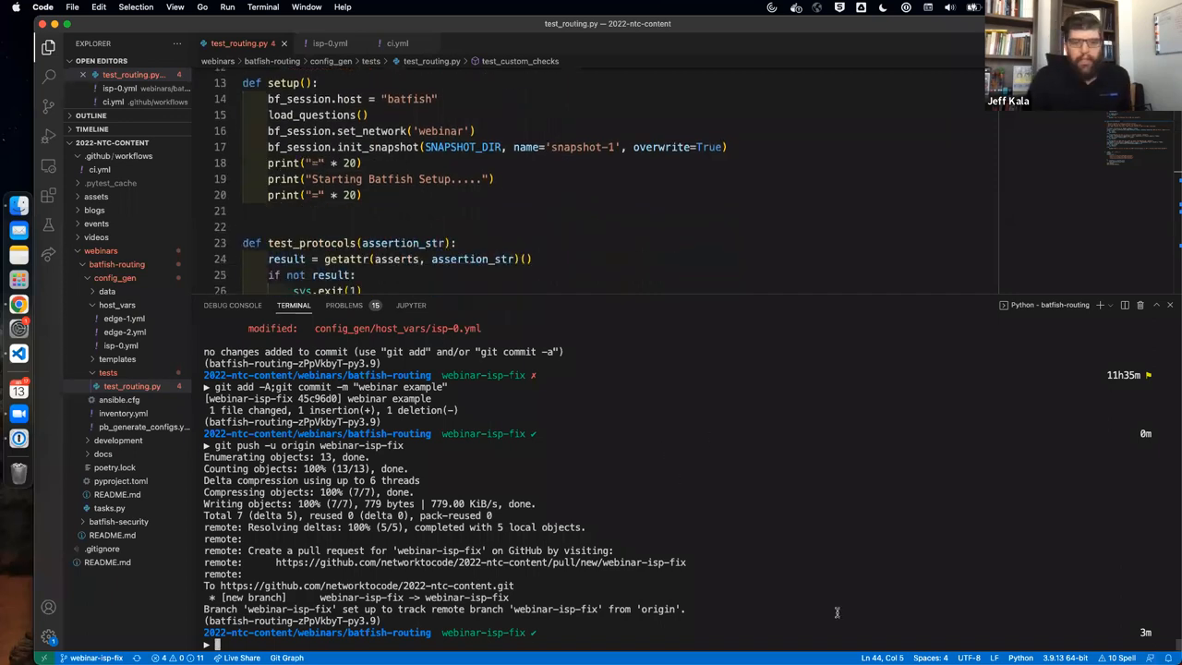
{"action": "mouse_move", "coordinate": [979, 601]}
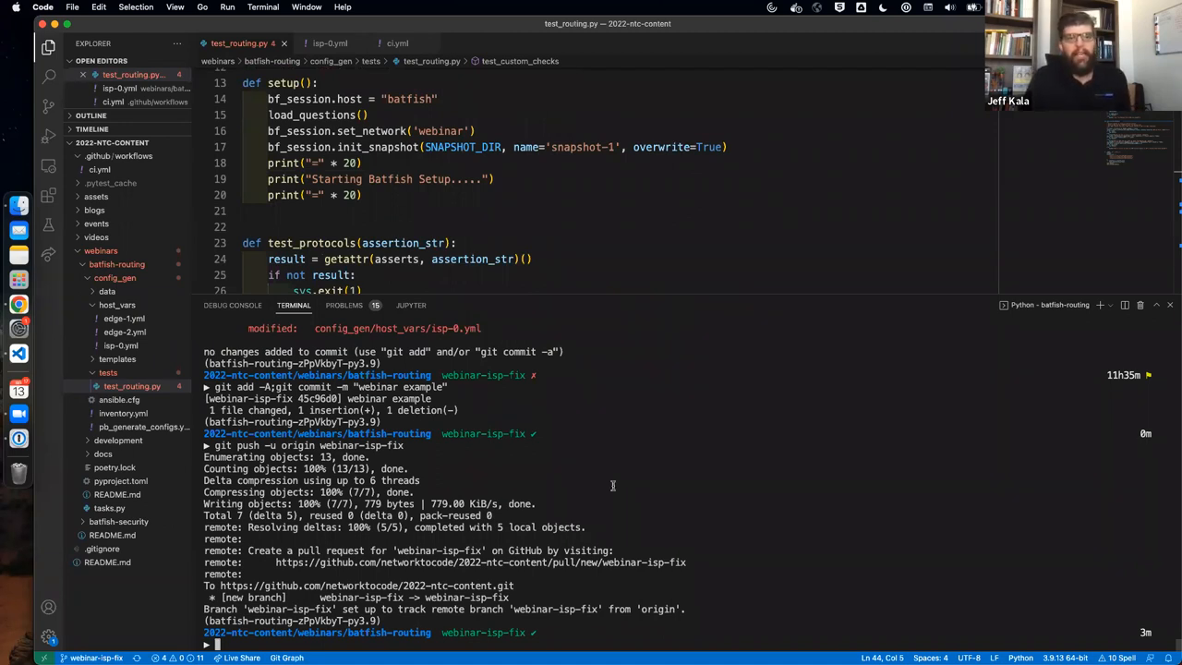
{"action": "mouse_move", "coordinate": [733, 494]}
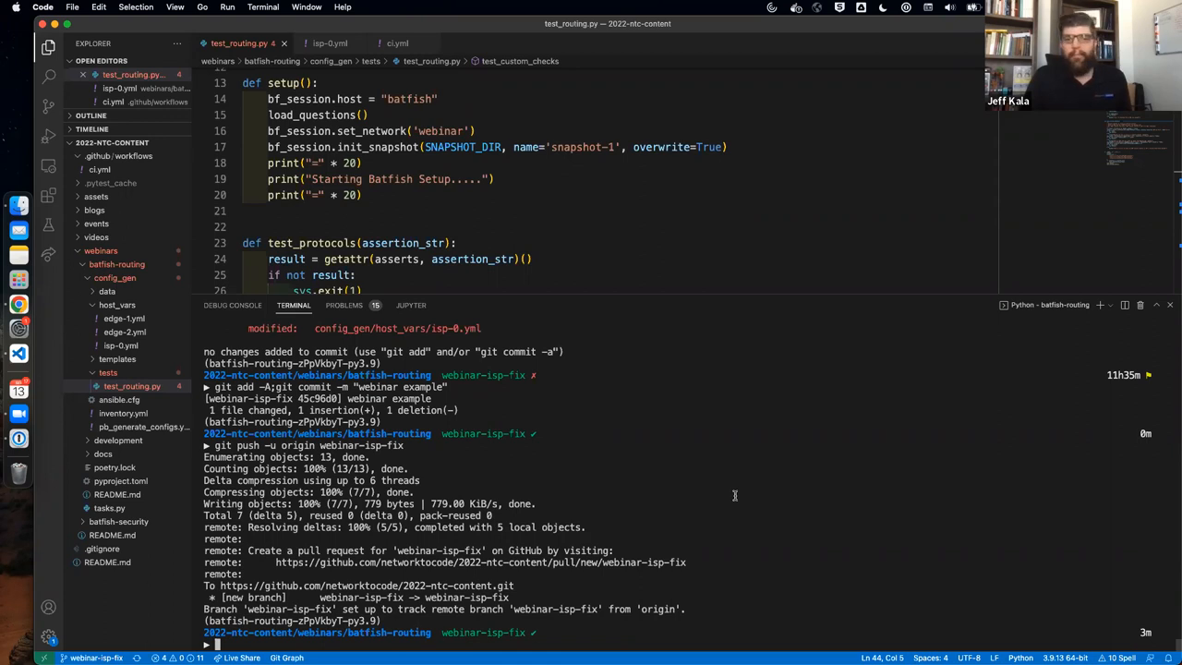
{"action": "mouse_move", "coordinate": [716, 499]}
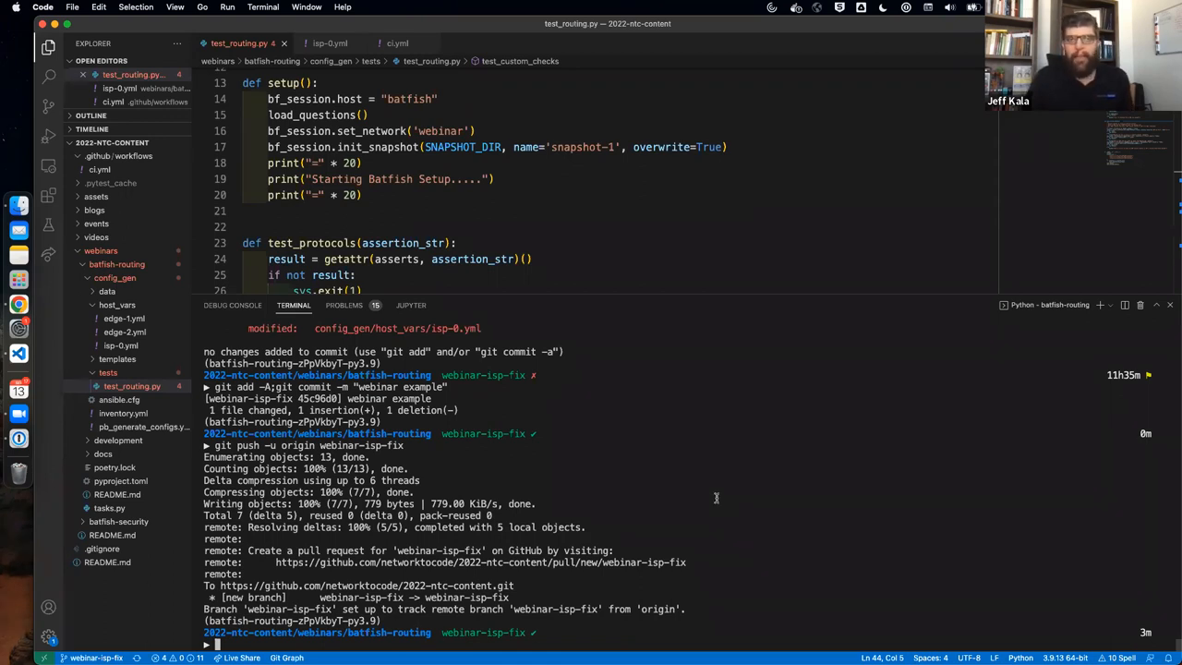
{"action": "mouse_move", "coordinate": [683, 474]}
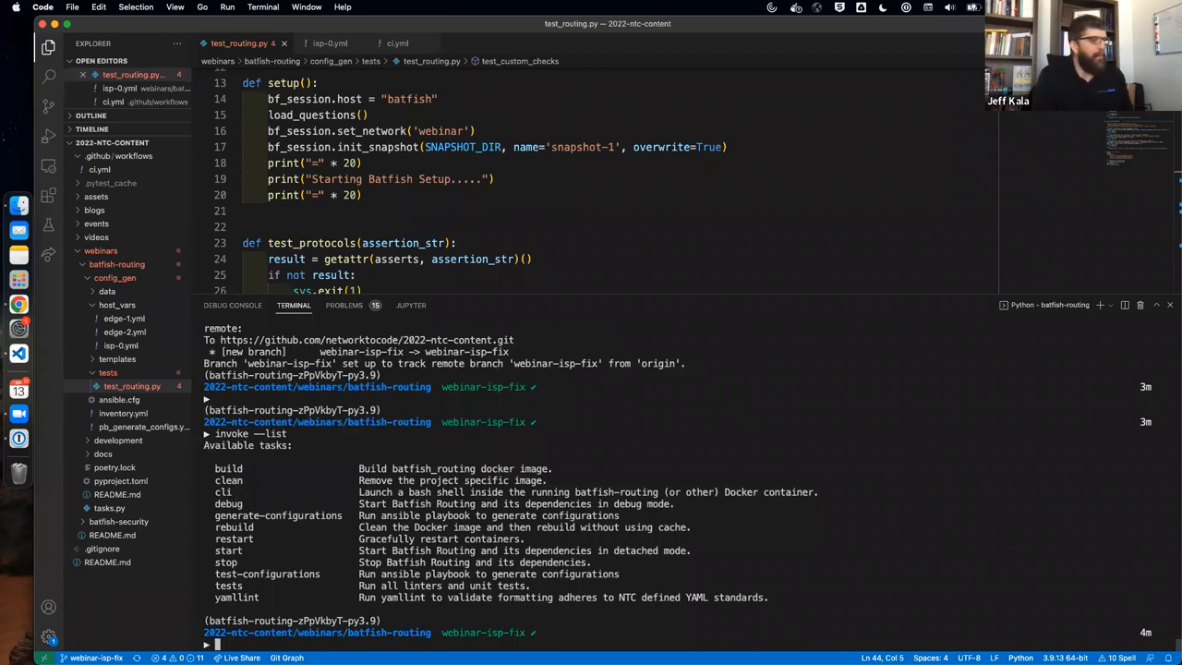
{"action": "type", "text": "invoke tests"}
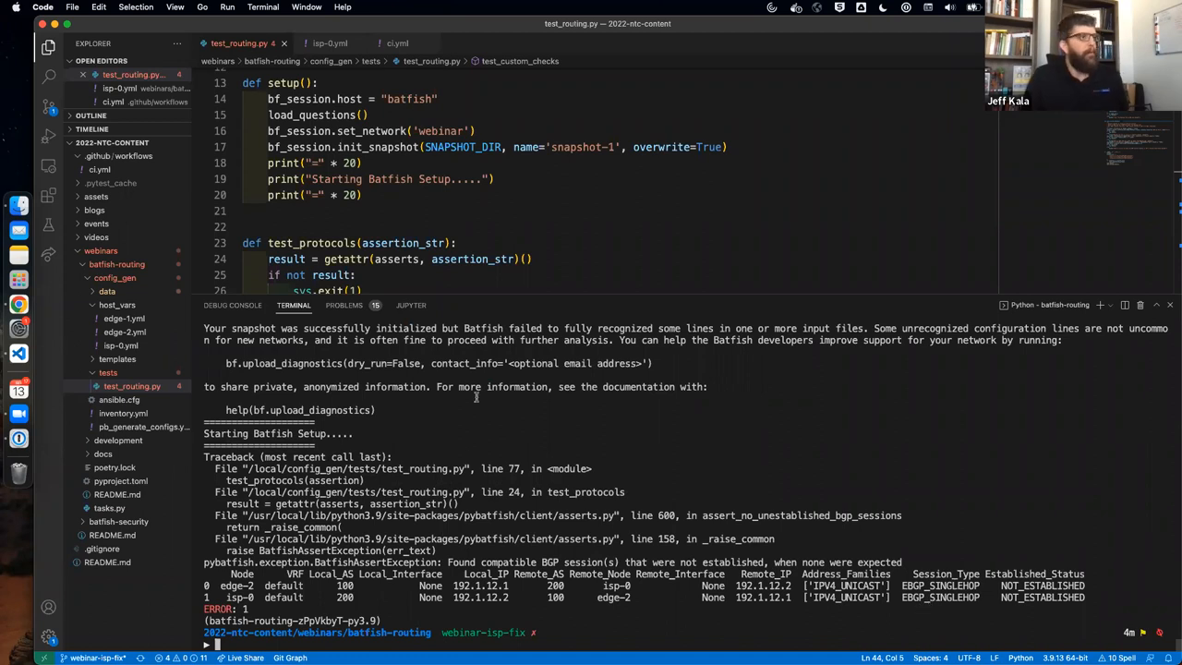
Review isp-0.yml's BGP neighbour remote_asn values of 100 and the passing test output, then switch to edge-1.yml
{"action": "left_click", "coordinate": [330, 43]}
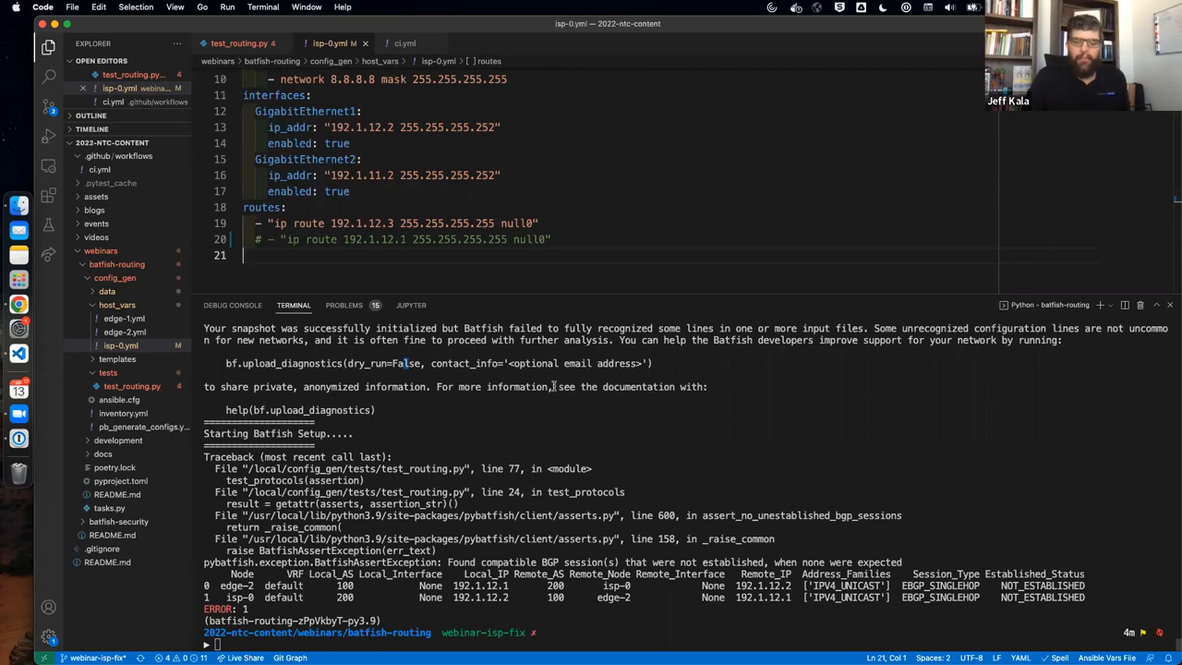
{"action": "scroll", "scroll_direction": "up", "scroll_amount": 3}
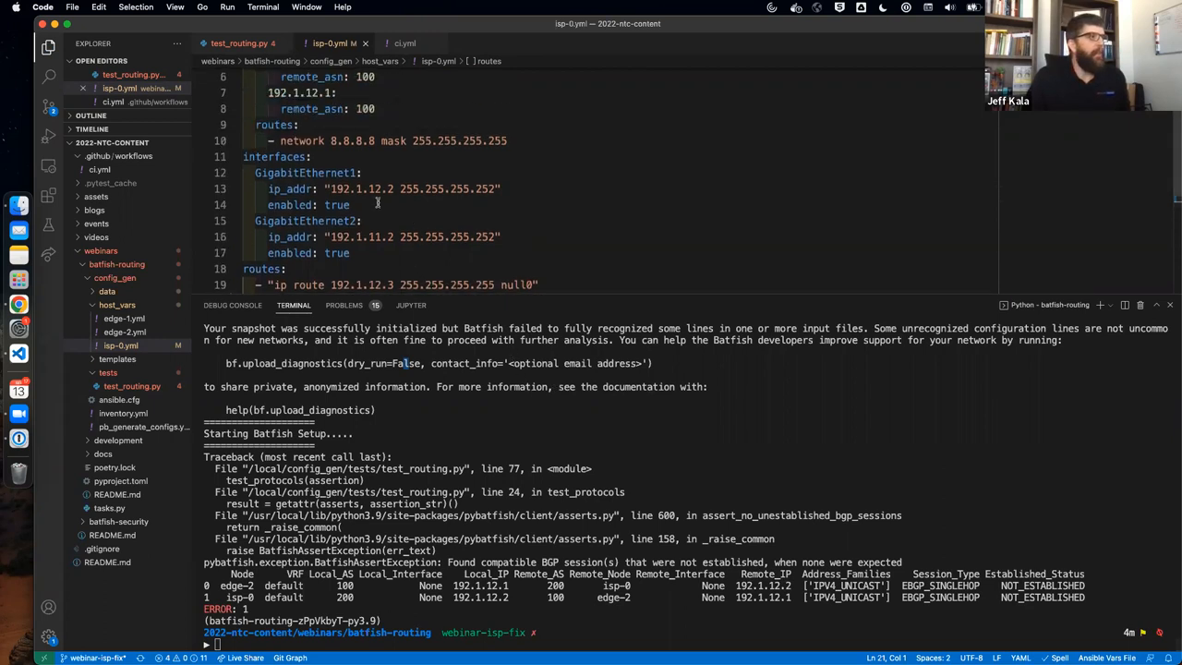
{"action": "scroll", "scroll_direction": "up", "scroll_amount": 3}
{"action": "type", "text": "invoke tests"}
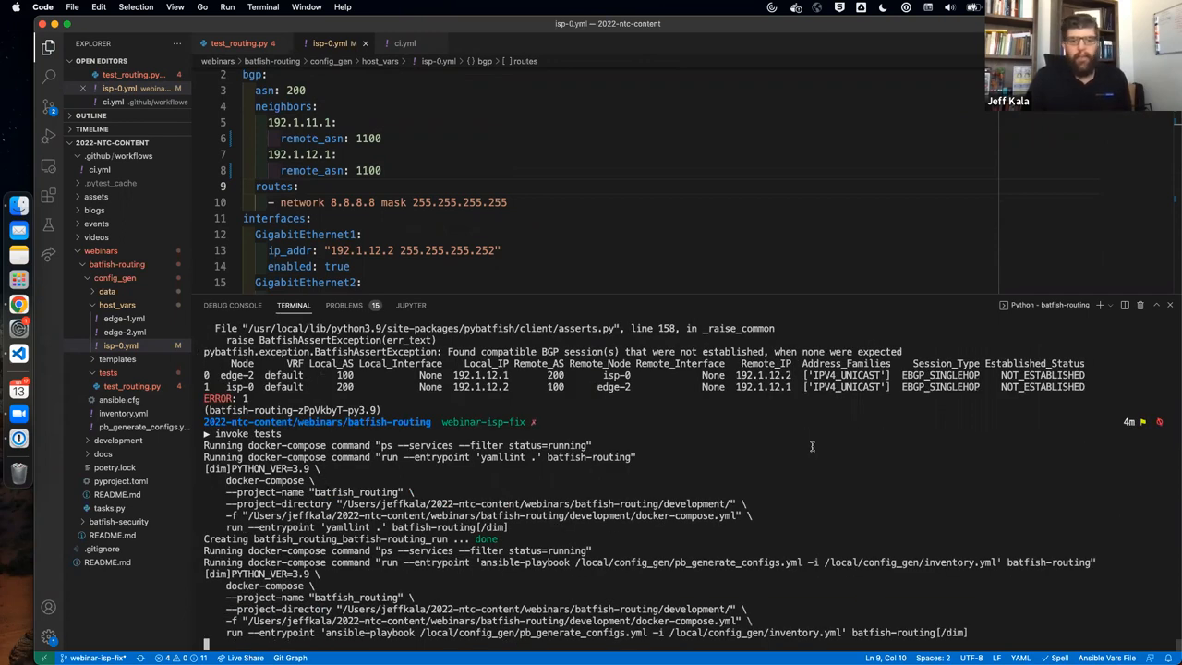
{"action": "scroll", "scroll_direction": "down", "scroll_amount": 3}
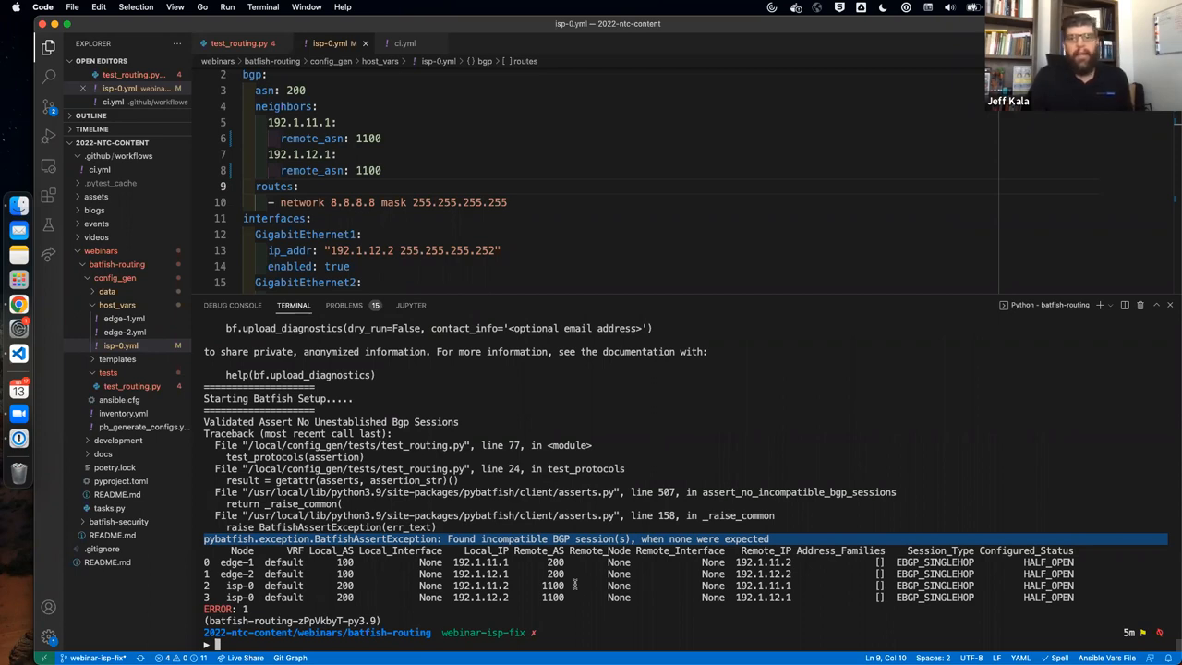
{"action": "mouse_move", "coordinate": [575, 585]}
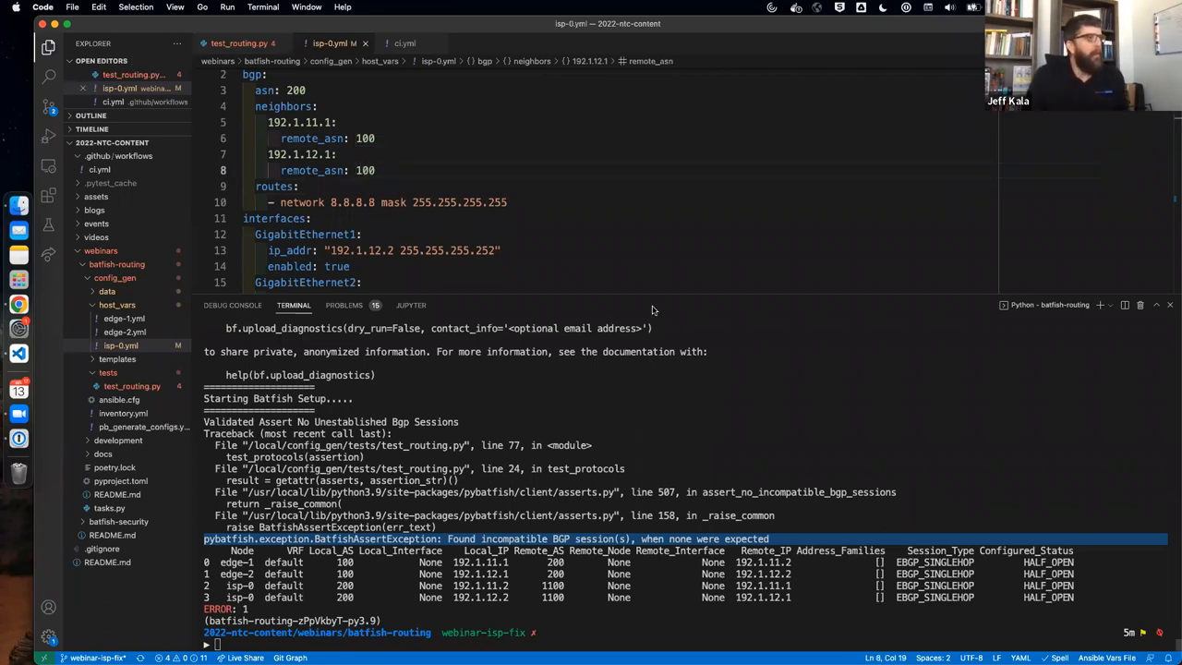
{"action": "scroll", "scroll_direction": "down", "scroll_amount": 3}
{"action": "type", "text": "invoke tests"}
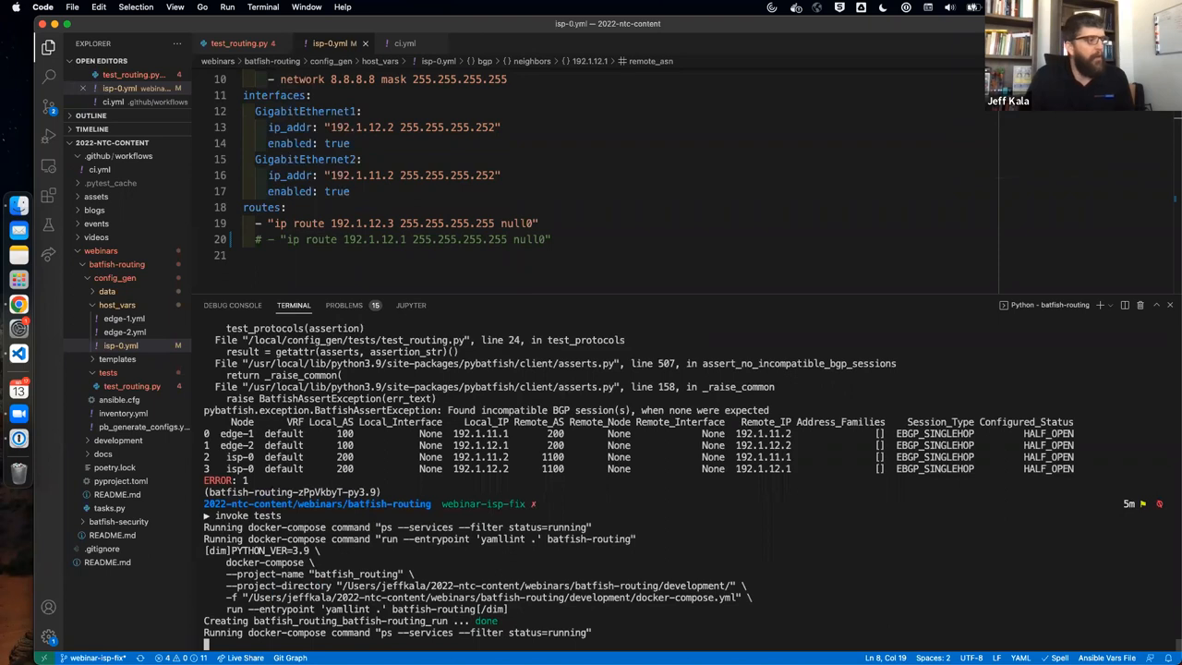
{"action": "scroll", "scroll_direction": "down", "scroll_amount": 3}
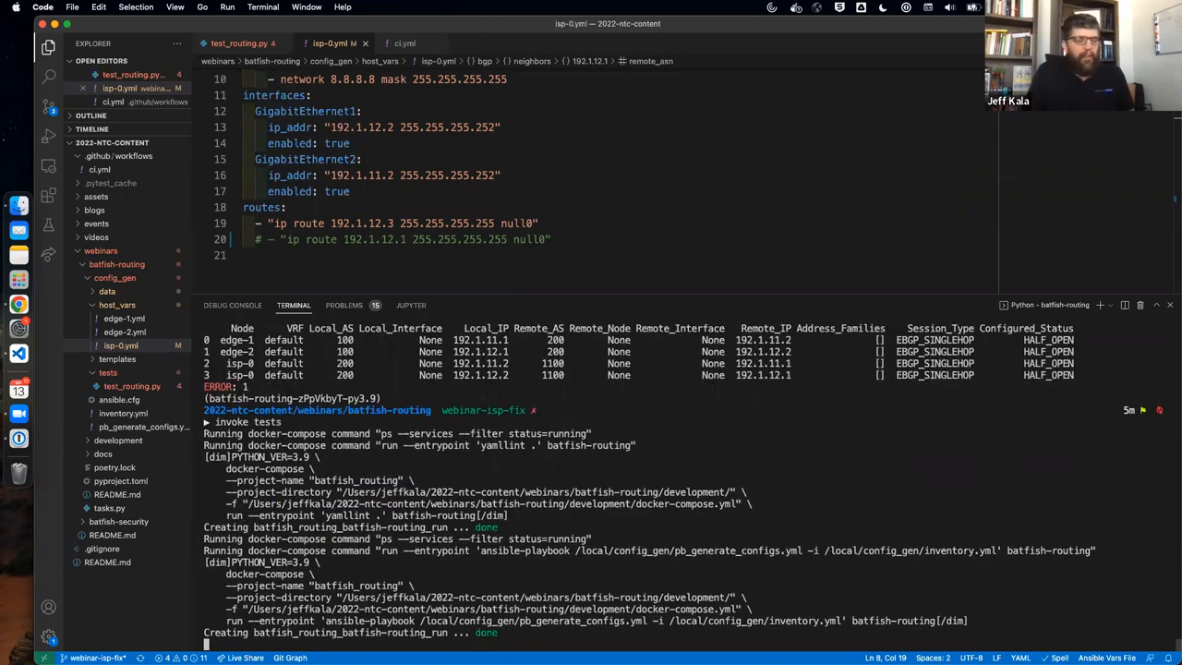
{"action": "scroll", "scroll_direction": "down", "scroll_amount": 3}
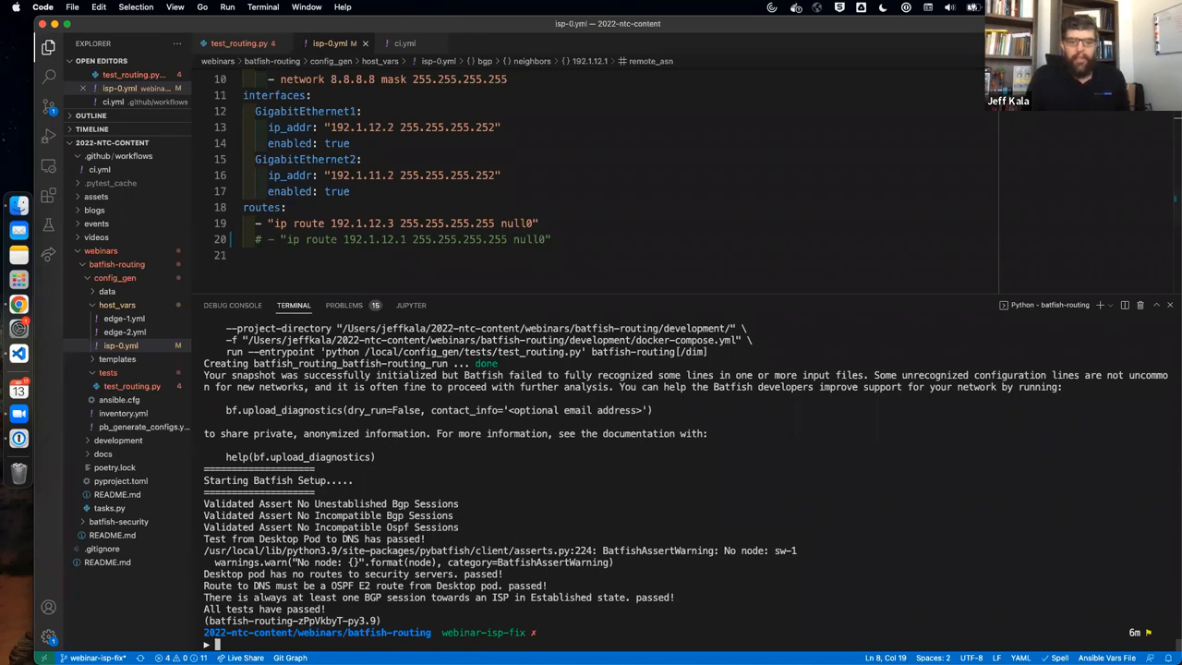
{"action": "left_click", "coordinate": [125, 332]}
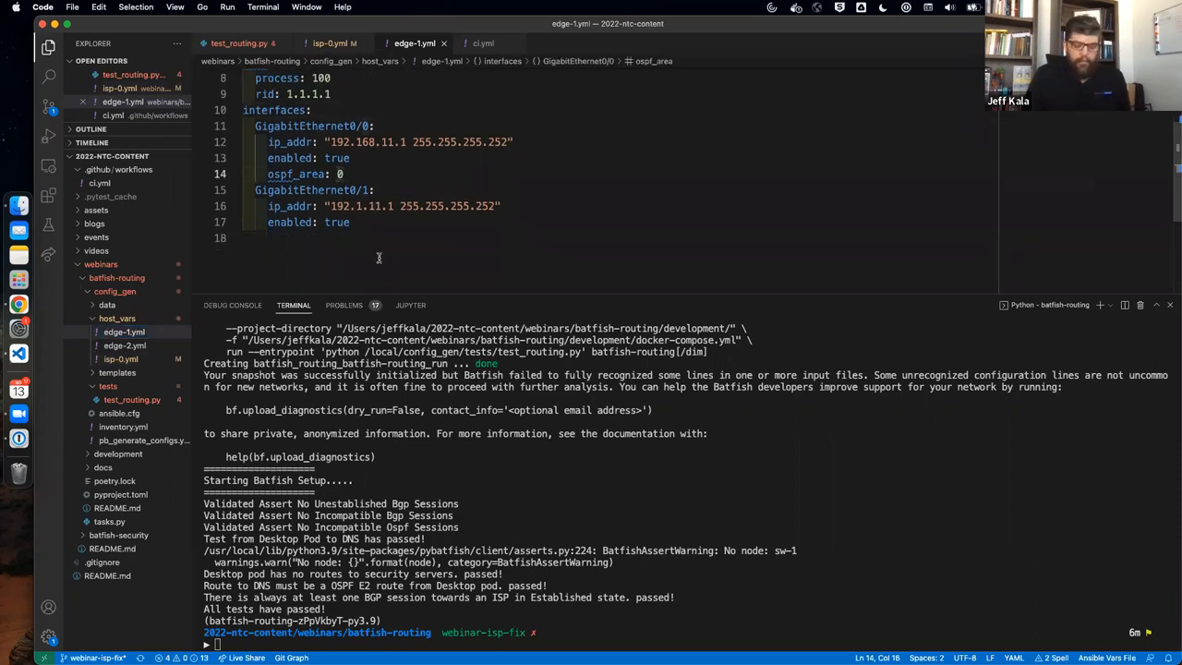
Set edge-1's GigabitEthernet0/0 ospf_area to 10 and rerun the tests to see the result
{"action": "type", "text": "1"}
{"action": "left_click", "coordinate": [688, 644]}
{"action": "type", "text": "invoke tests"}
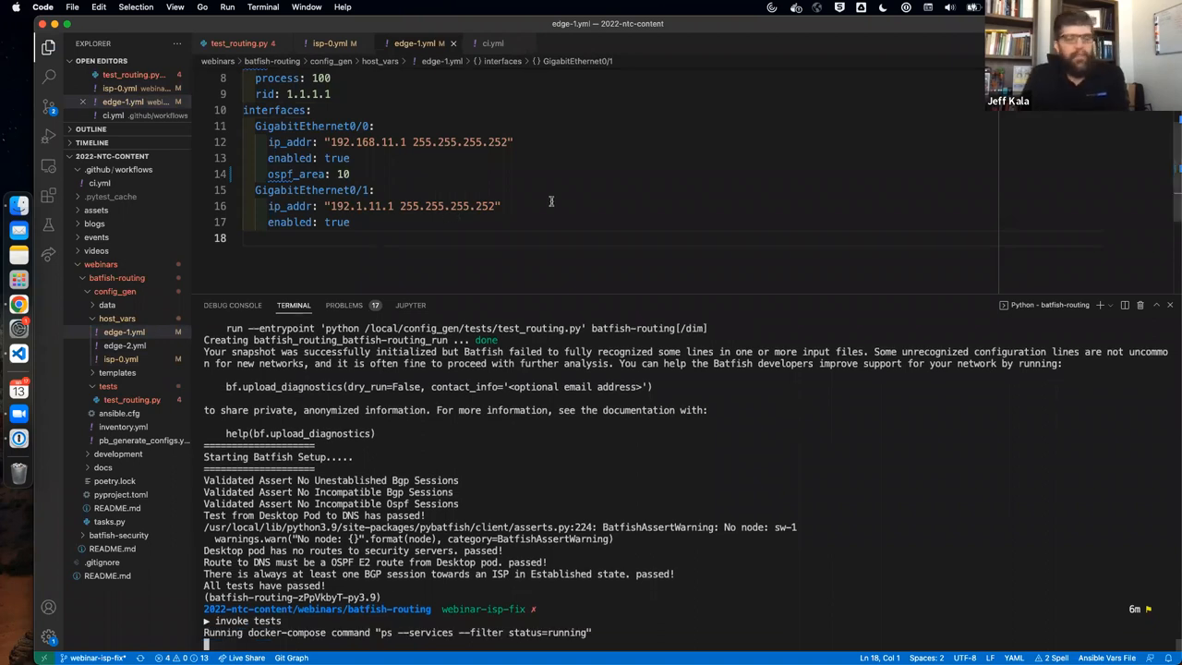
{"action": "mouse_move", "coordinate": [862, 226]}
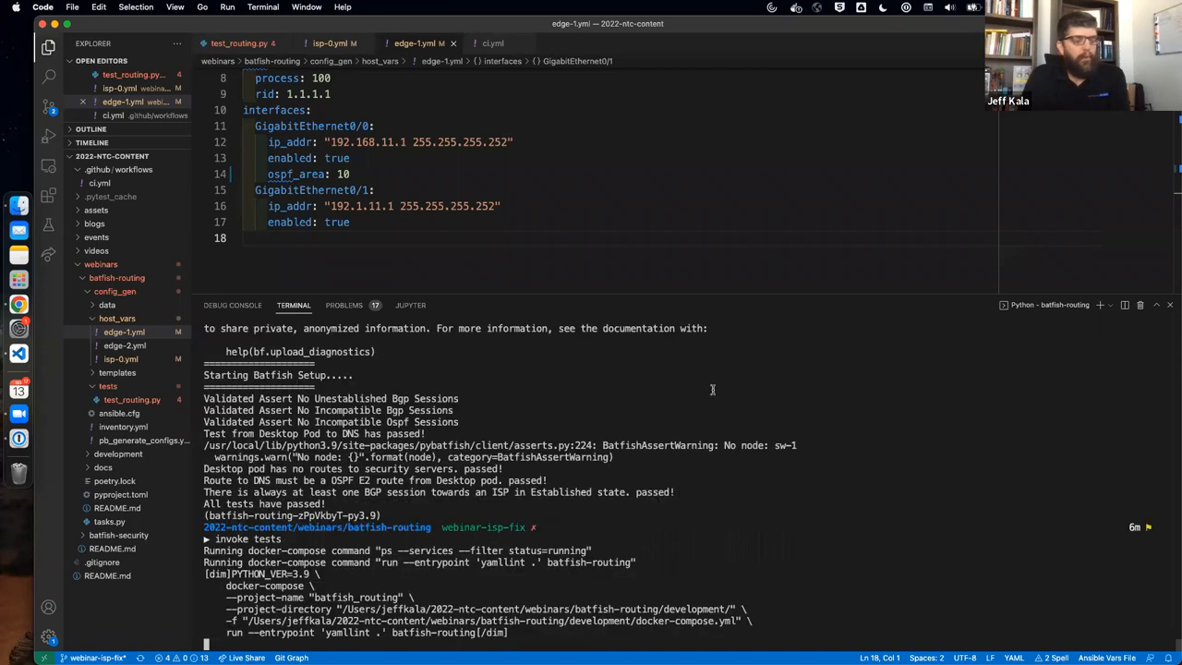
{"action": "mouse_move", "coordinate": [1071, 374]}
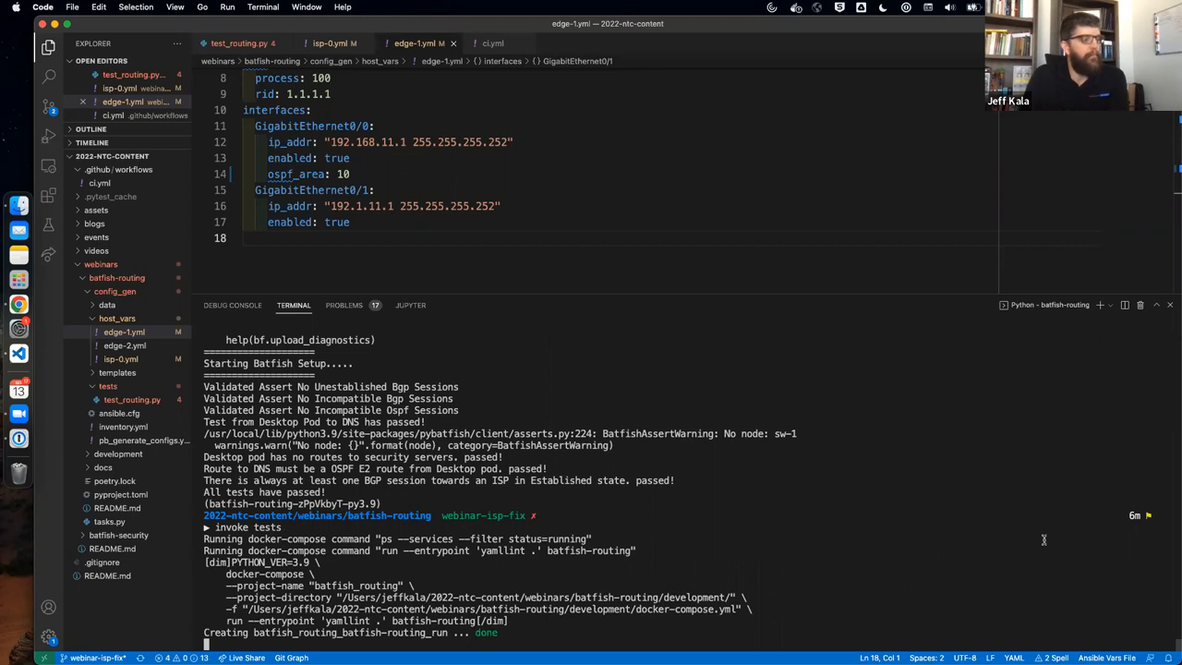
{"action": "mouse_move", "coordinate": [1036, 541]}
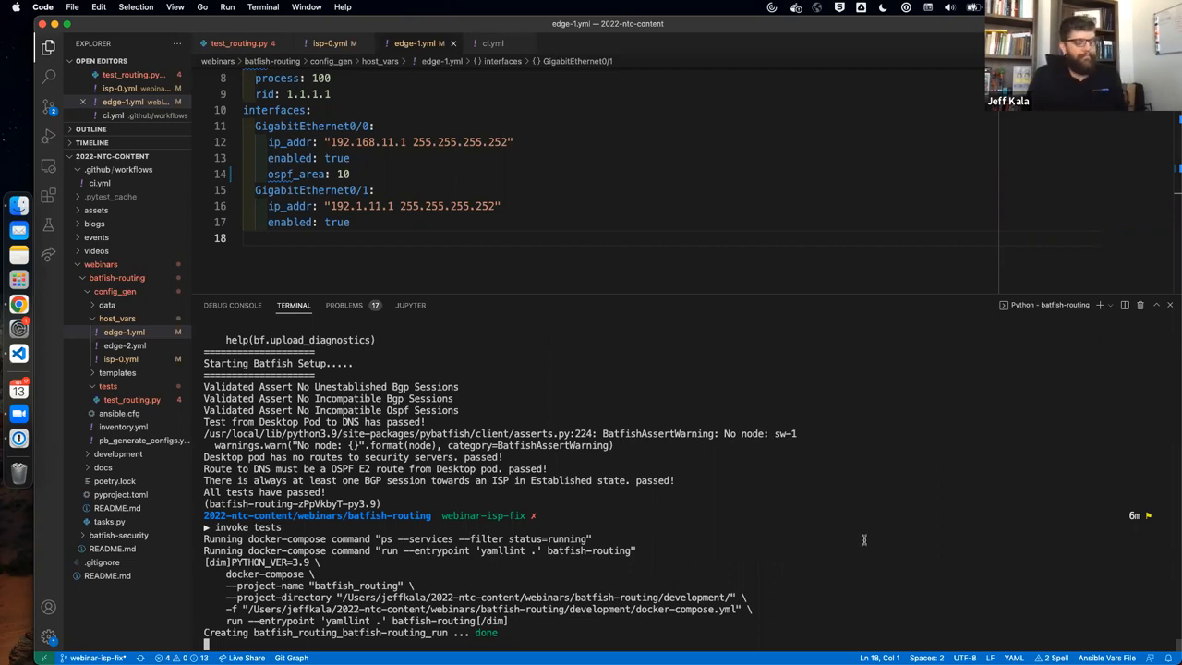
{"action": "scroll", "scroll_direction": "down", "scroll_amount": 3}
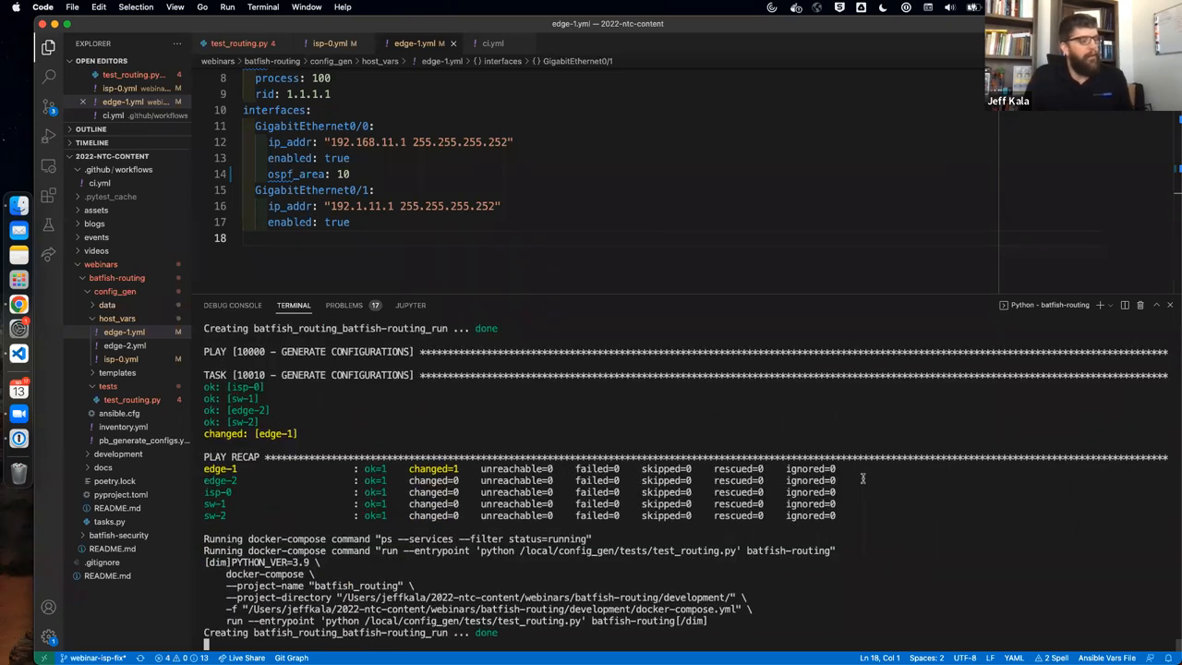
{"action": "mouse_move", "coordinate": [859, 481]}
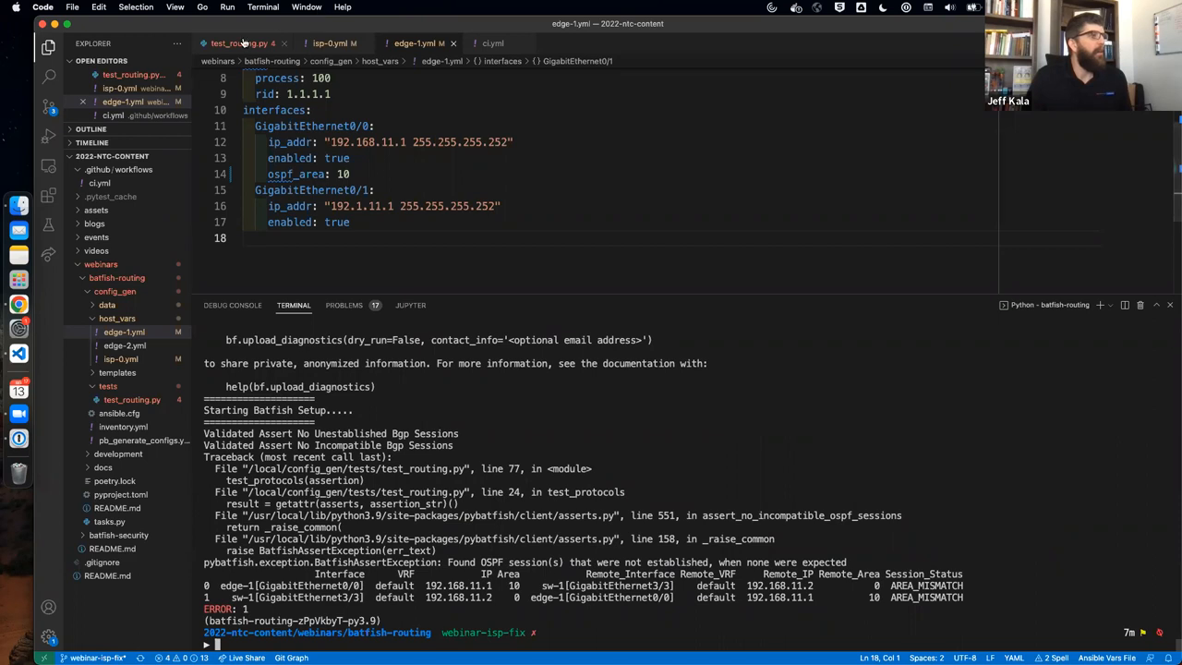
{"action": "left_click", "coordinate": [240, 42]}
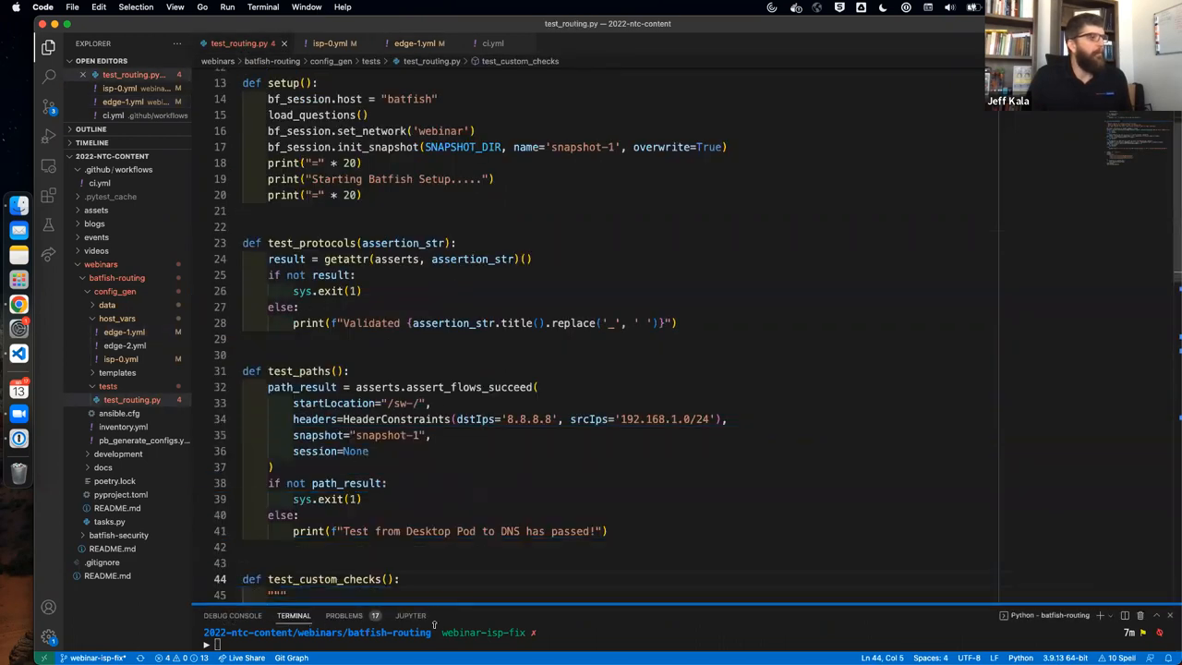
{"action": "scroll", "scroll_direction": "down", "scroll_amount": 3}
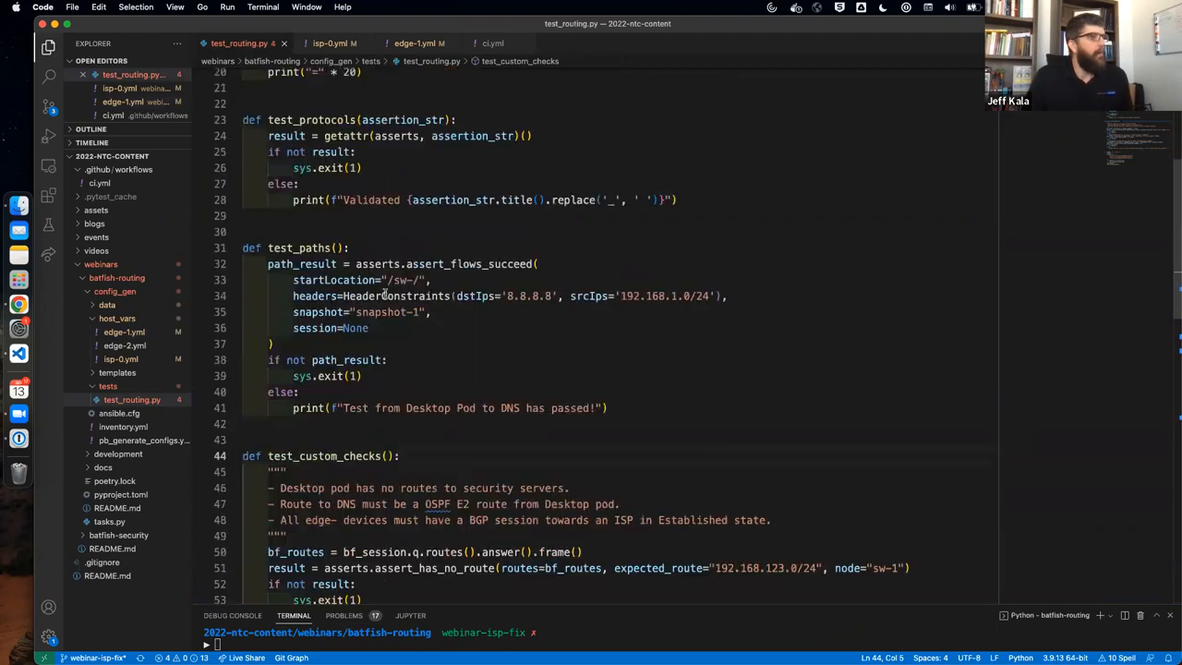
{"action": "scroll", "scroll_direction": "up", "scroll_amount": 3}
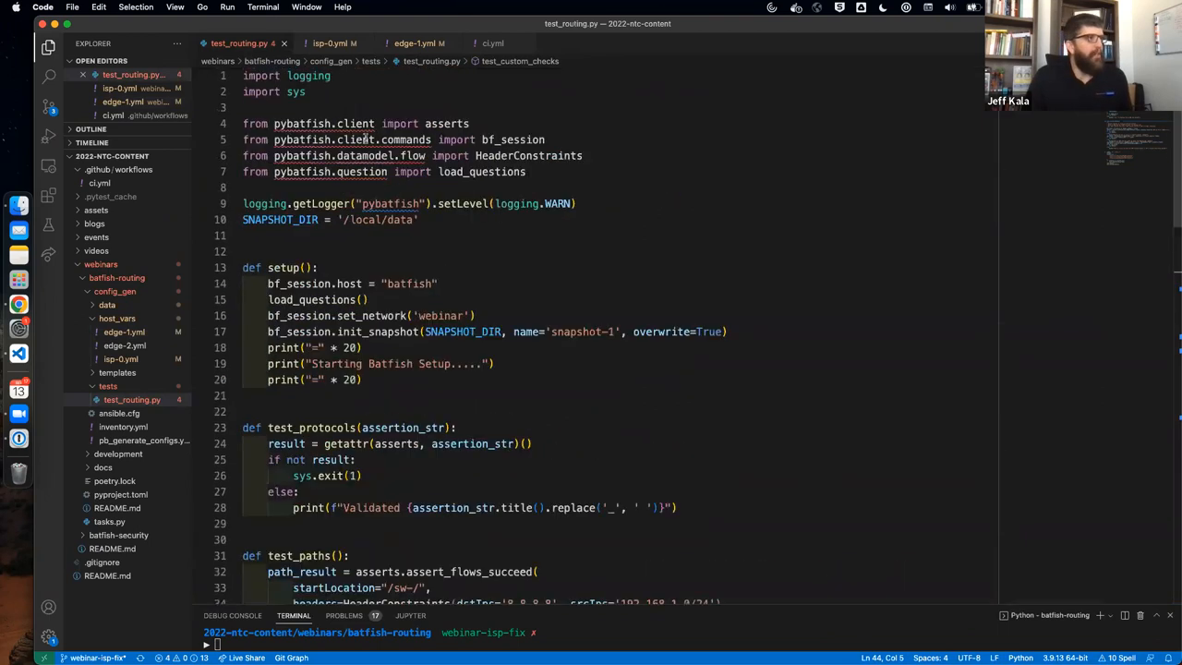
{"action": "scroll", "scroll_direction": "down", "scroll_amount": 3}
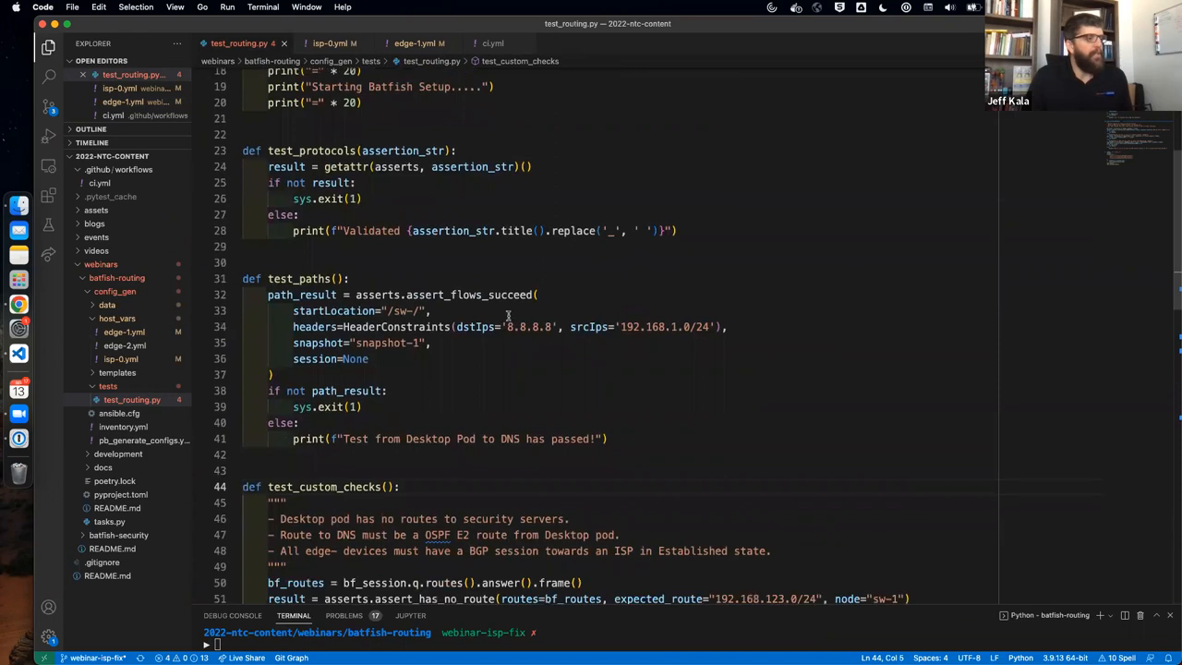
{"action": "scroll", "scroll_direction": "down", "scroll_amount": 3}
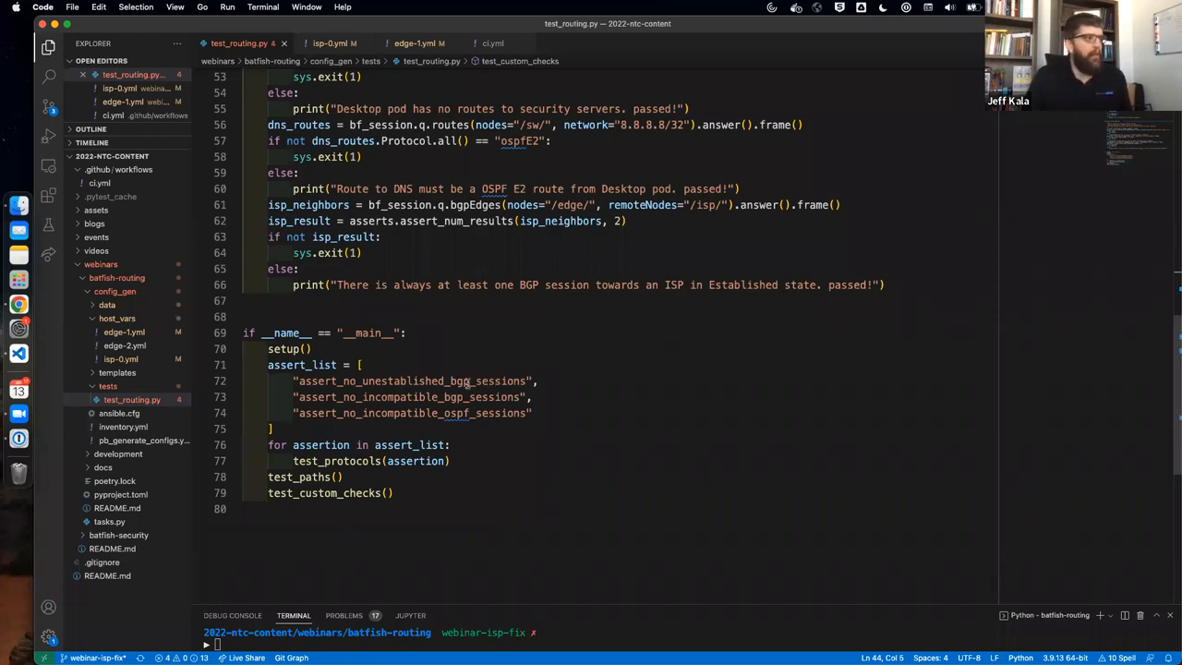
{"action": "left_click", "coordinate": [411, 396]}
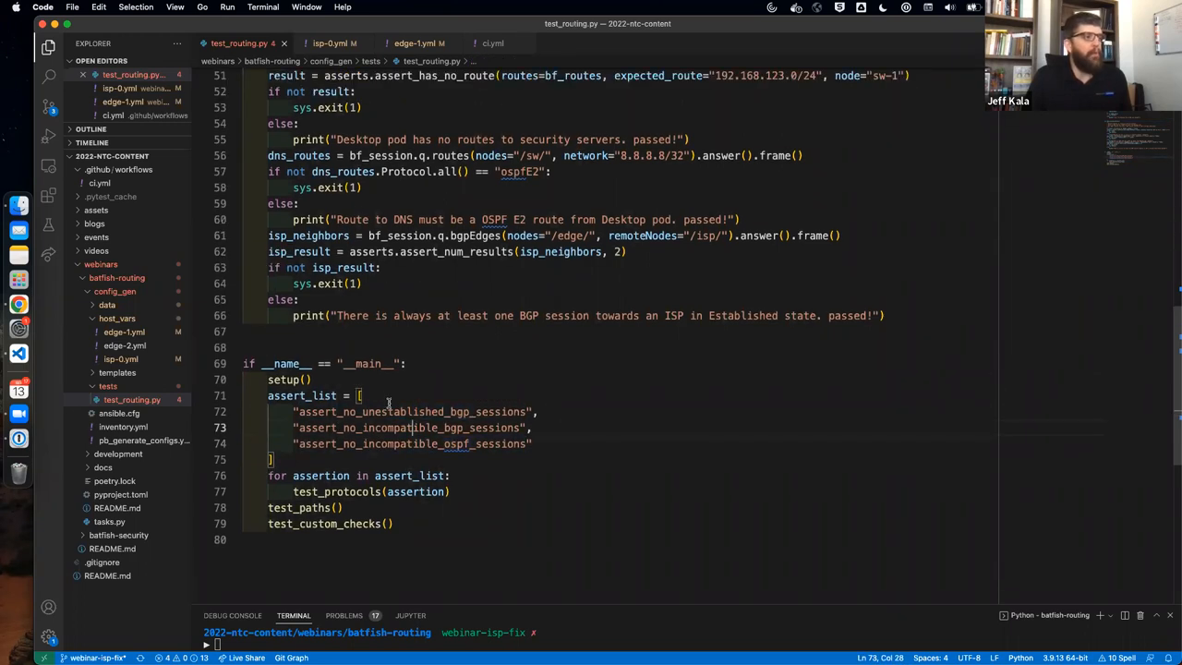
{"action": "scroll", "scroll_direction": "up", "scroll_amount": 3}
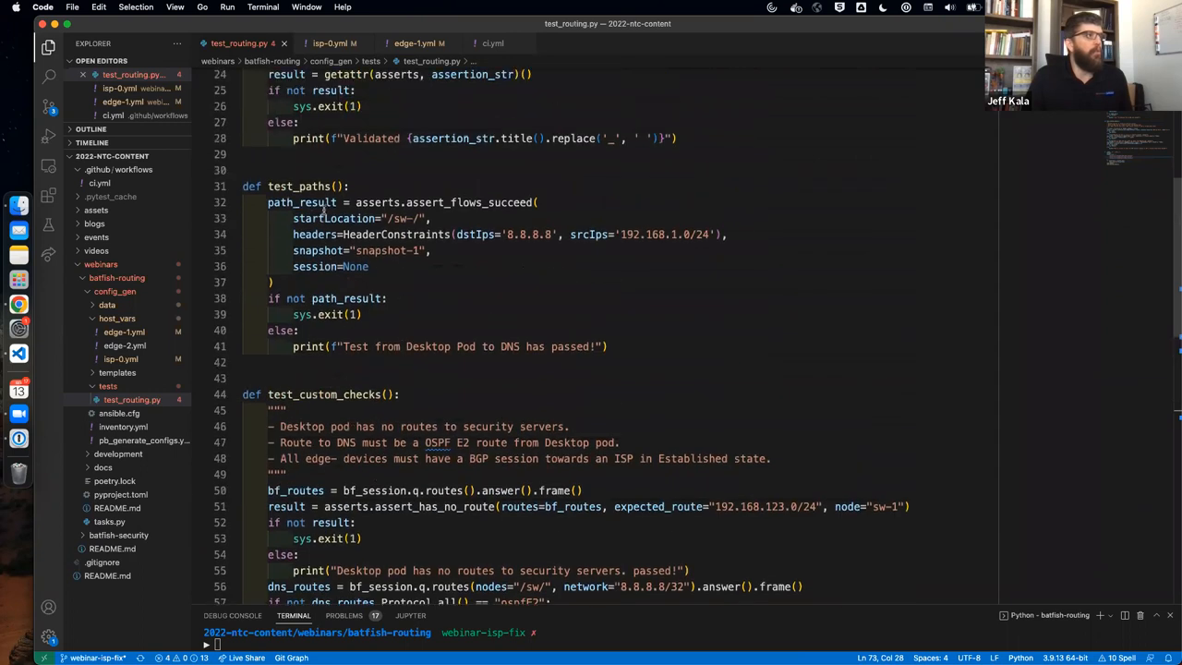
{"action": "scroll", "scroll_direction": "up", "scroll_amount": 3}
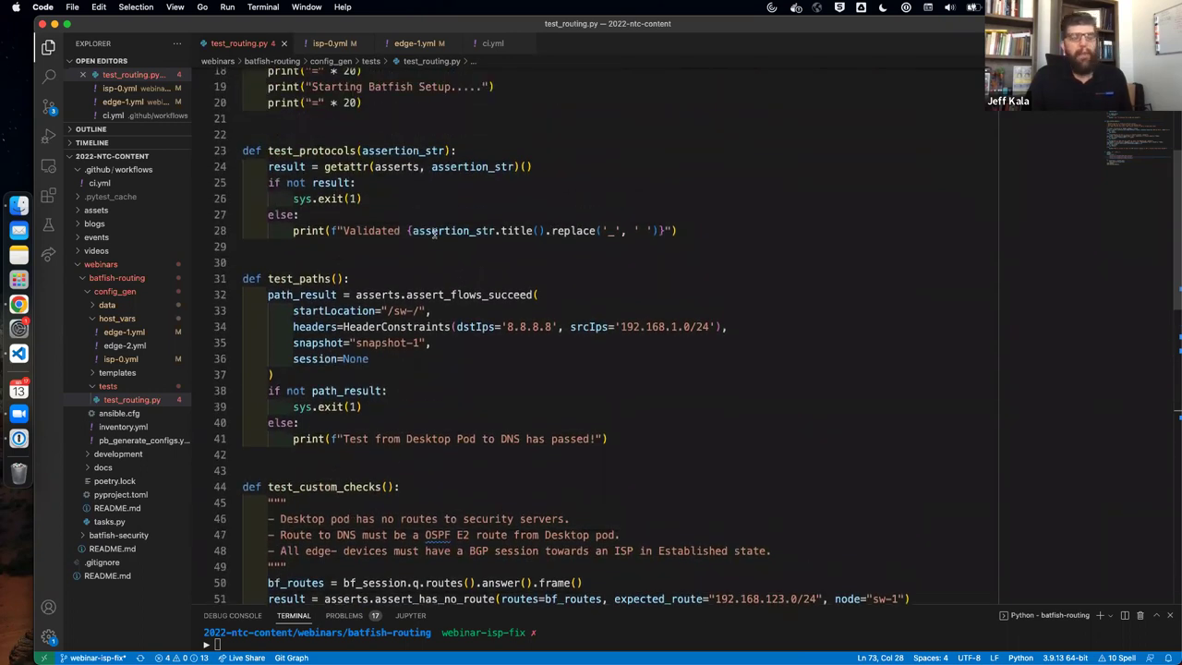
{"action": "mouse_move", "coordinate": [1028, 490]}
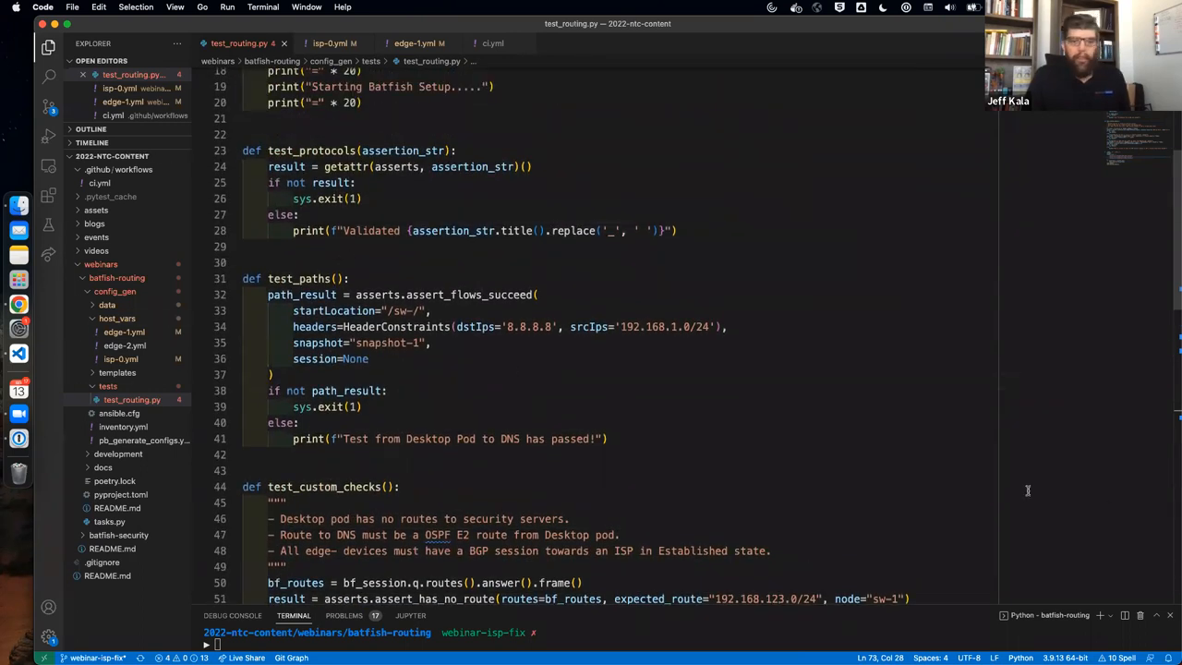
{"action": "mouse_move", "coordinate": [695, 493]}
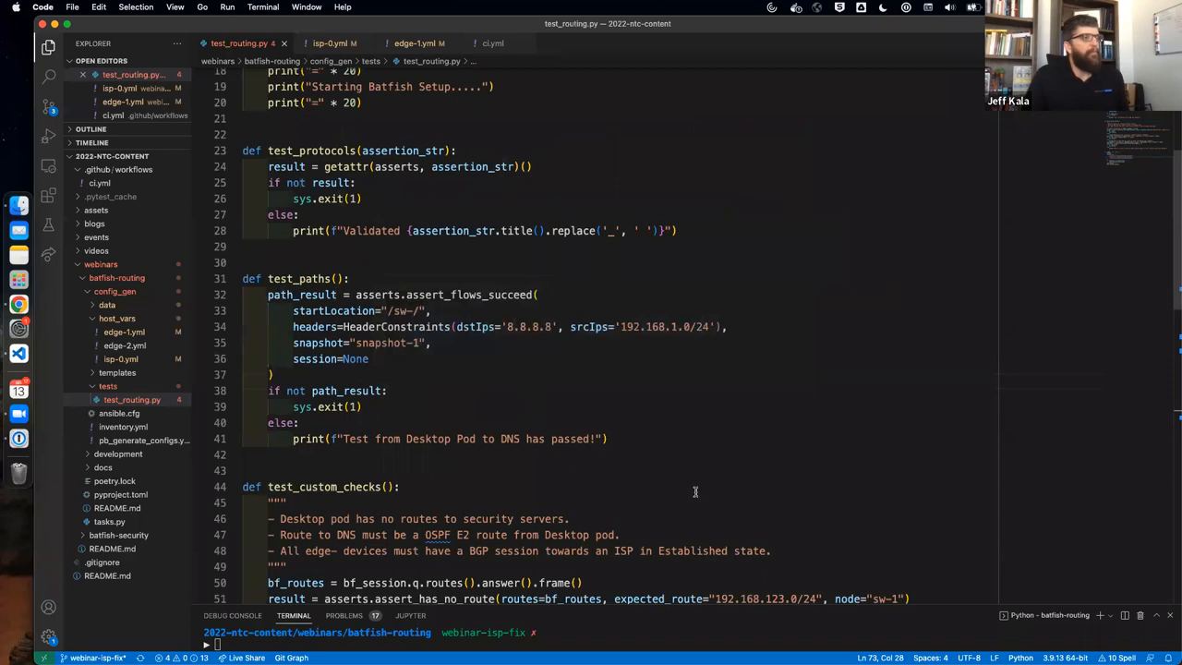
{"action": "mouse_move", "coordinate": [18, 304]}
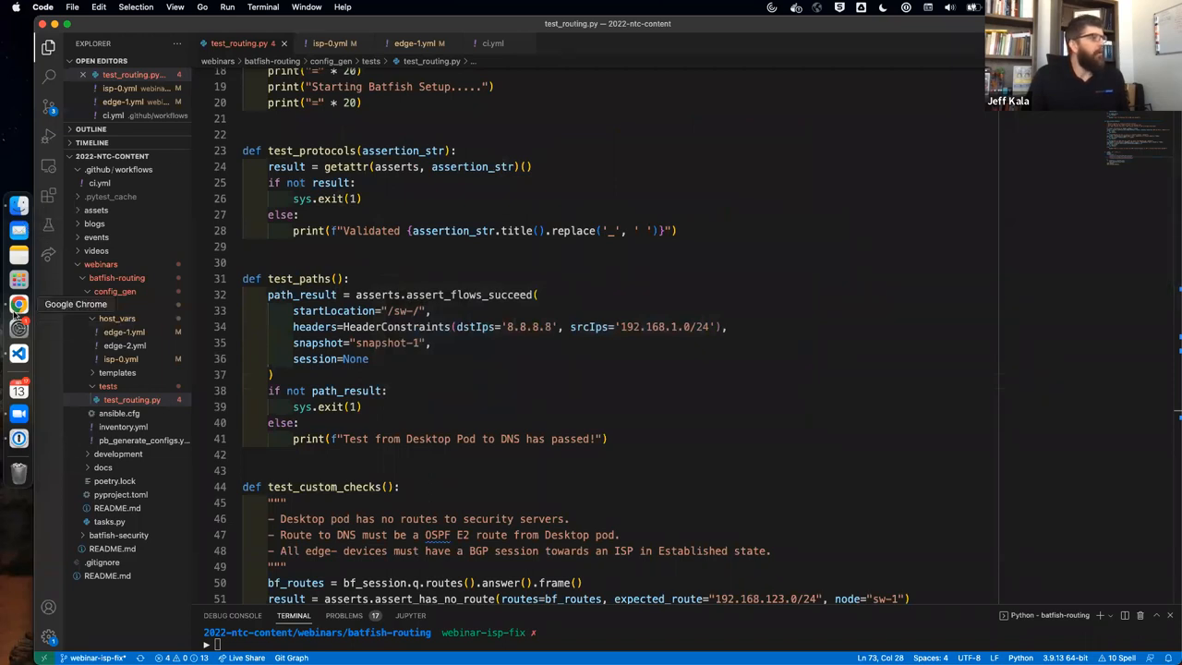
{"action": "left_click", "coordinate": [18, 304]}
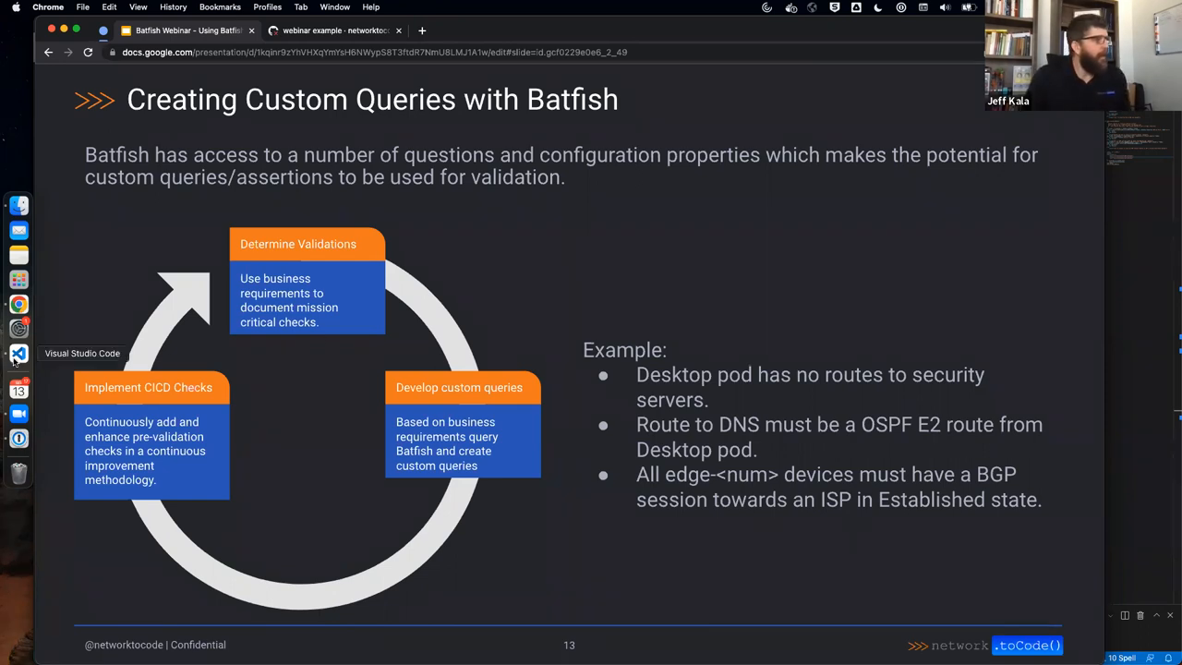
Return to test_routing.py's test_custom_checks and the earlier AREA_MISMATCH failure output
{"action": "left_click", "coordinate": [18, 354]}
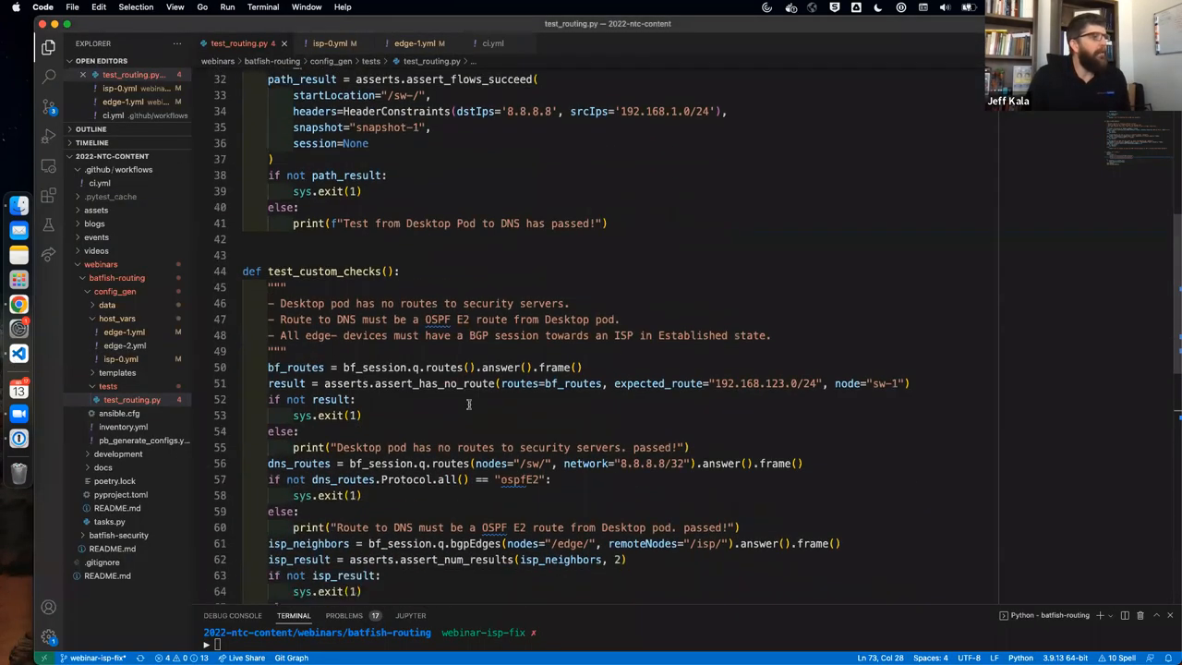
{"action": "scroll", "scroll_direction": "down", "scroll_amount": 3}
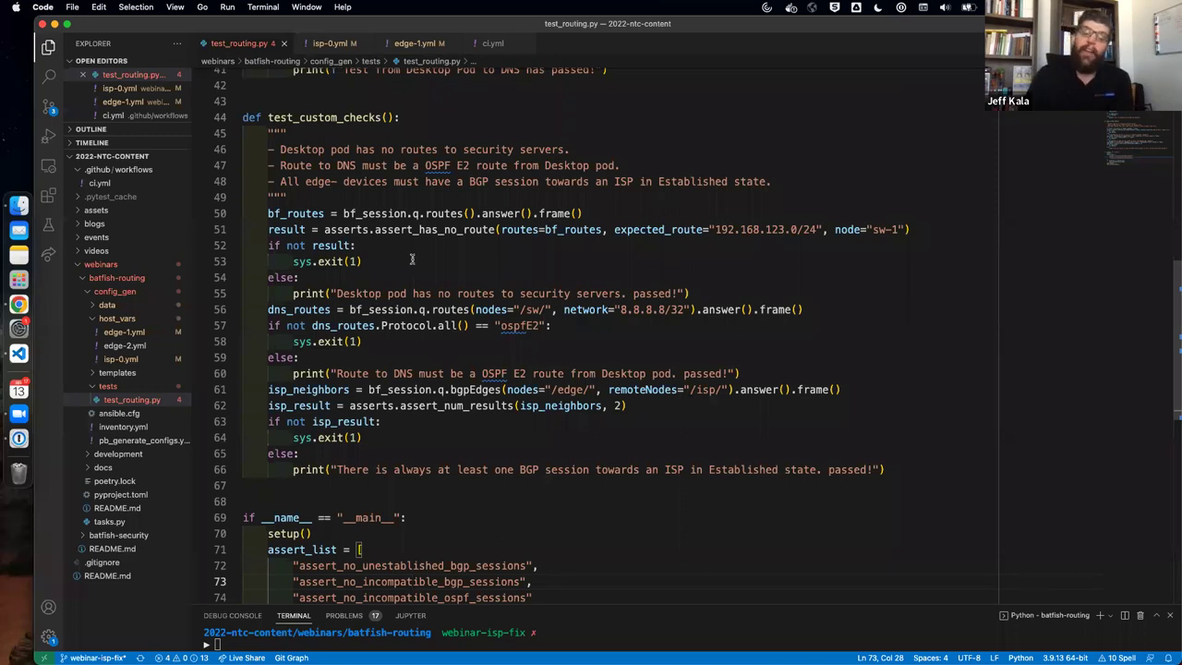
{"action": "mouse_move", "coordinate": [367, 290]}
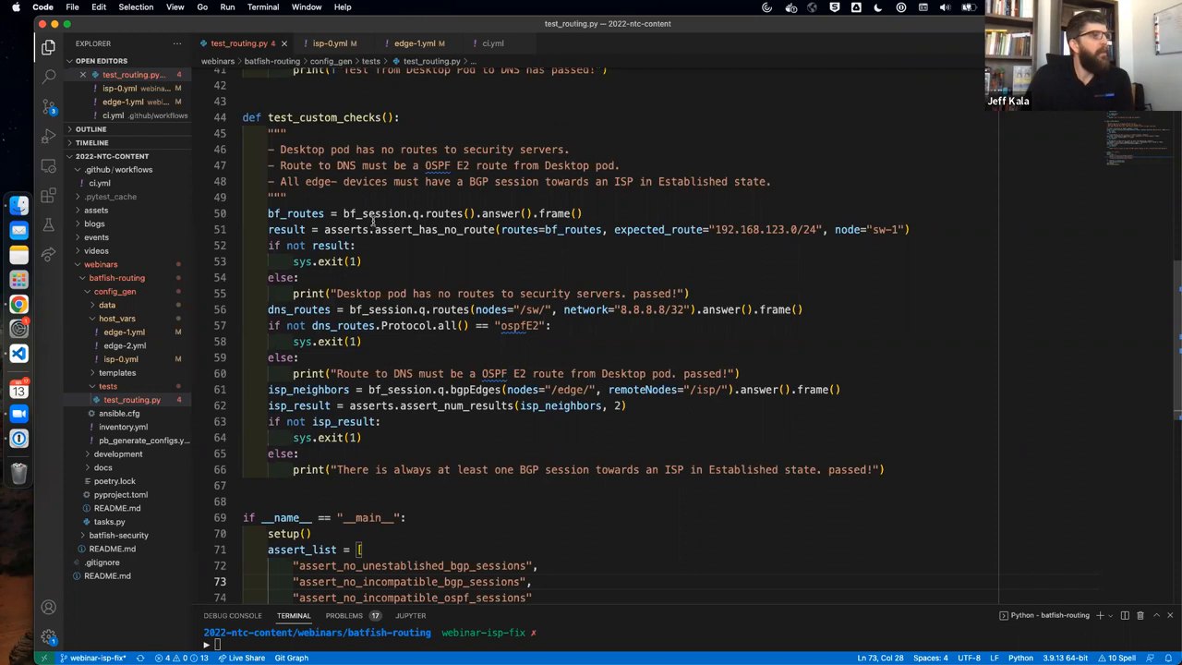
{"action": "mouse_move", "coordinate": [434, 214]}
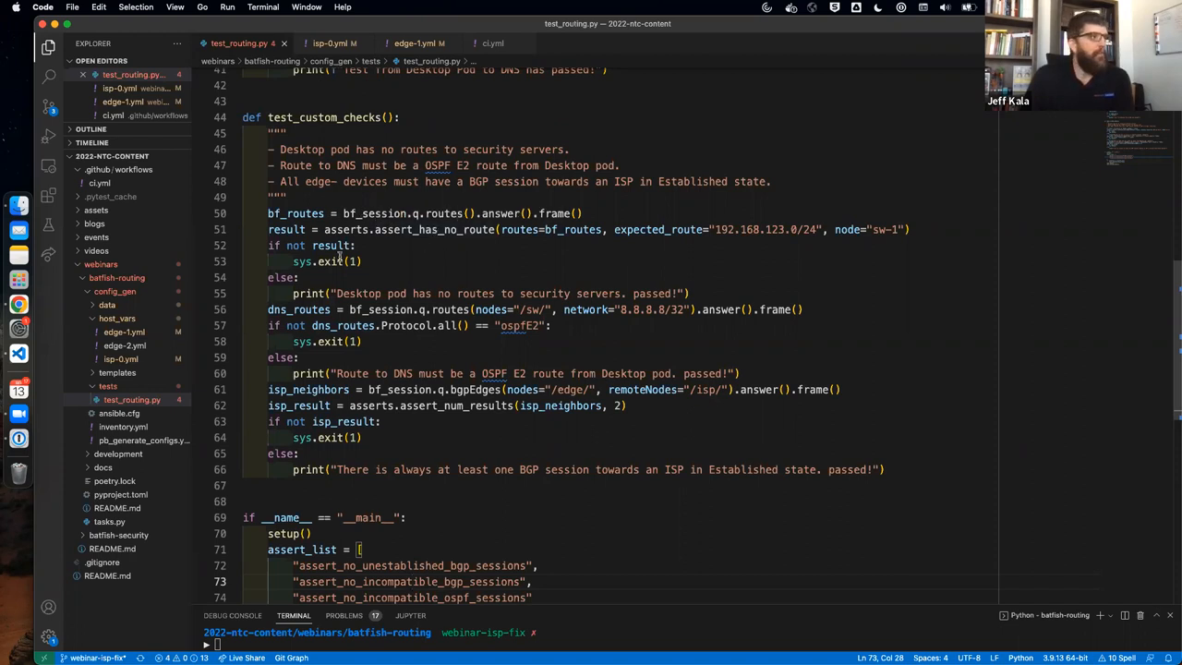
{"action": "mouse_move", "coordinate": [295, 213]}
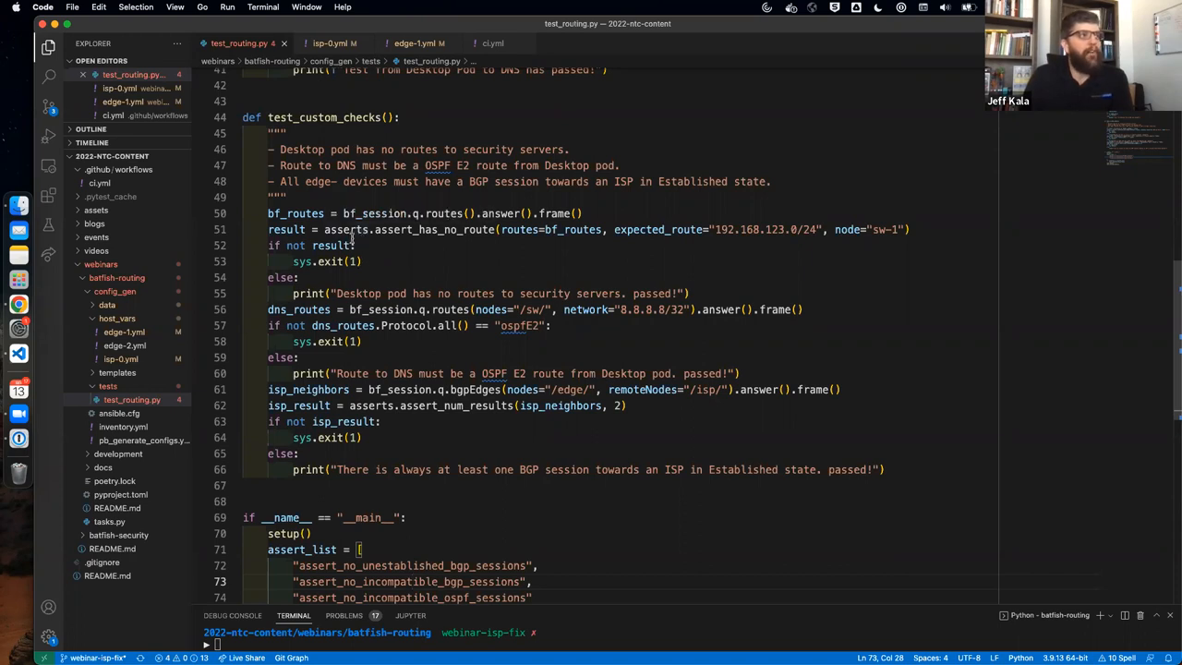
{"action": "mouse_move", "coordinate": [606, 261]}
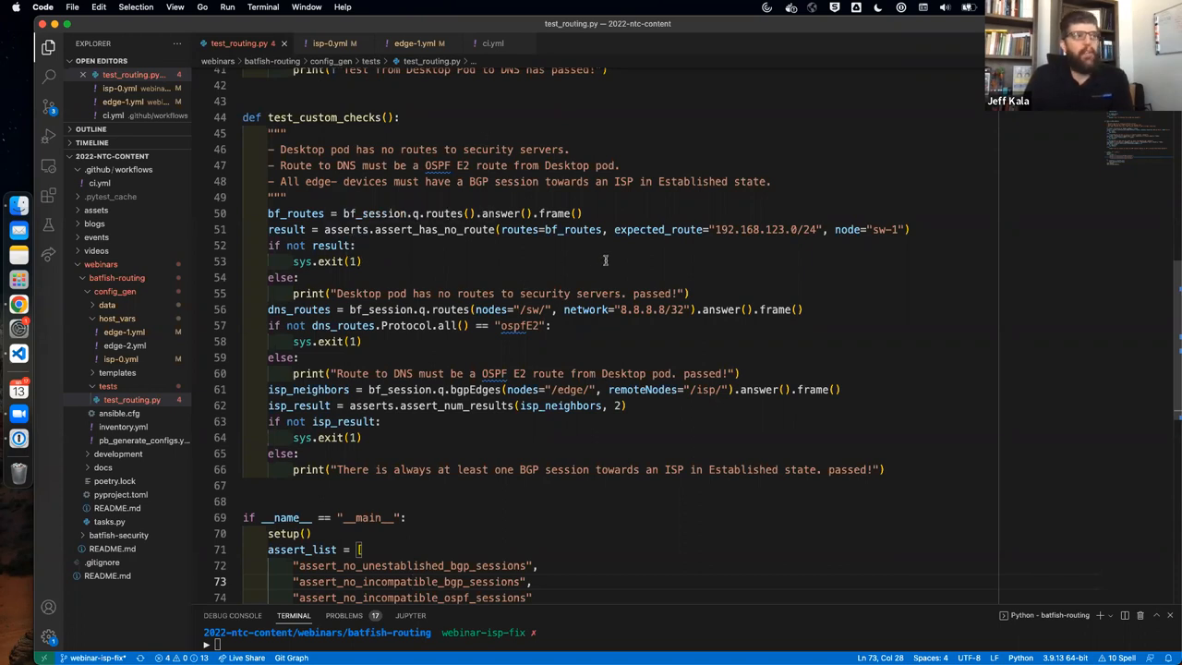
{"action": "mouse_move", "coordinate": [295, 214]}
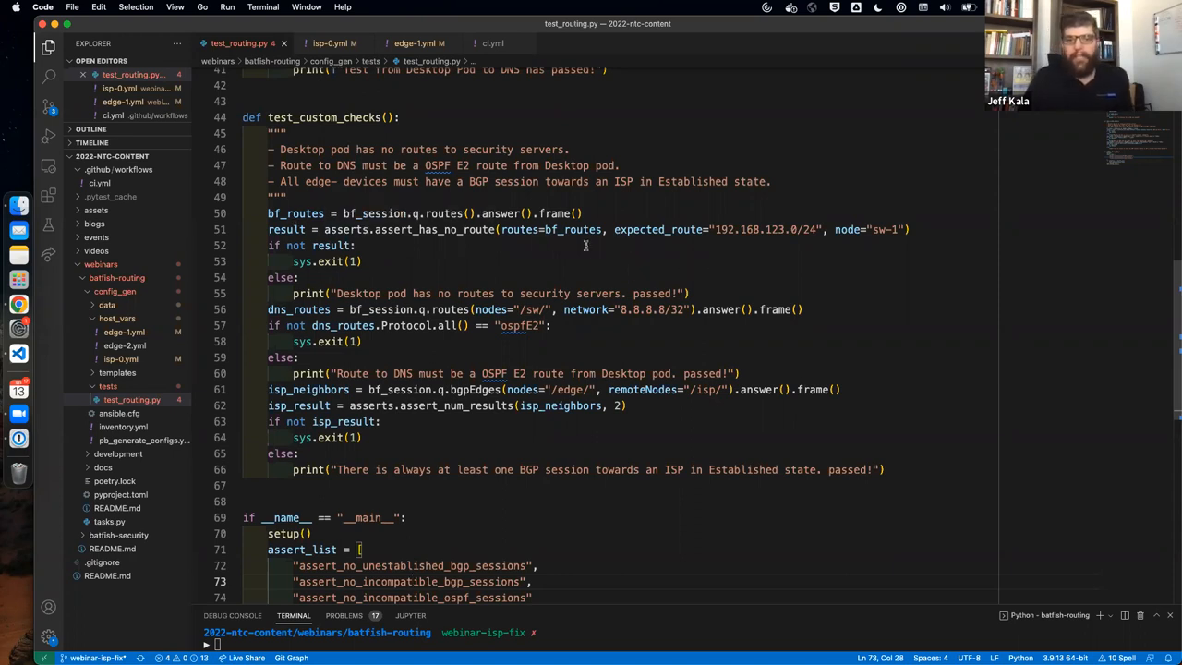
{"action": "mouse_move", "coordinate": [650, 273]}
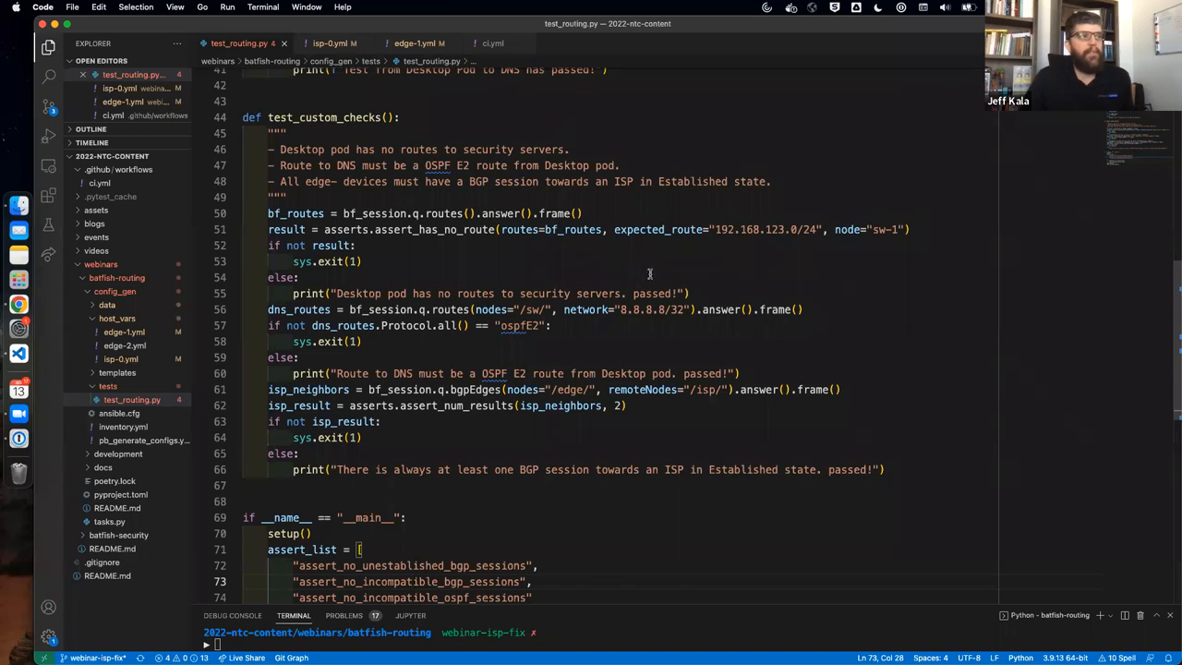
{"action": "mouse_move", "coordinate": [679, 254]}
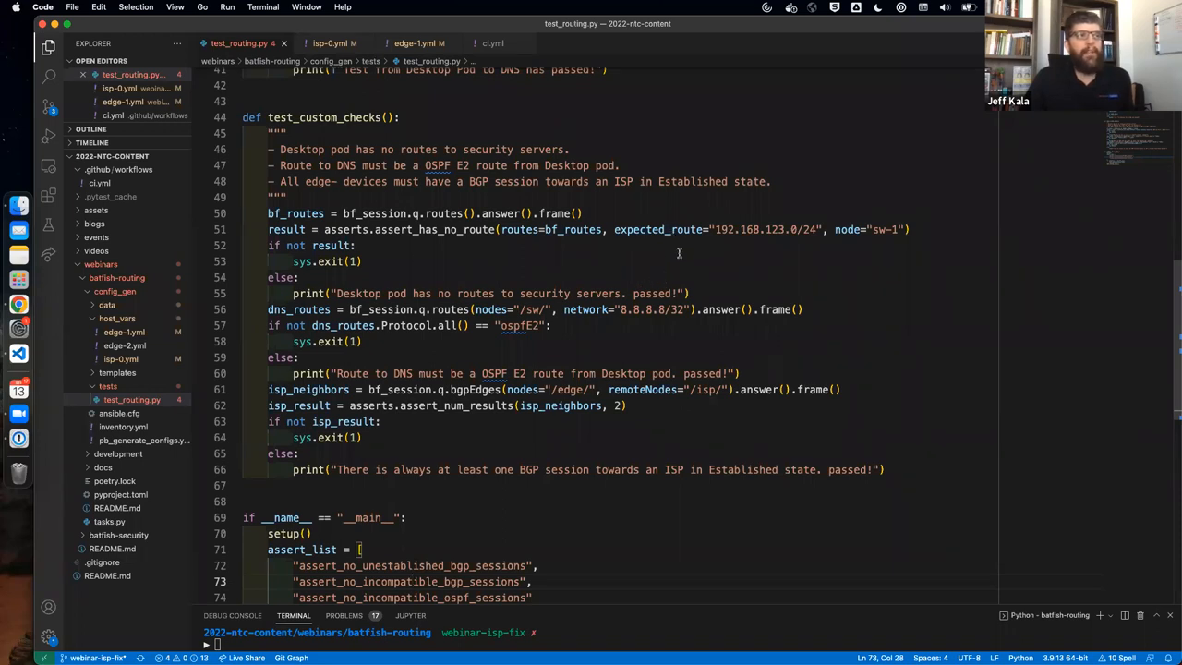
{"action": "mouse_move", "coordinate": [670, 277]}
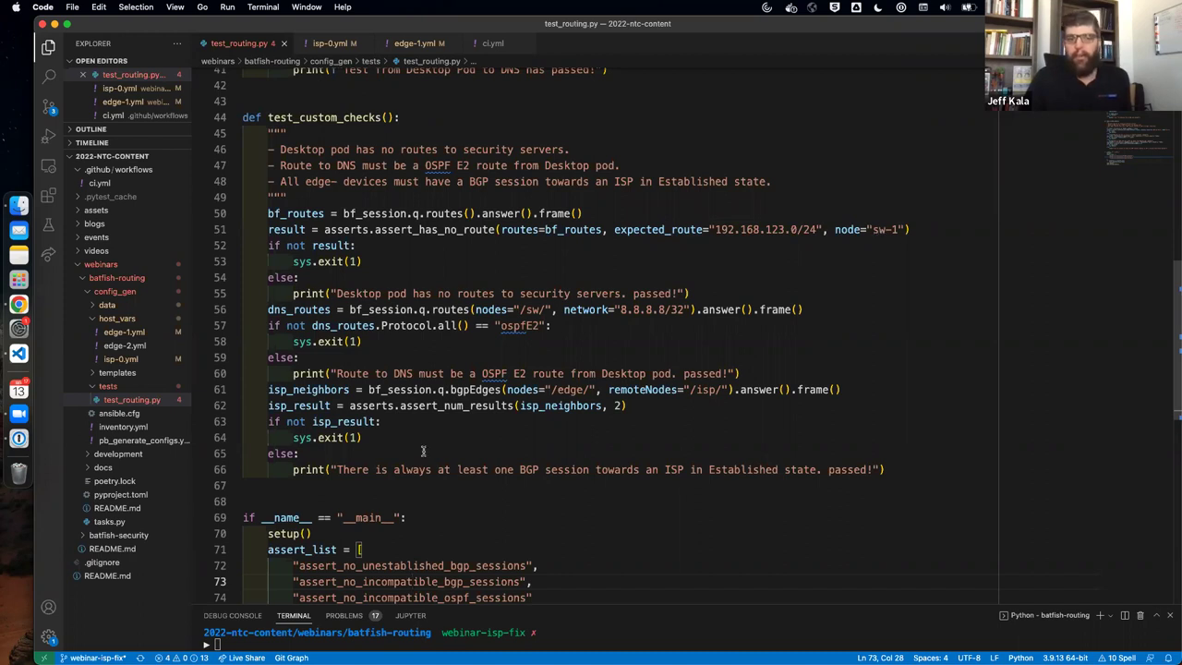
{"action": "mouse_move", "coordinate": [445, 434]}
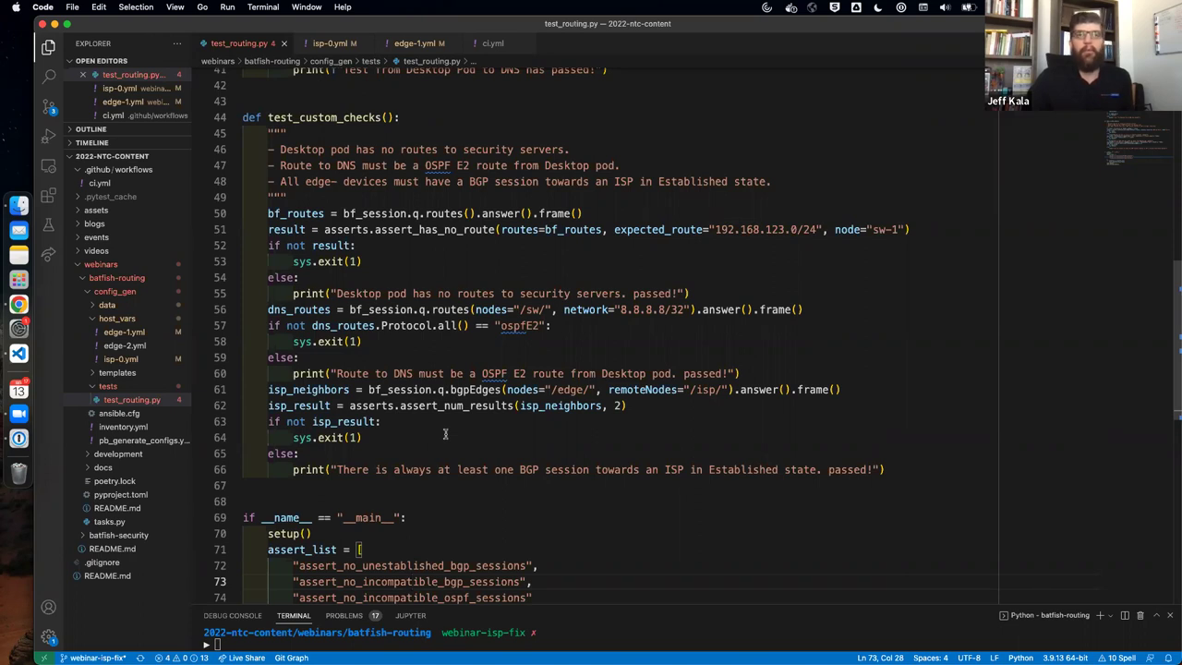
{"action": "mouse_move", "coordinate": [462, 262]}
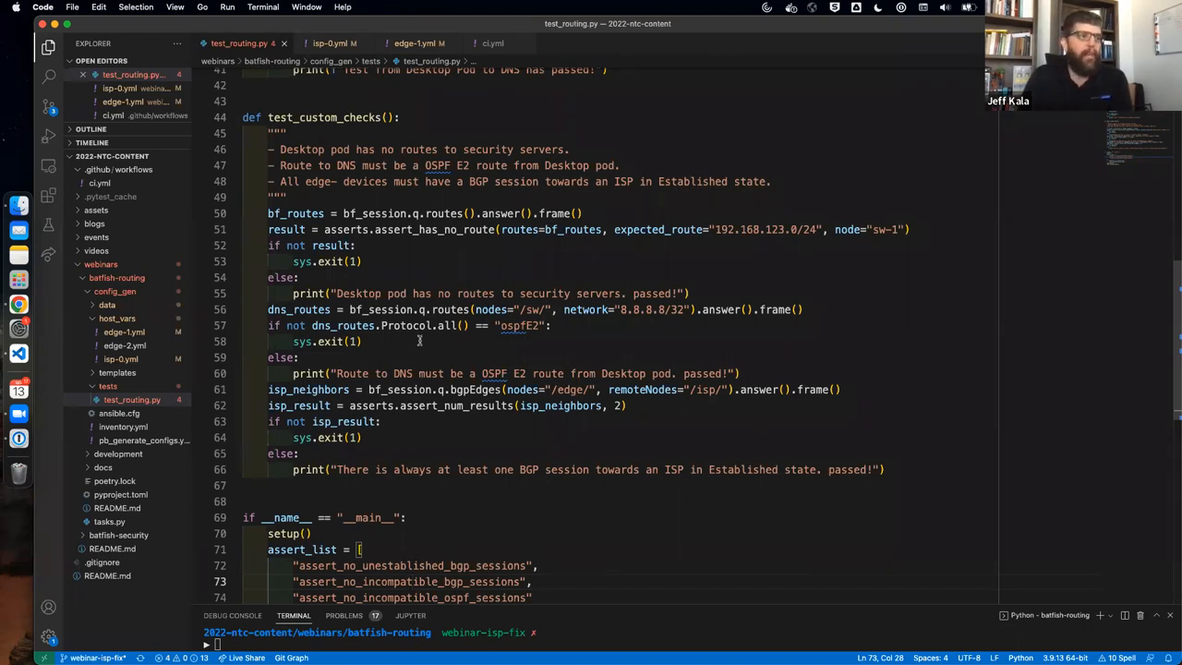
{"action": "mouse_move", "coordinate": [560, 434]}
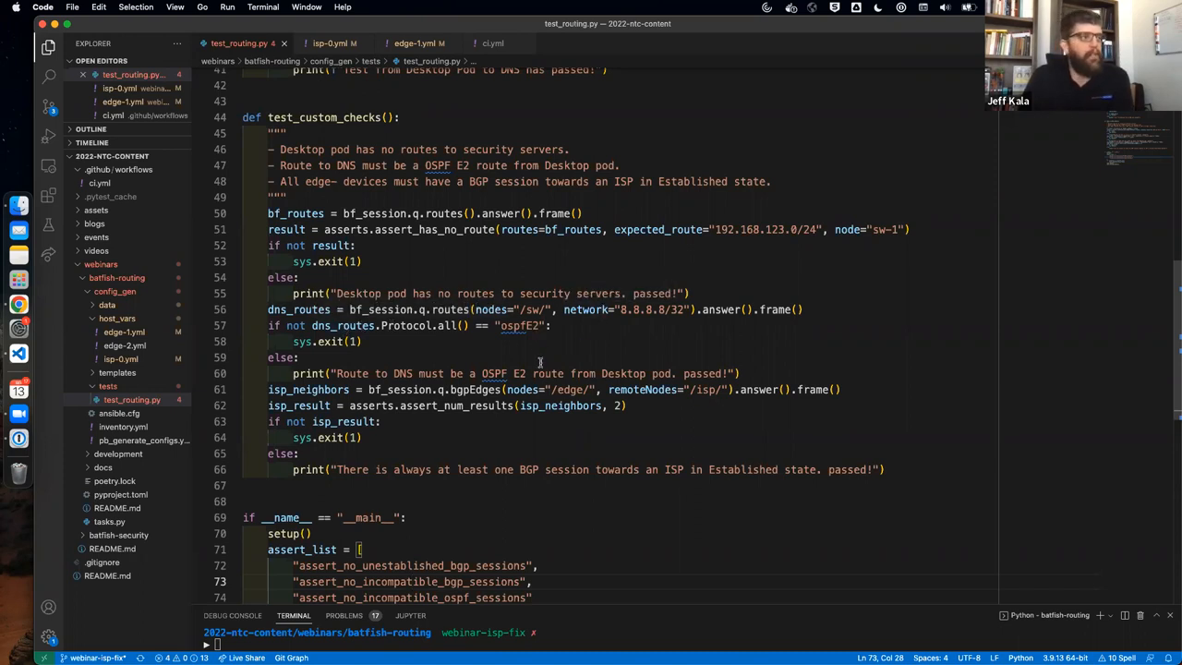
{"action": "mouse_move", "coordinate": [644, 360]}
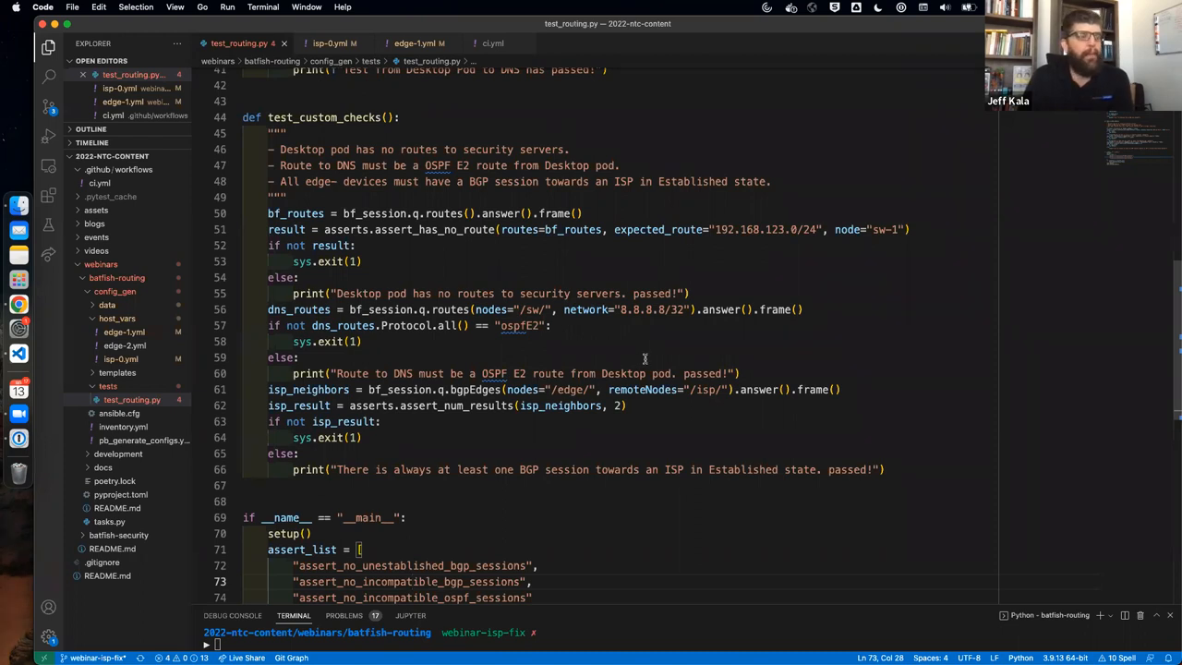
{"action": "mouse_move", "coordinate": [636, 335]}
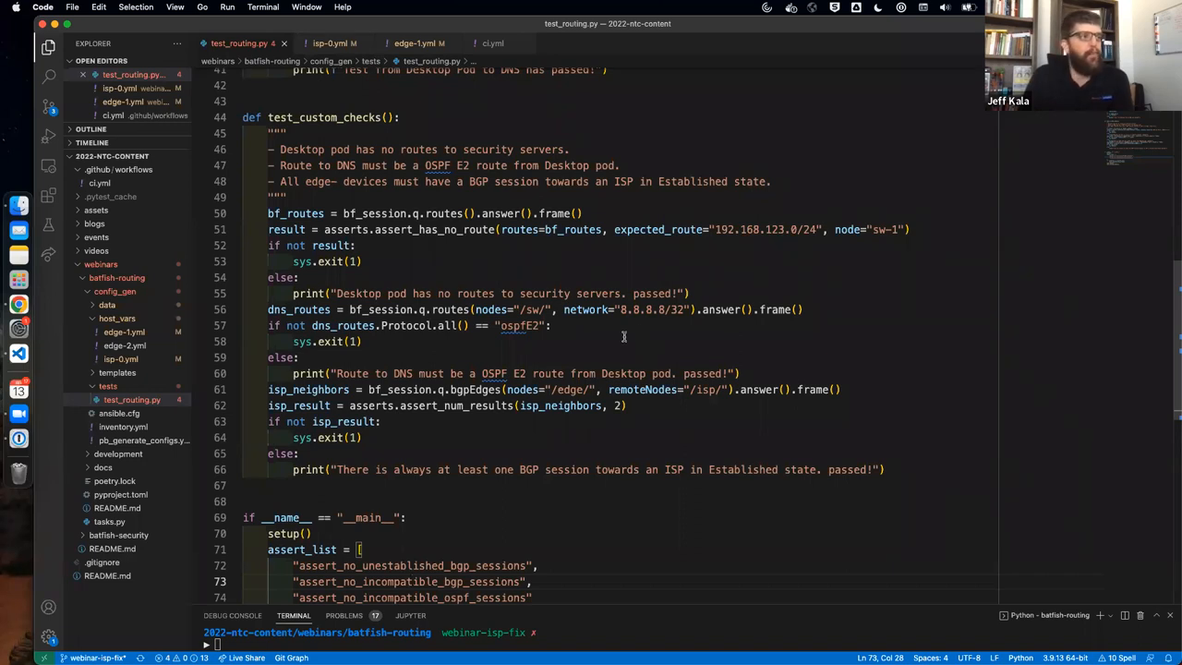
{"action": "mouse_move", "coordinate": [368, 352]}
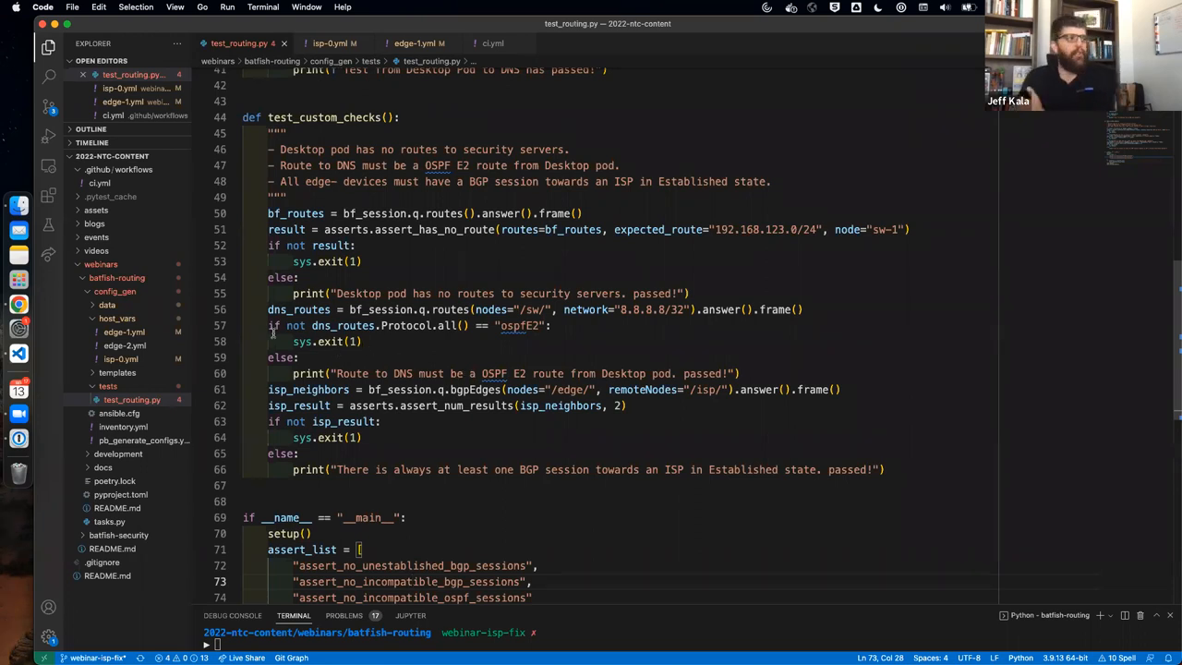
{"action": "mouse_move", "coordinate": [393, 389]}
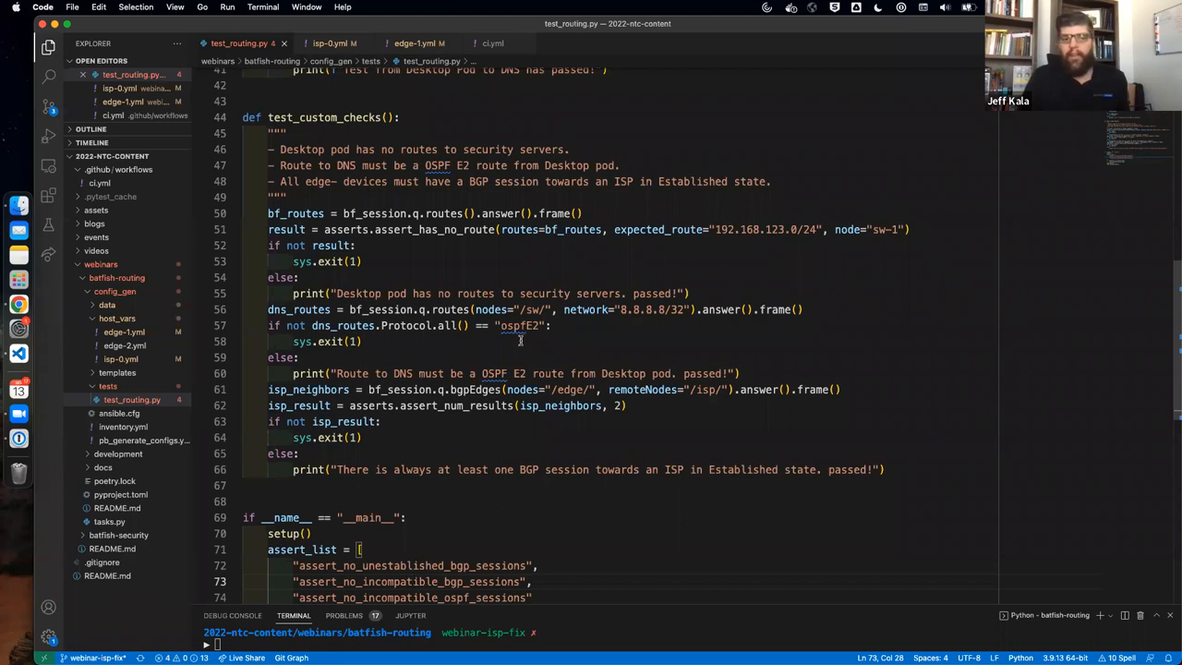
{"action": "mouse_move", "coordinate": [567, 377]}
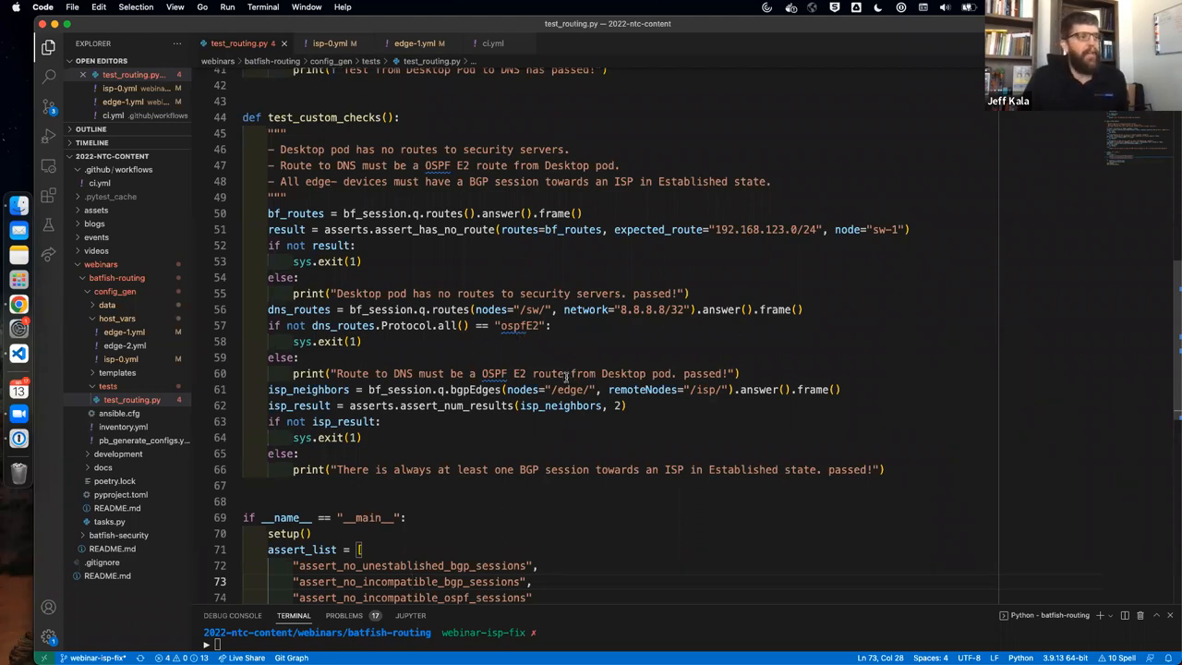
{"action": "mouse_move", "coordinate": [314, 443]}
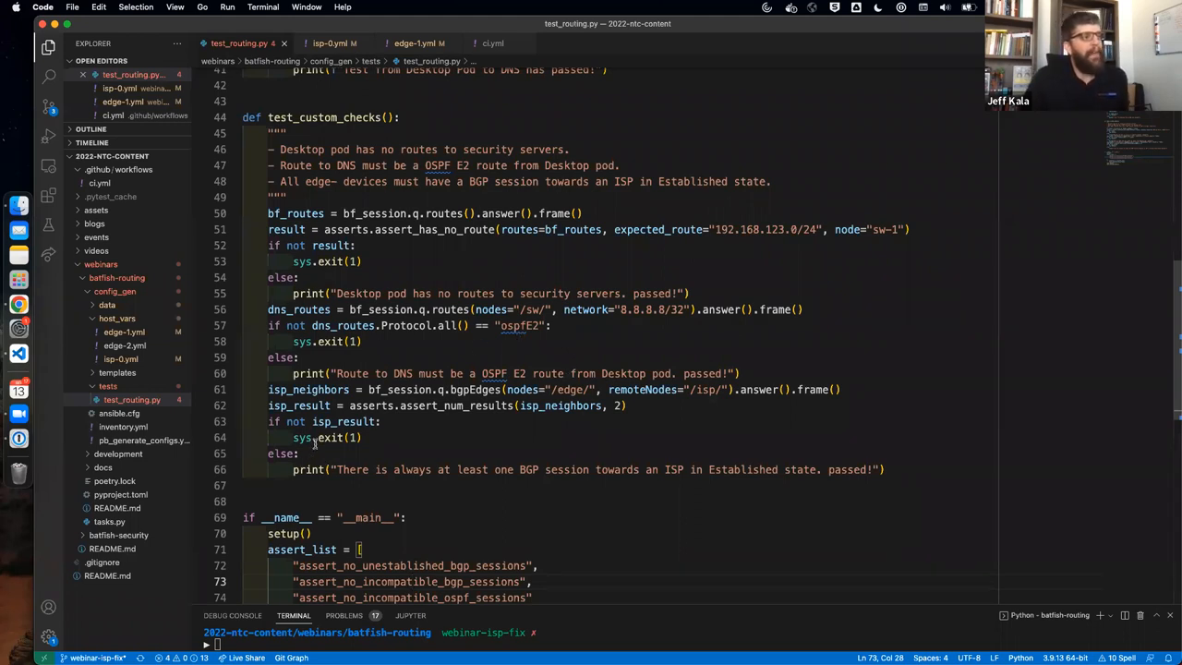
{"action": "mouse_move", "coordinate": [553, 427]}
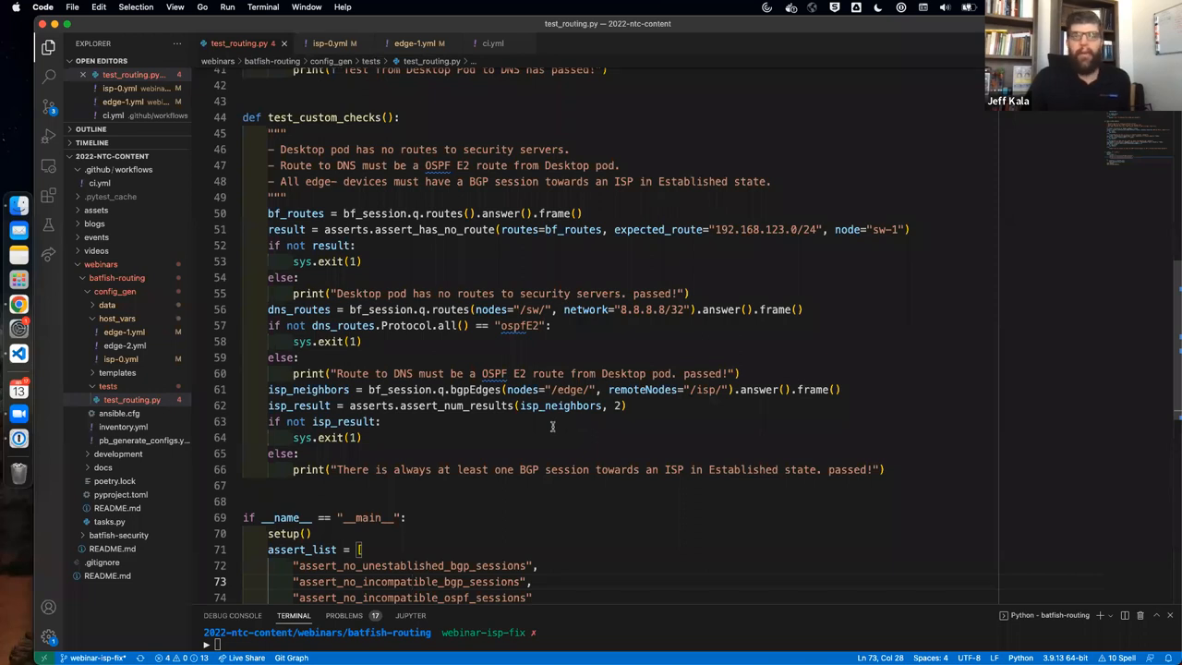
{"action": "mouse_move", "coordinate": [393, 426]}
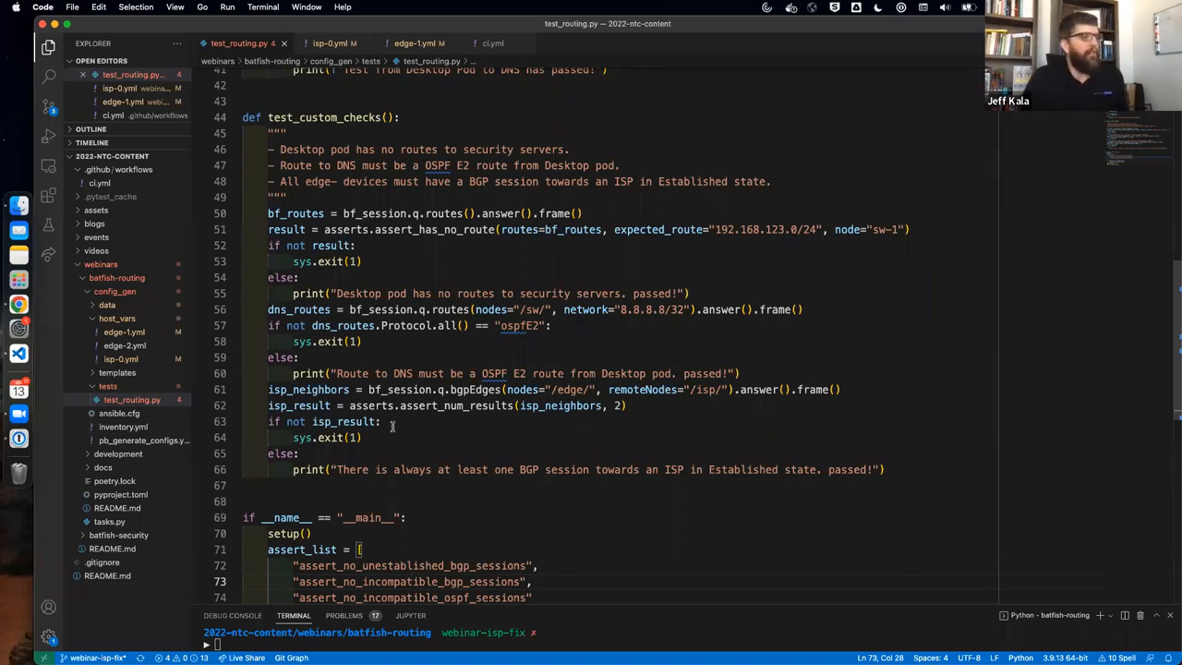
{"action": "mouse_move", "coordinate": [556, 435]}
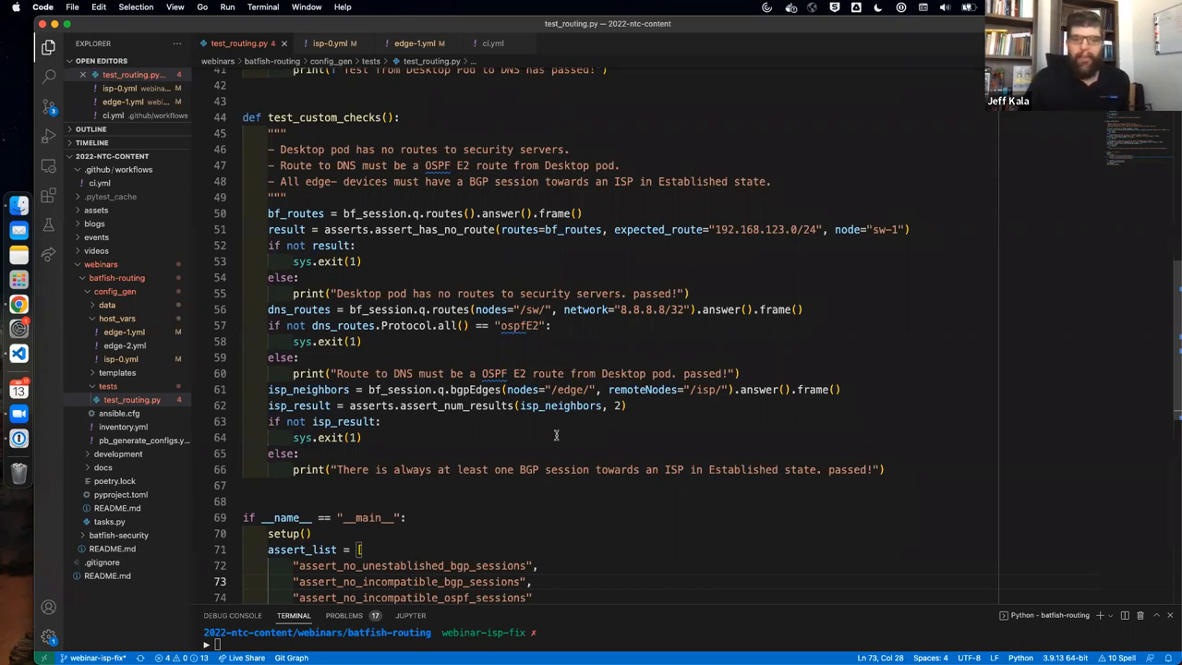
{"action": "mouse_move", "coordinate": [428, 415]}
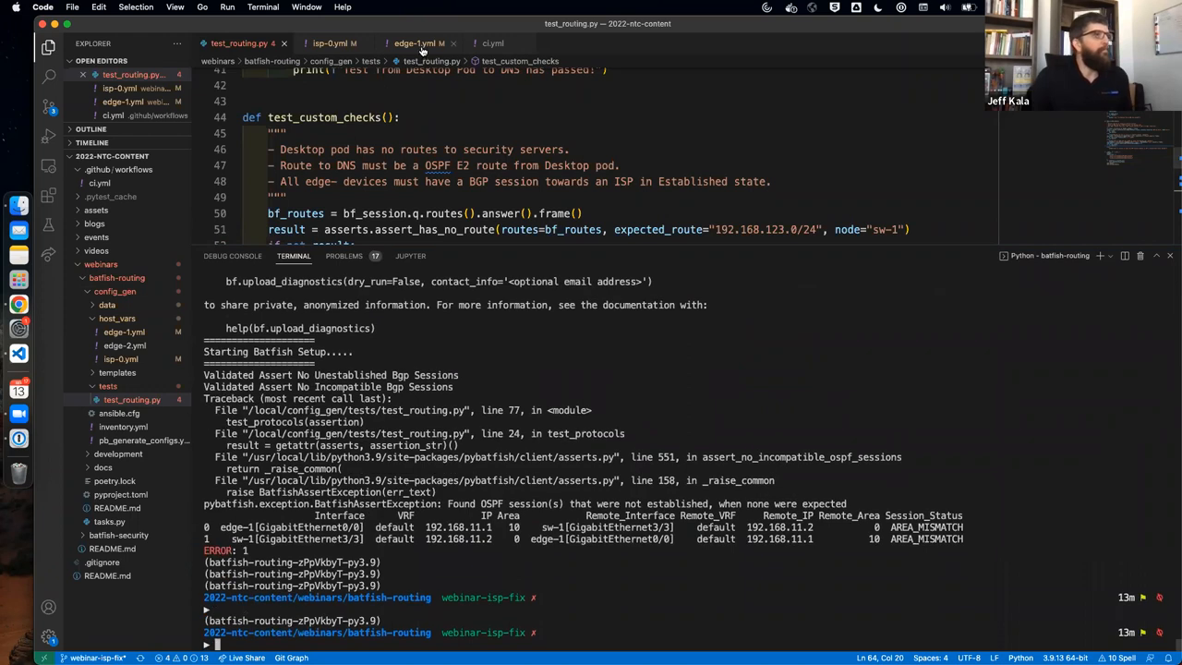
Run 'invoke tests' to completion and highlight the passing BGP-to-ISP session test line
{"action": "left_click", "coordinate": [415, 42]}
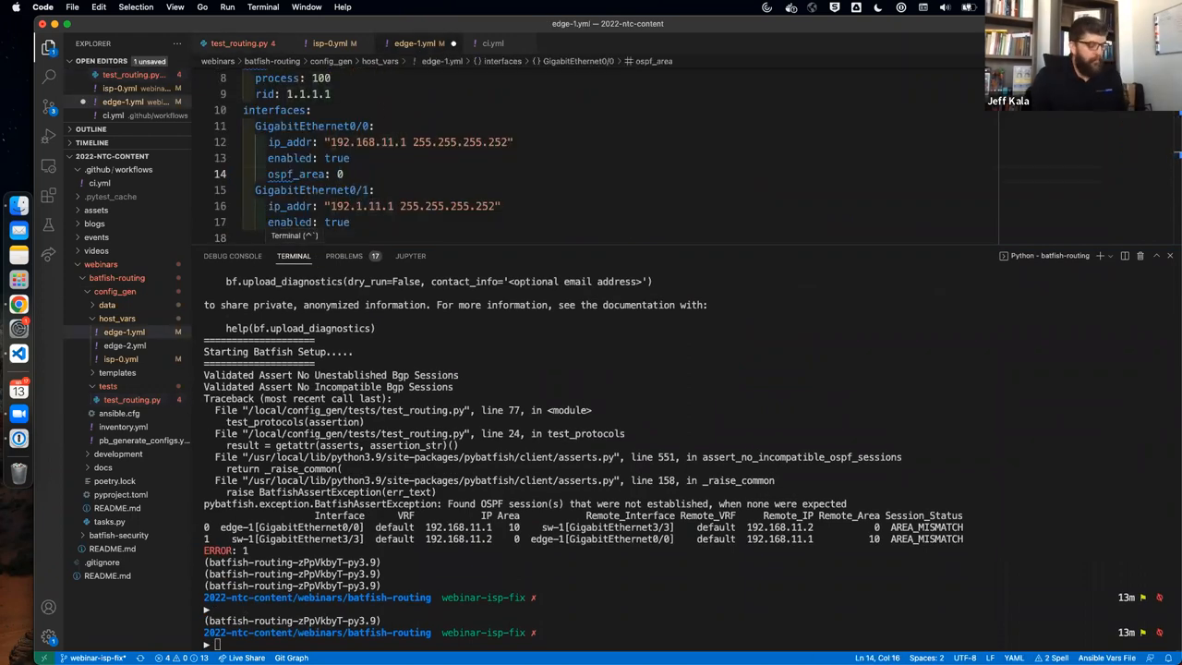
{"action": "type", "text": "invoke tests"}
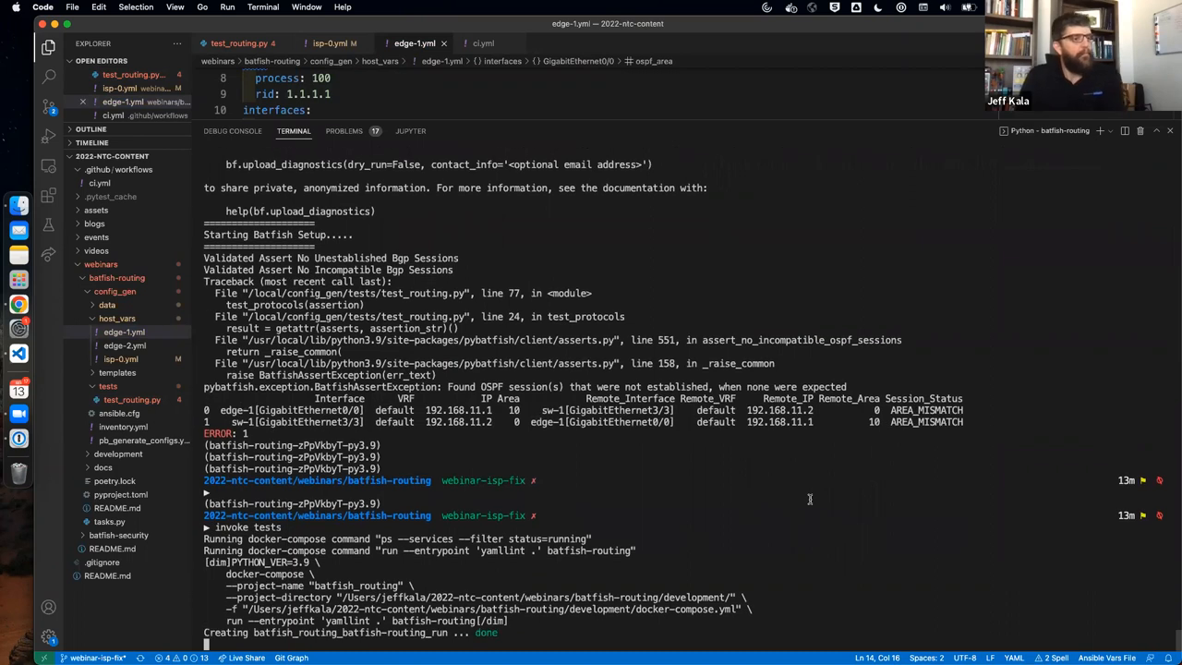
{"action": "scroll", "scroll_direction": "down", "scroll_amount": 3}
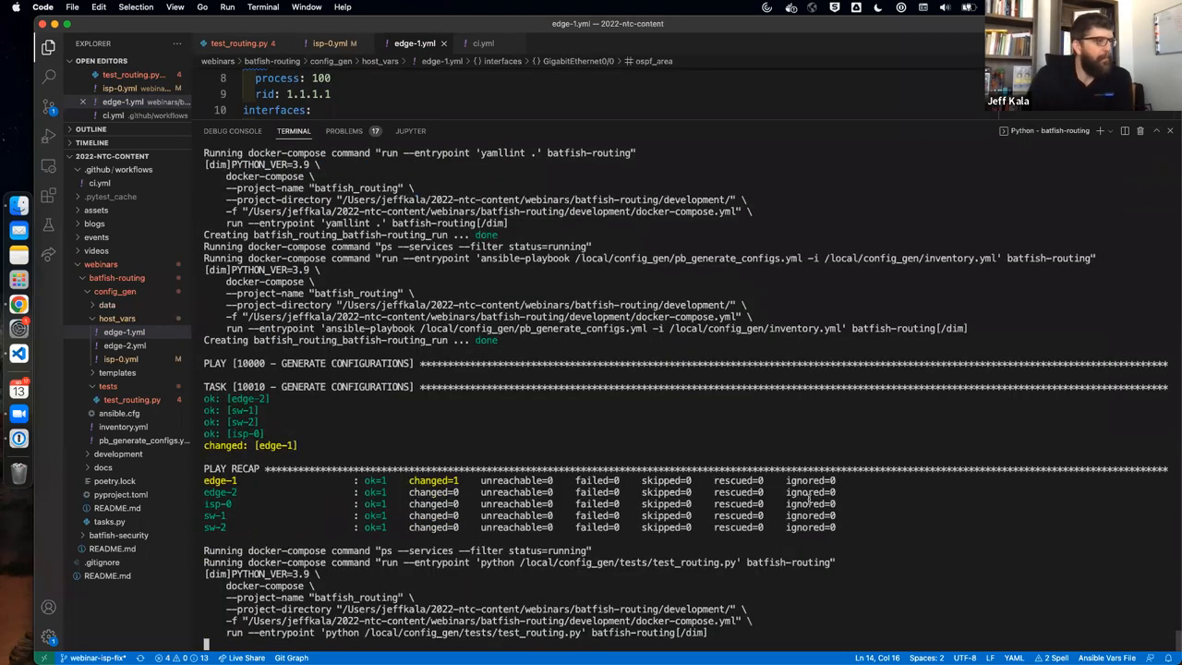
{"action": "scroll", "scroll_direction": "down", "scroll_amount": 3}
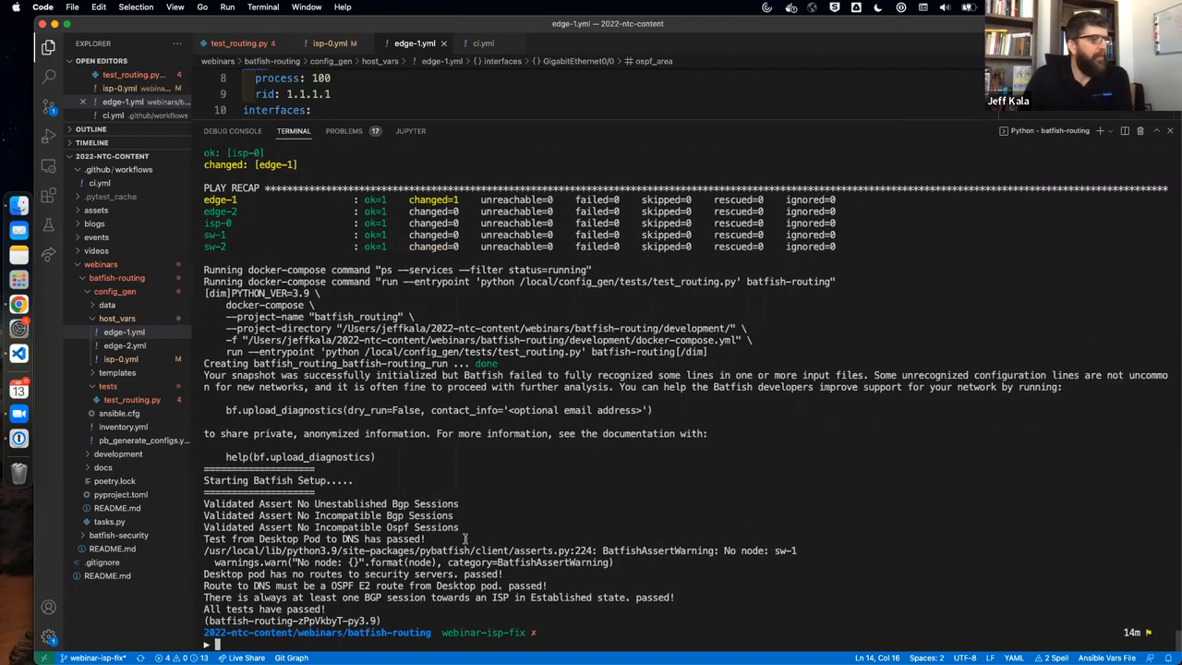
{"action": "left_click_drag", "start_coordinate": [204, 504], "coordinate": [467, 539]}
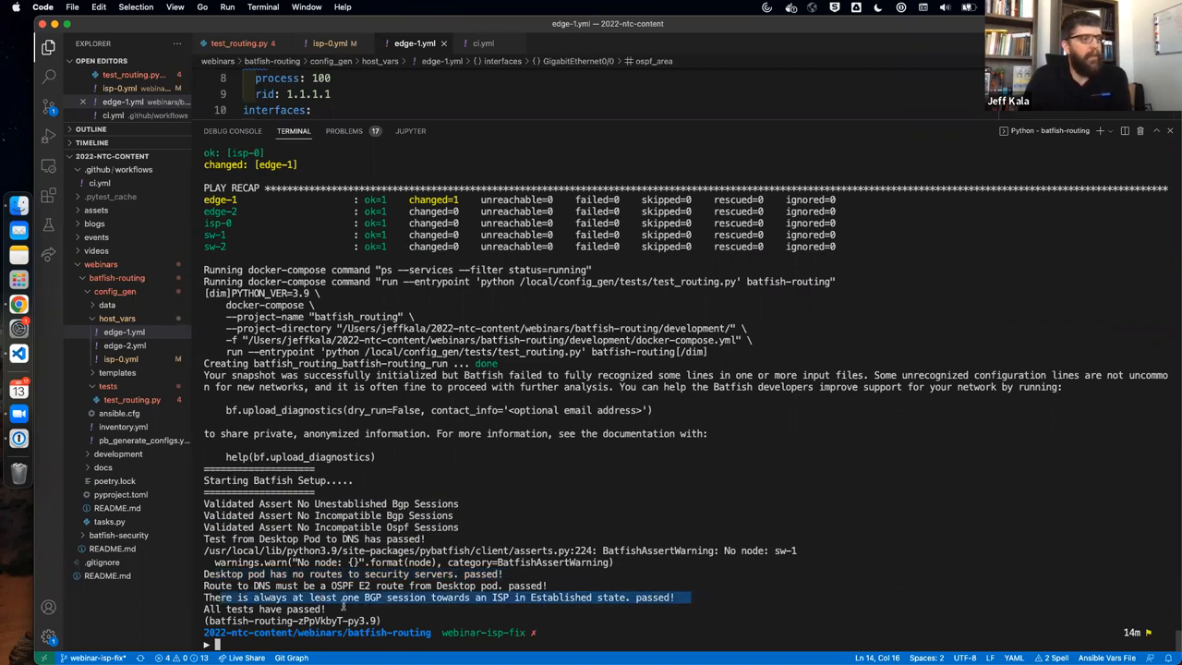
{"action": "mouse_move", "coordinate": [349, 612]}
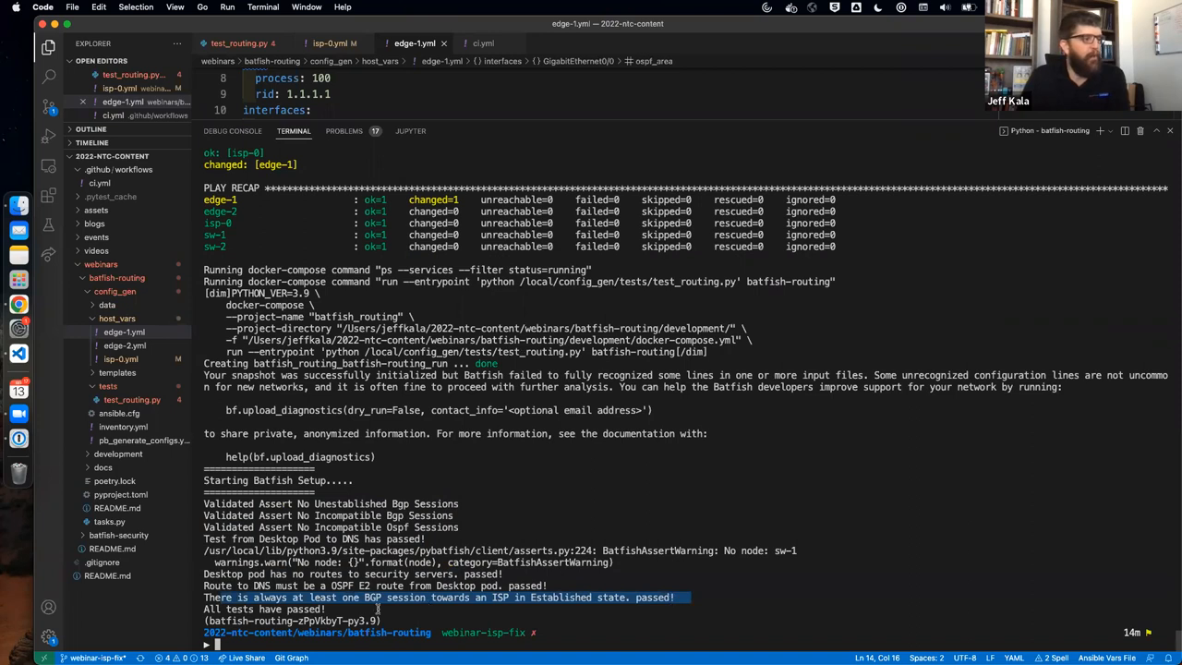
{"action": "mouse_move", "coordinate": [700, 542]}
{"action": "type", "text": "git a"}
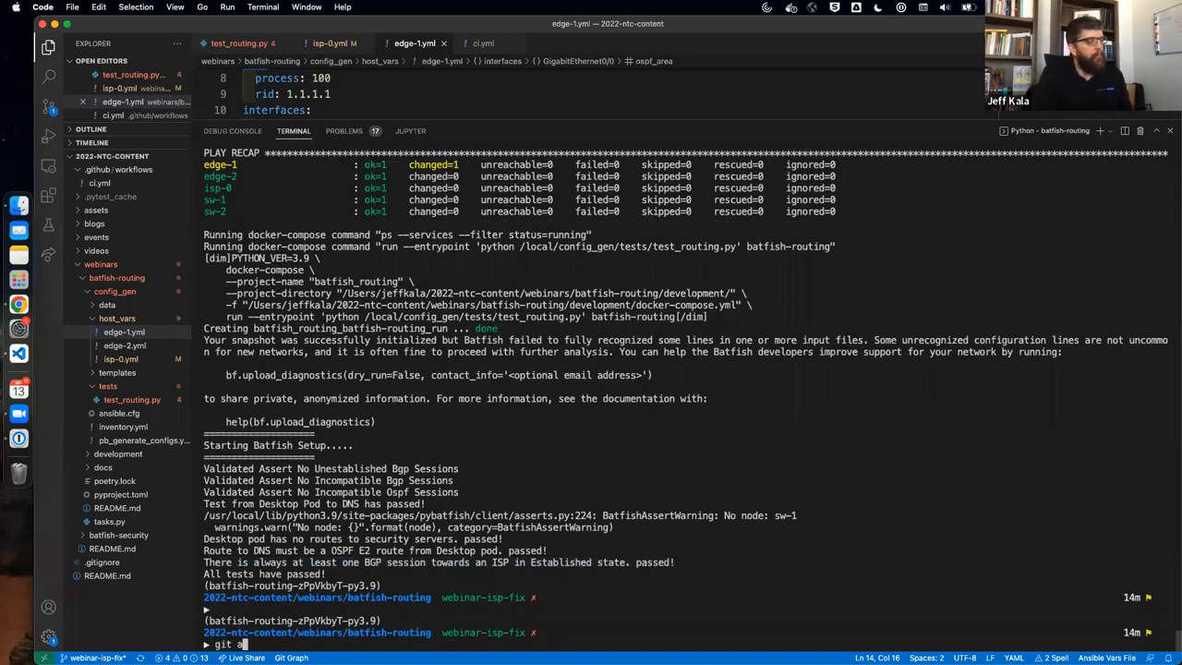
Commit the edge-1.yml fix as "fix pipeline and configuration" and push it to webinar-isp-fix
{"action": "type", "text": "dd -A;git commit"}
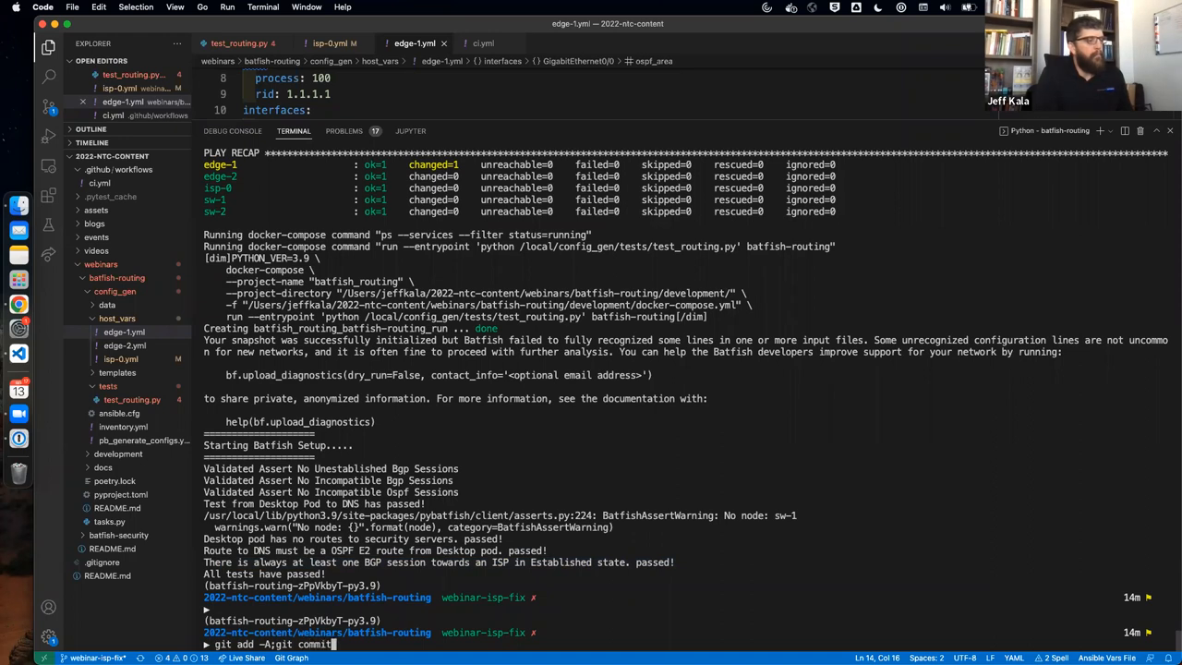
{"action": "type", "text": "-m \"fix pipeline"}
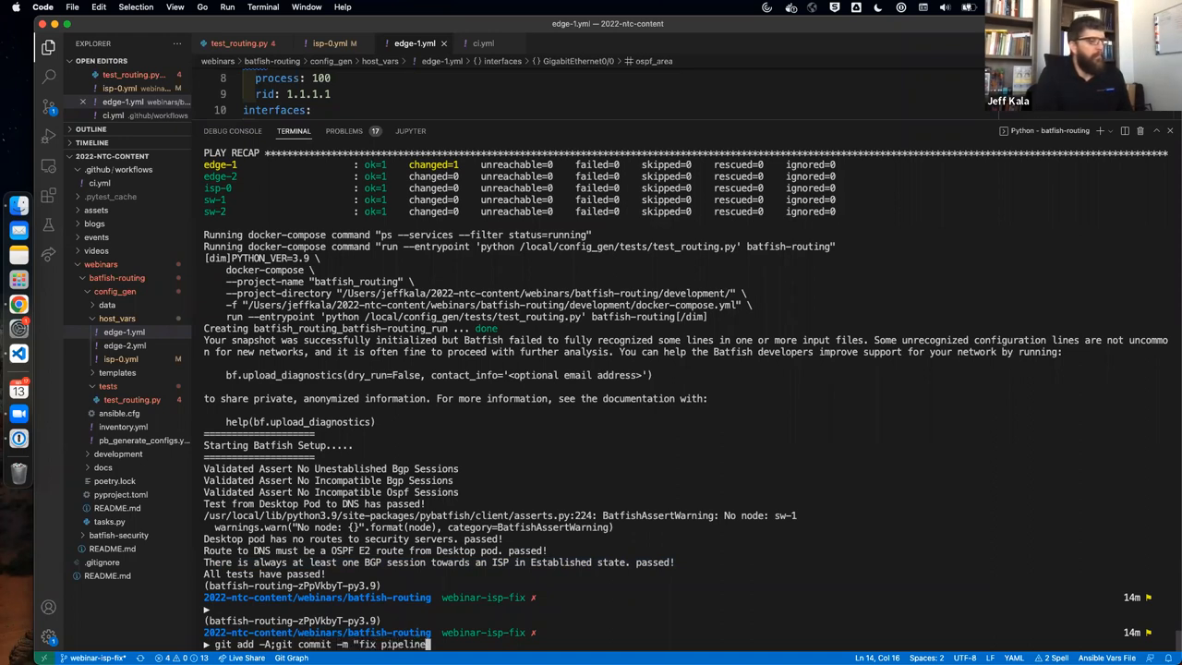
{"action": "type", "text": "and configuration"}
{"action": "type", "text": "git push"}
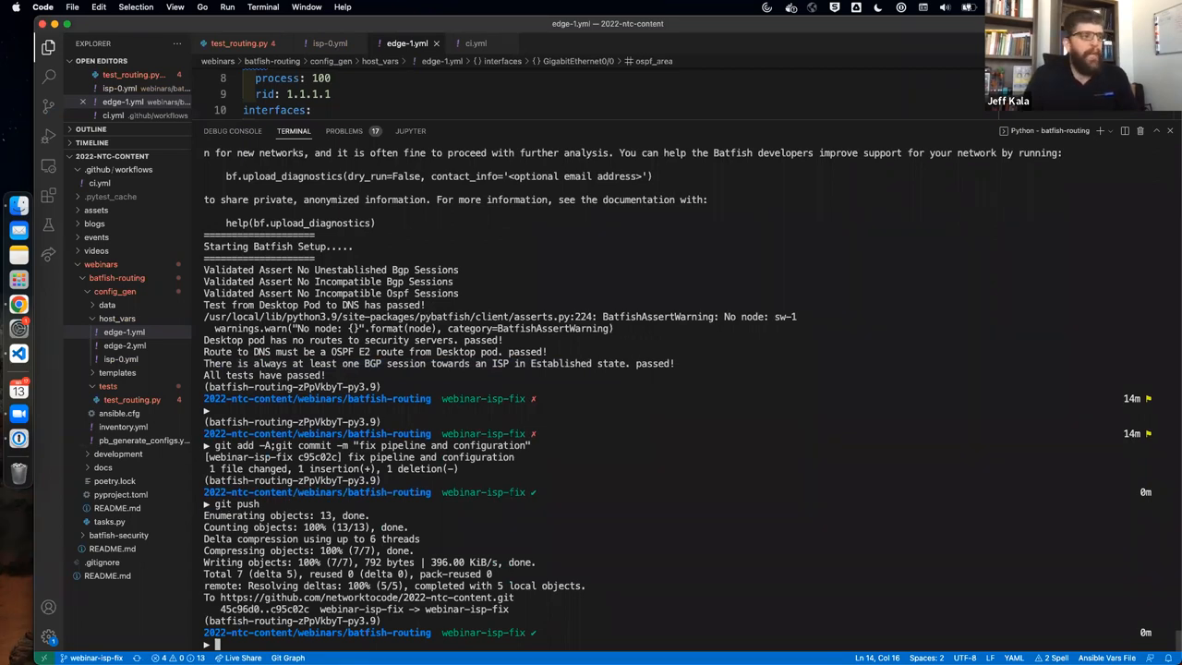
{"action": "mouse_move", "coordinate": [635, 406]}
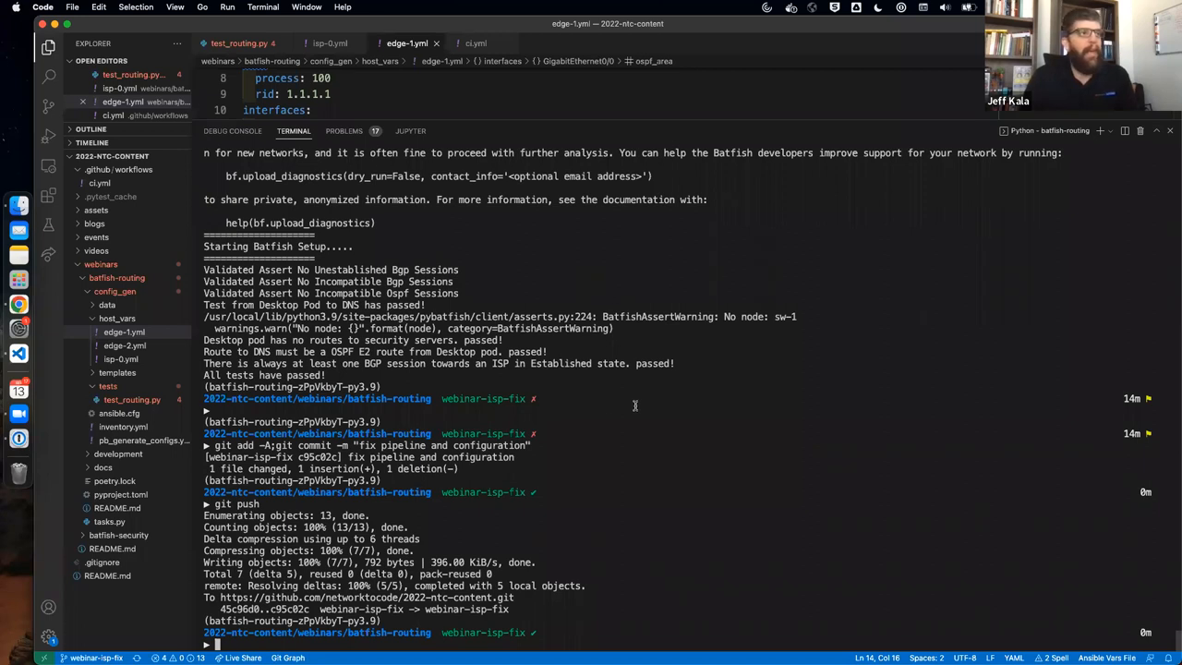
{"action": "mouse_move", "coordinate": [800, 357]}
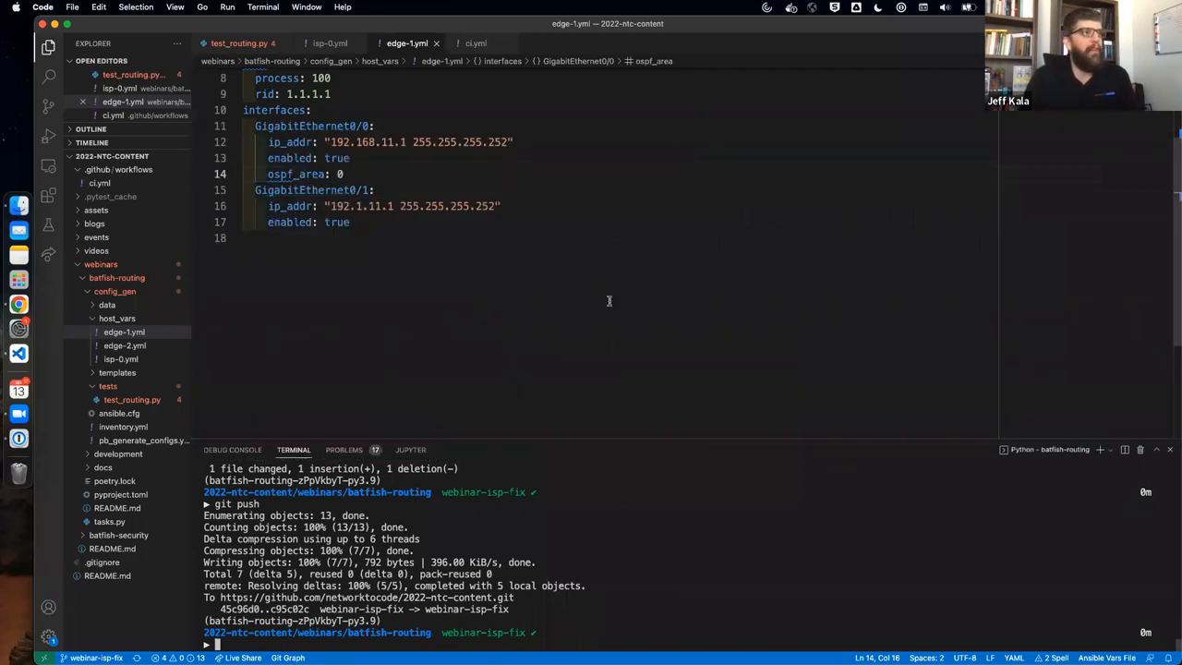
{"action": "scroll", "scroll_direction": "up", "scroll_amount": 3}
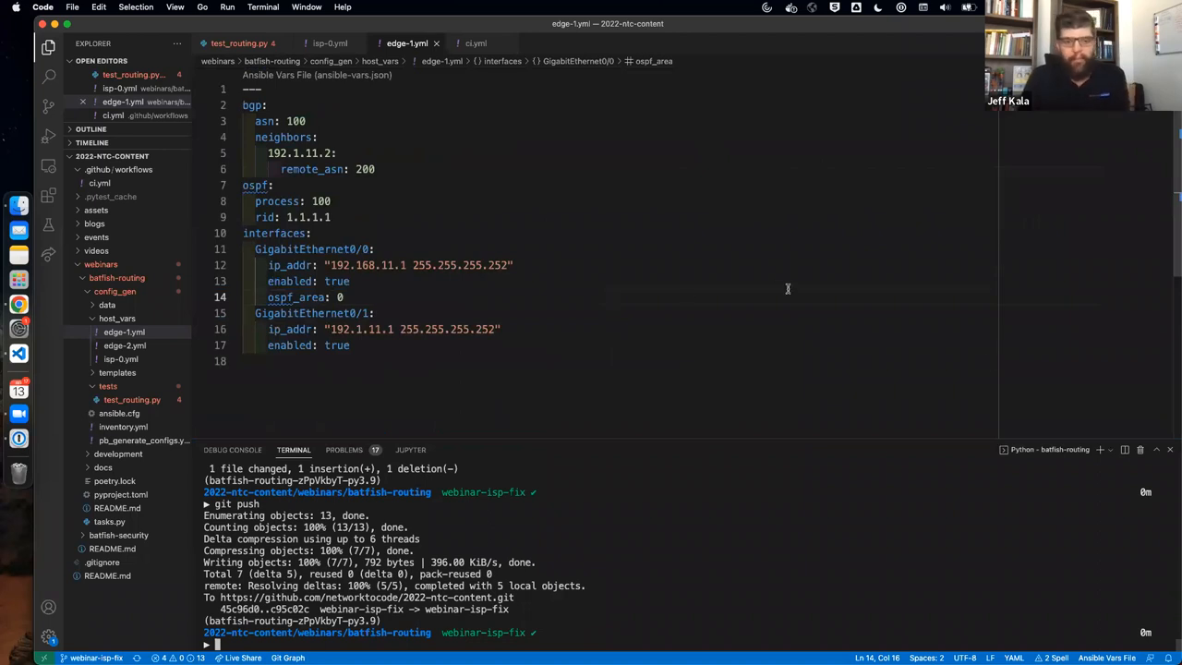
{"action": "mouse_move", "coordinate": [42, 287]}
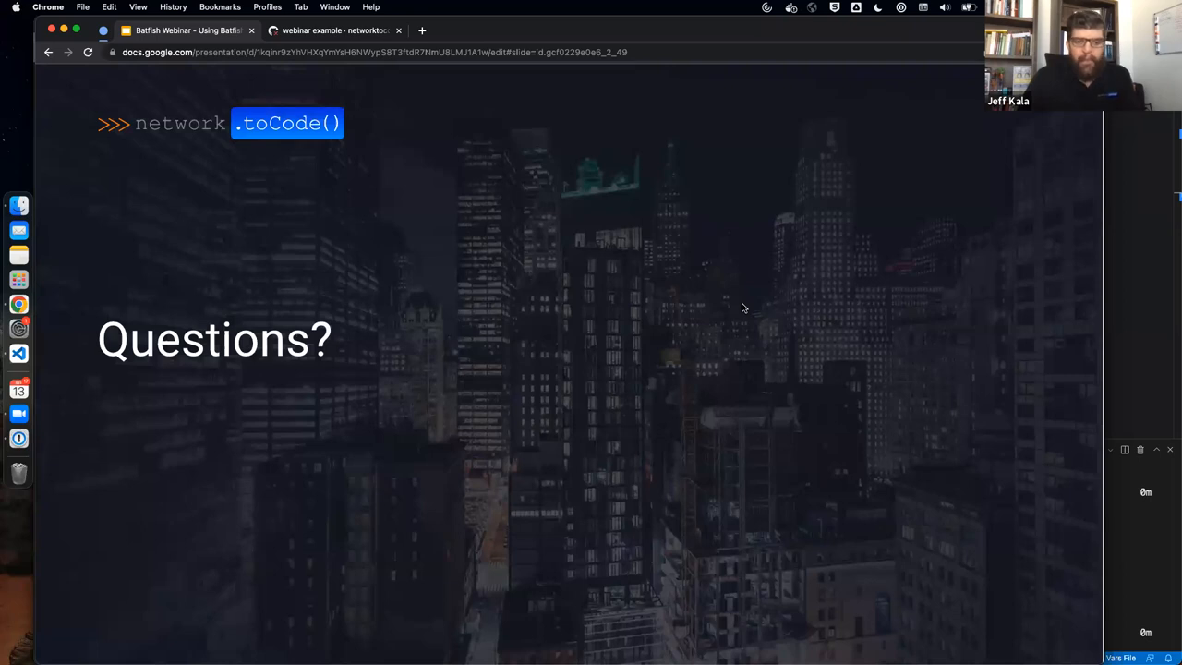
{"action": "mouse_move", "coordinate": [556, 493]}
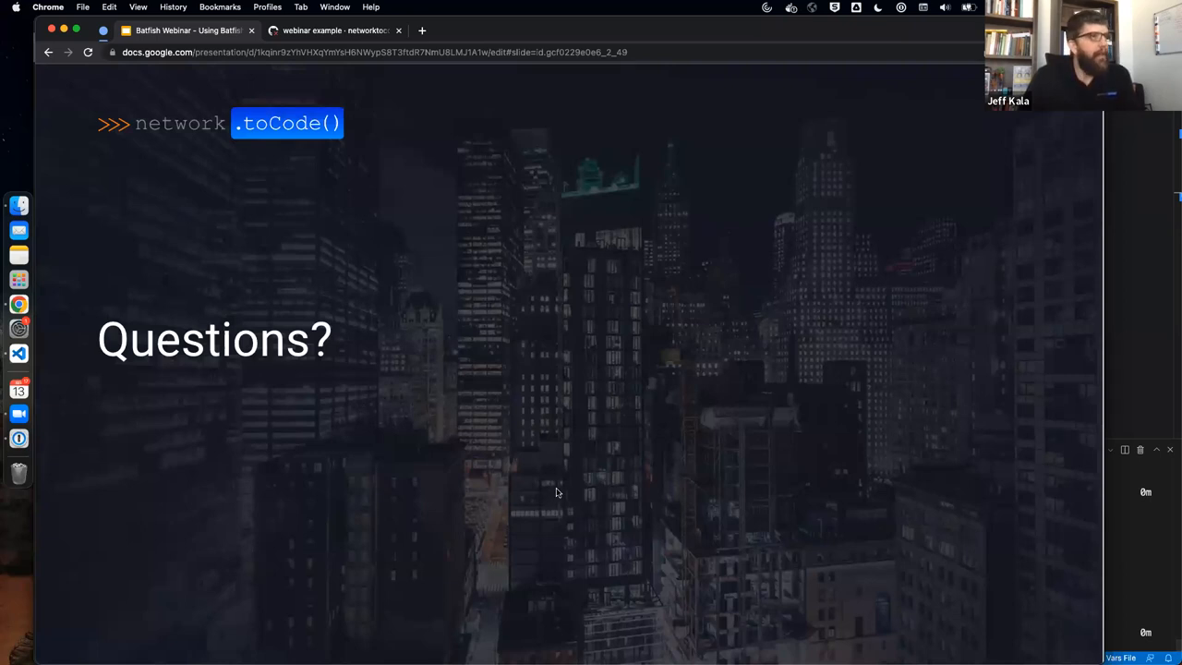
{"action": "mouse_move", "coordinate": [58, 17]}
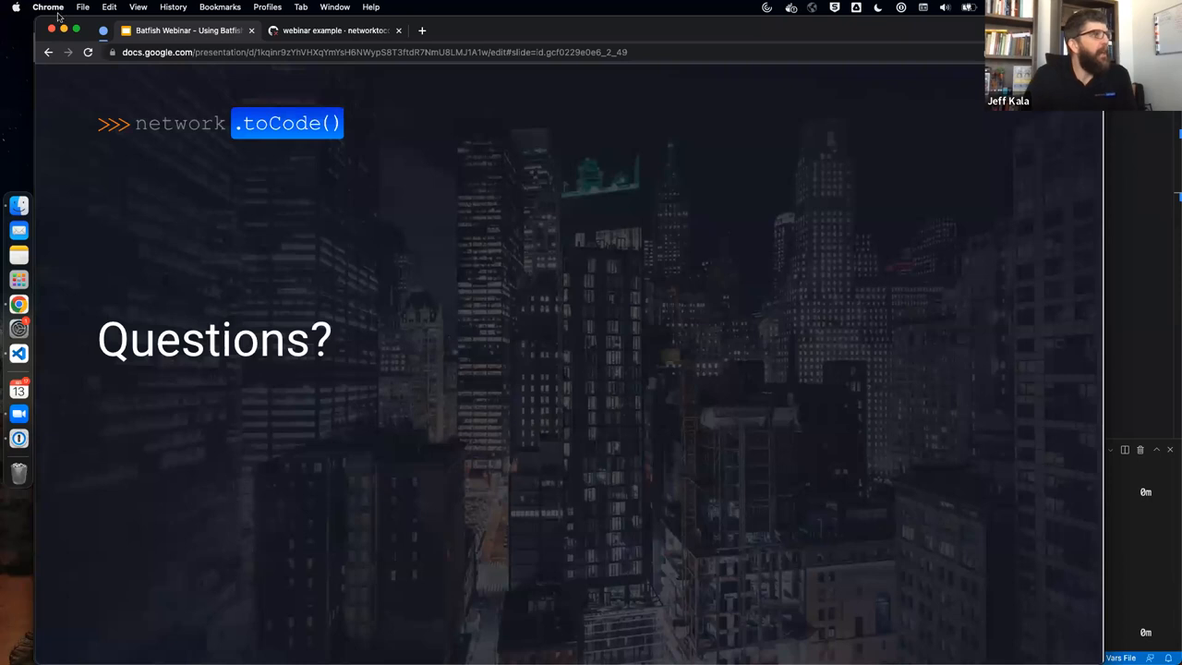
Open the in-progress CI #15 run's routingquery job and expand the Build Batfish Environment log
{"action": "left_click", "coordinate": [332, 29]}
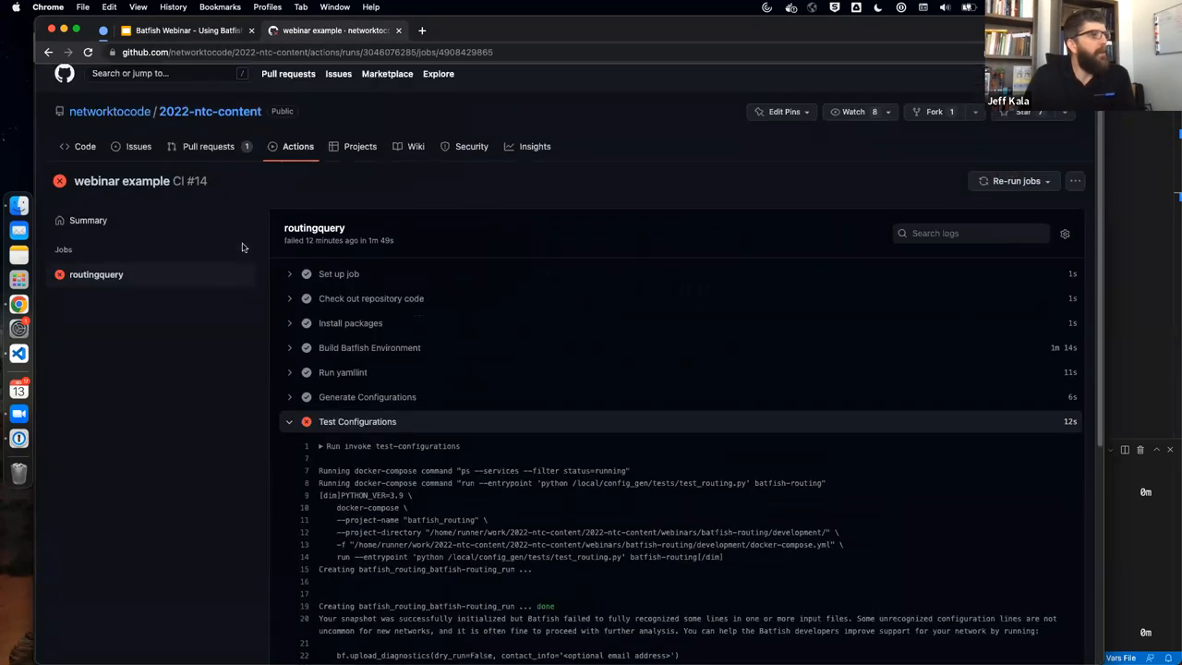
{"action": "left_click", "coordinate": [298, 146]}
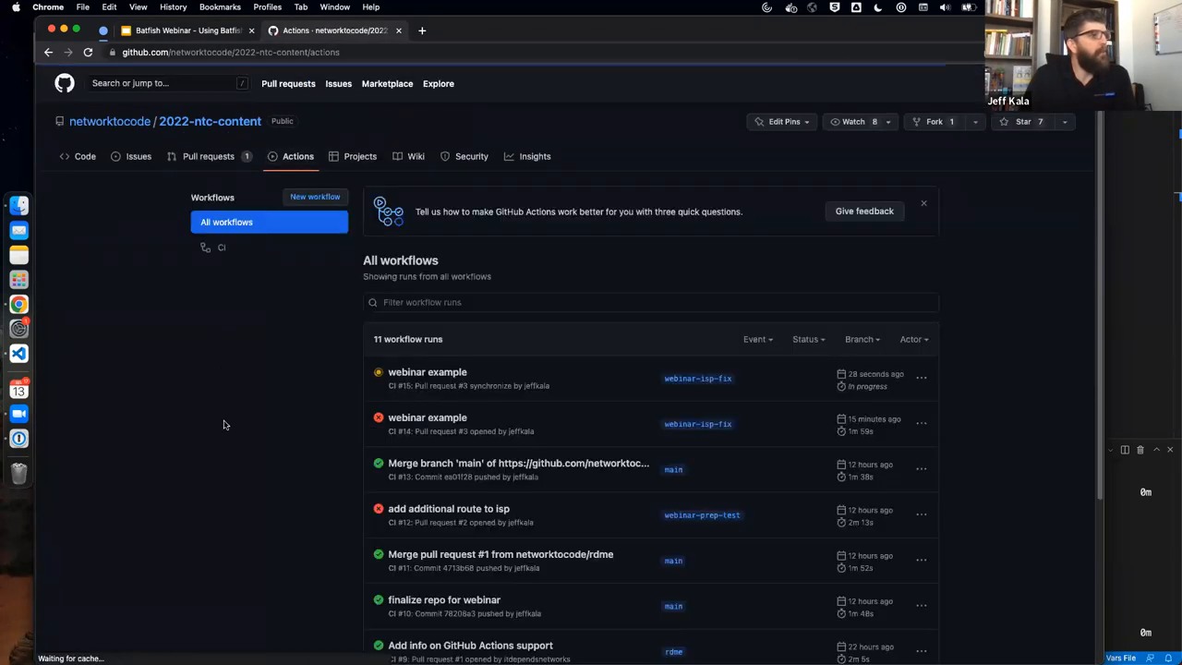
{"action": "left_click", "coordinate": [427, 371]}
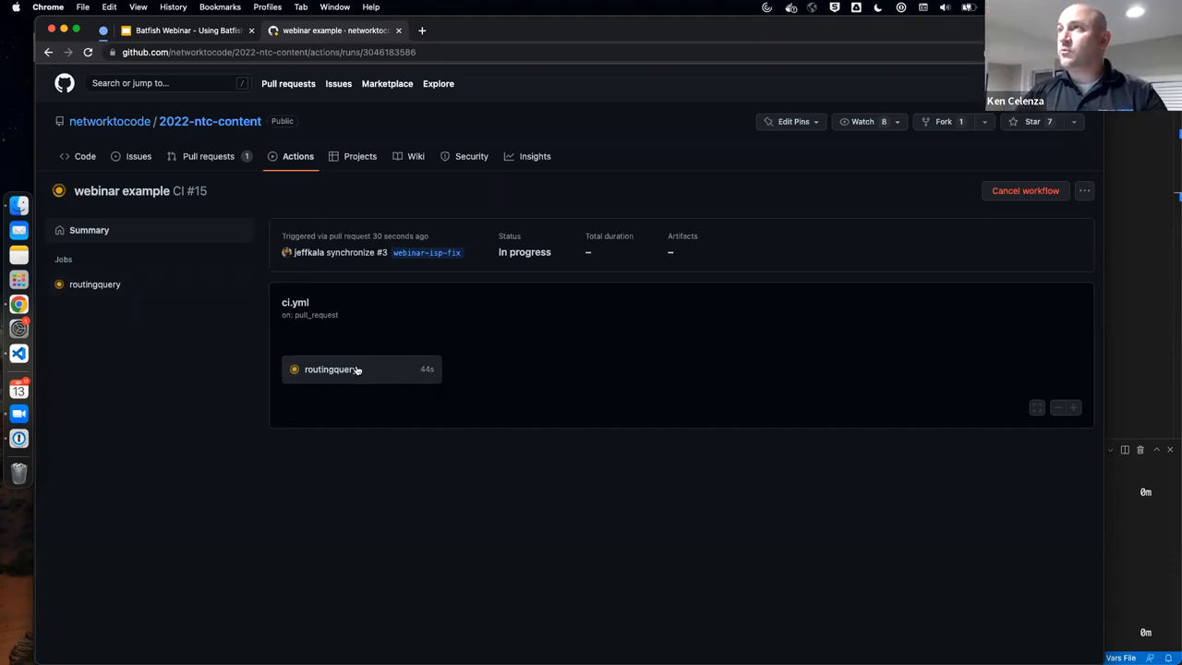
{"action": "left_click", "coordinate": [331, 368]}
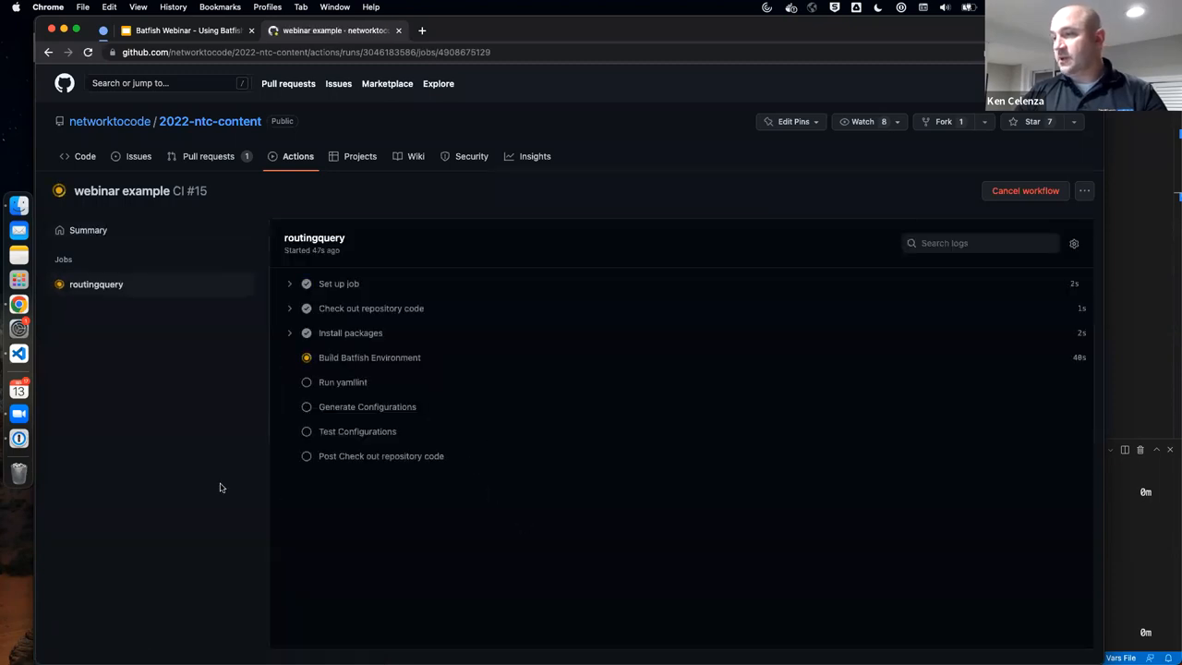
{"action": "left_click", "coordinate": [289, 357]}
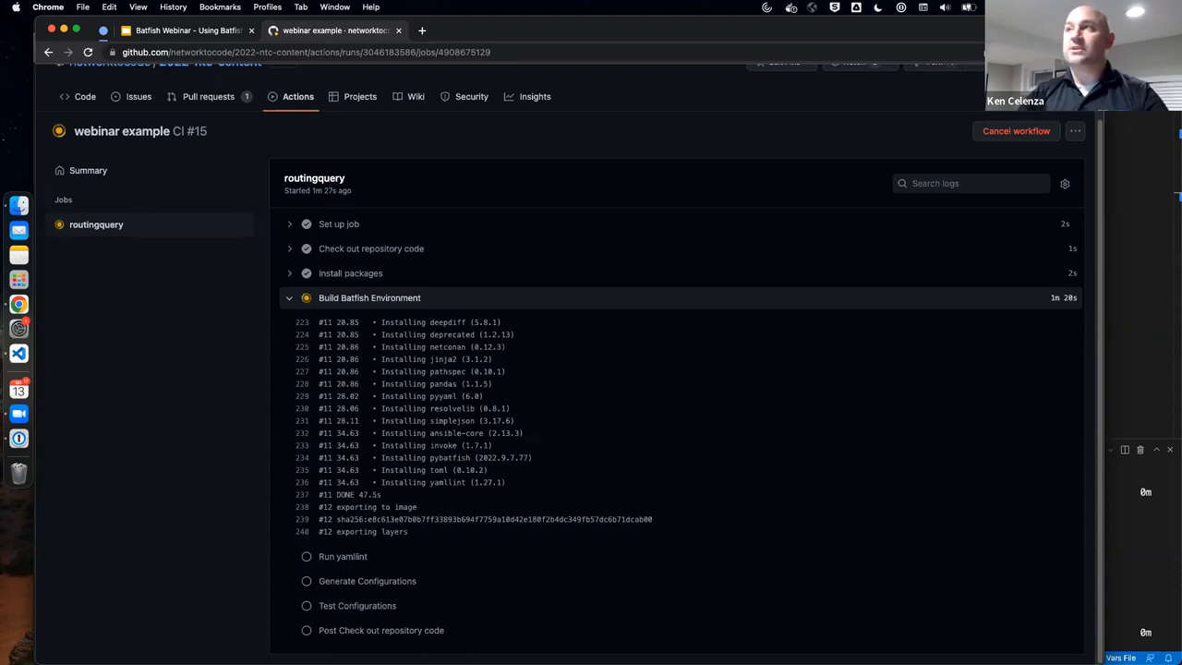
Follow the routingquery log through Generate Configurations and Test Configurations until every step passes
{"action": "scroll", "scroll_direction": "down", "scroll_amount": 3}
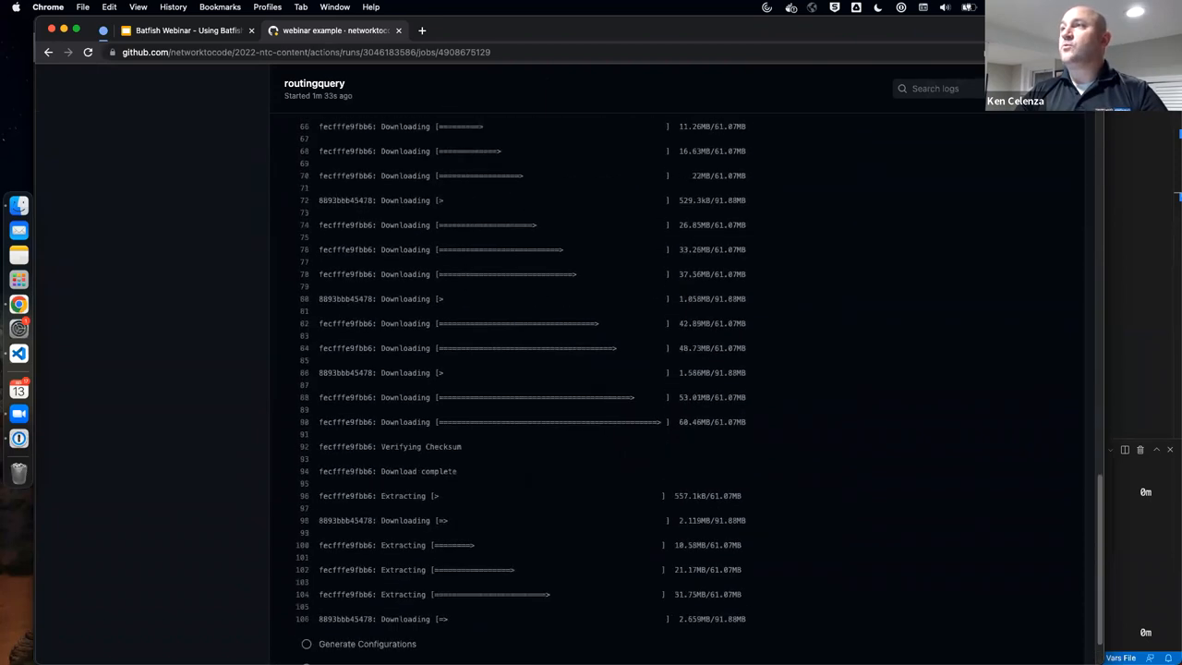
{"action": "scroll", "scroll_direction": "down", "scroll_amount": 3}
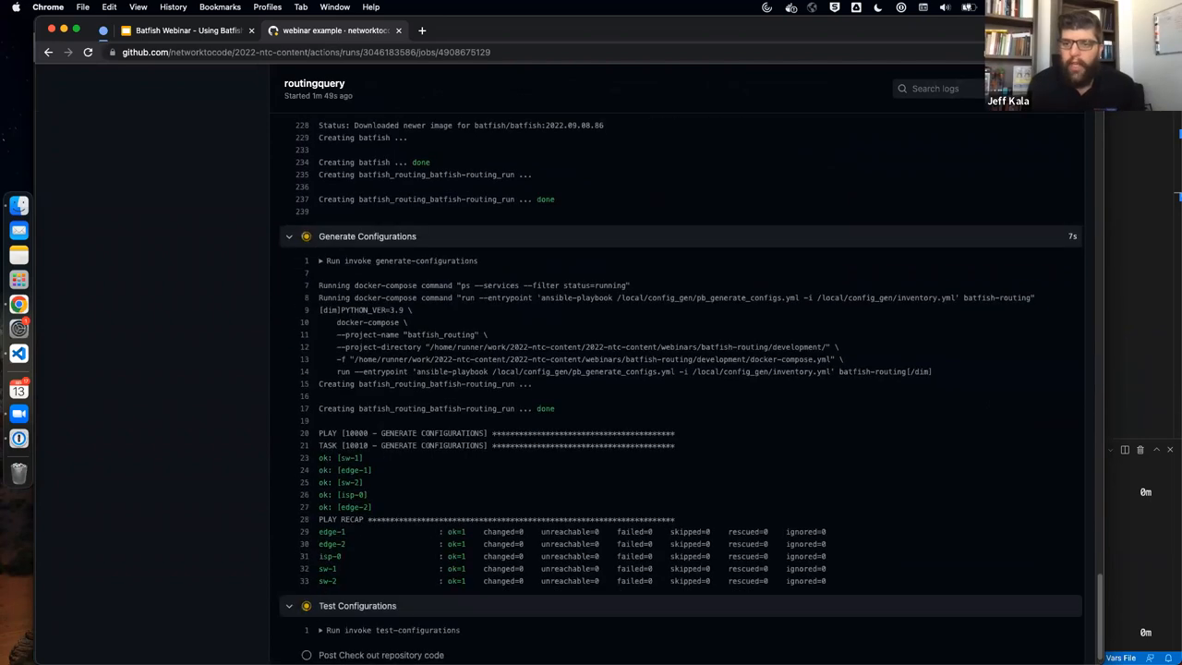
{"action": "scroll", "scroll_direction": "down", "scroll_amount": 3}
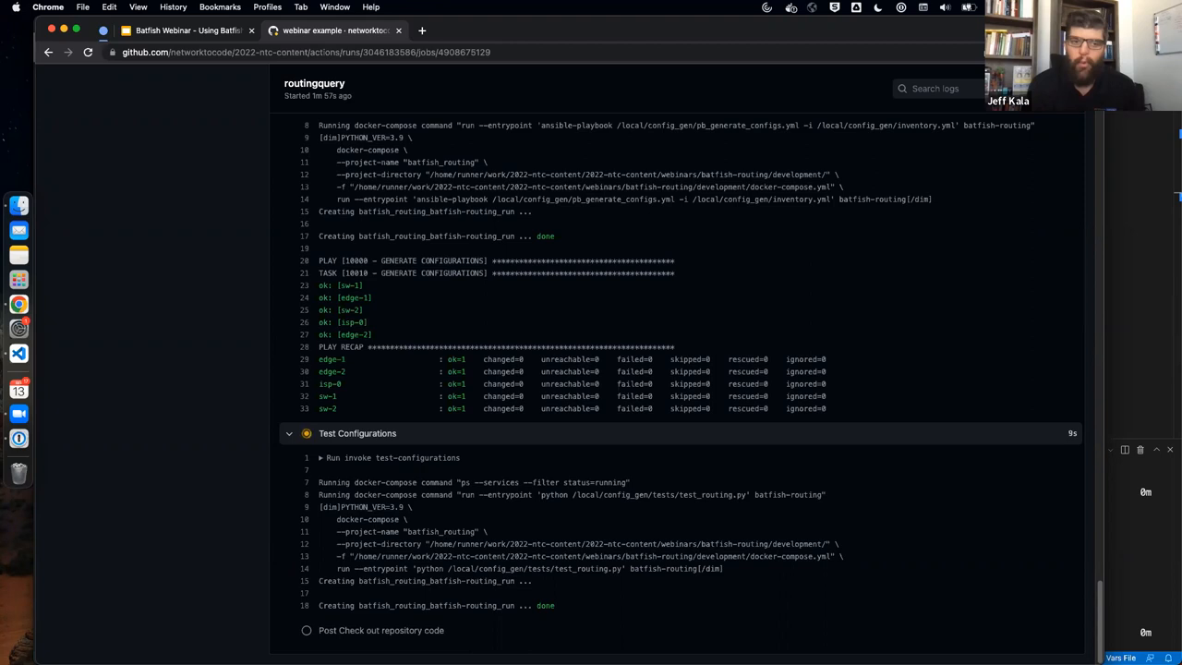
{"action": "scroll", "scroll_direction": "down", "scroll_amount": 3}
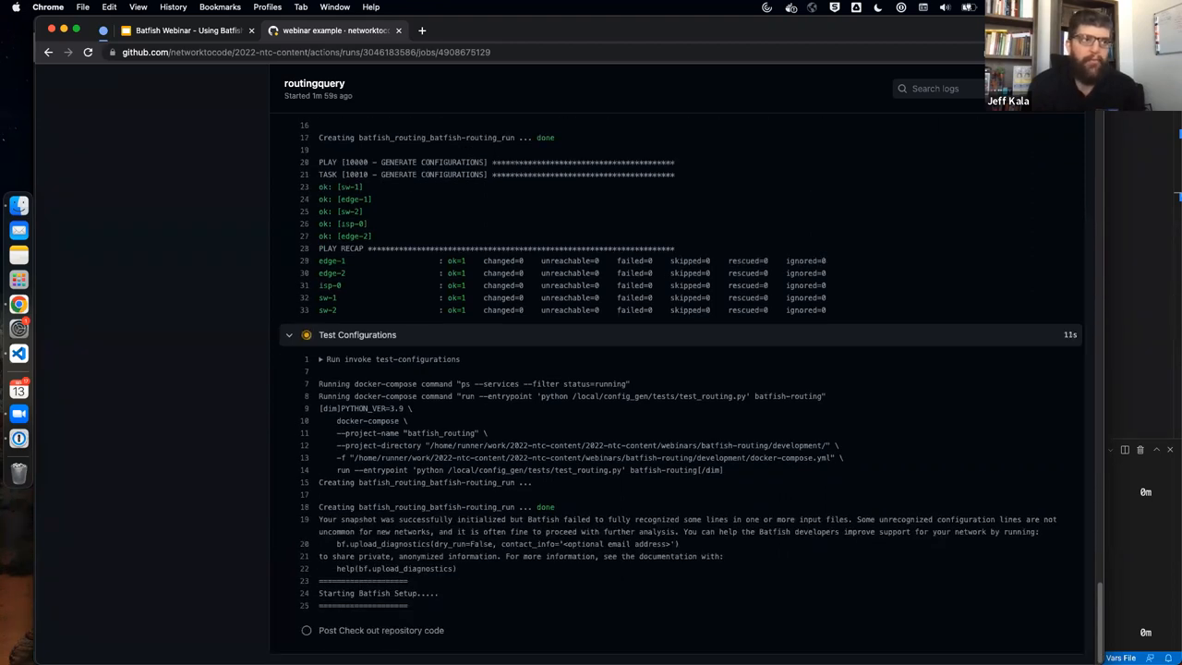
{"action": "scroll", "scroll_direction": "down", "scroll_amount": 3}
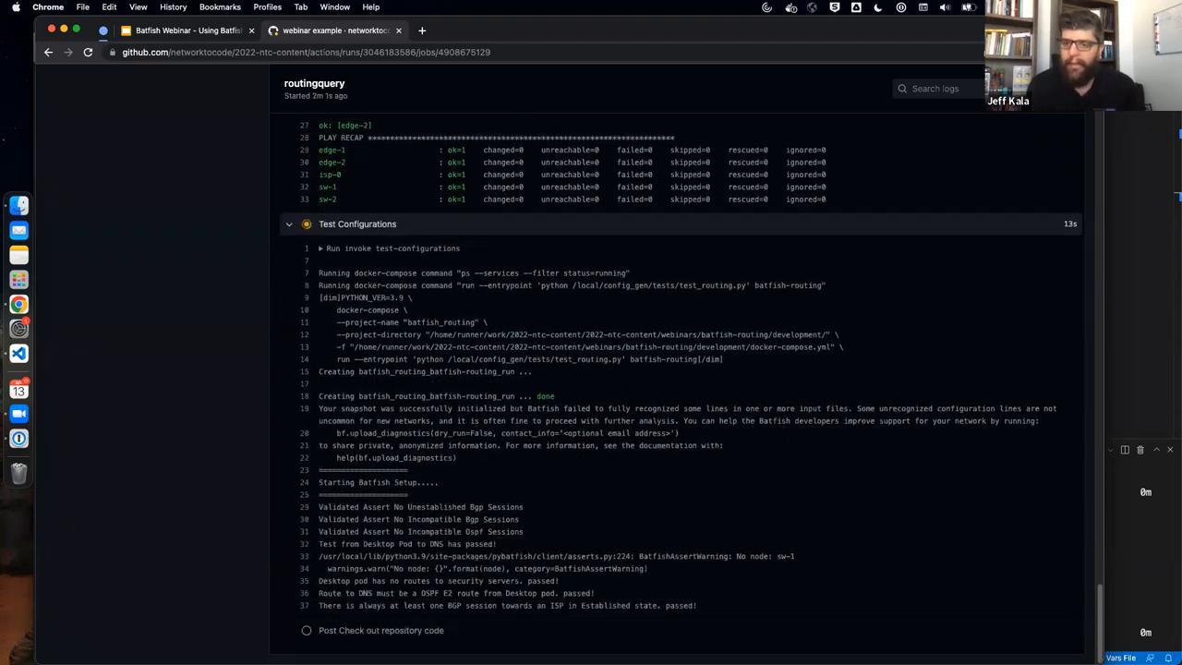
{"action": "scroll", "scroll_direction": "down", "scroll_amount": 3}
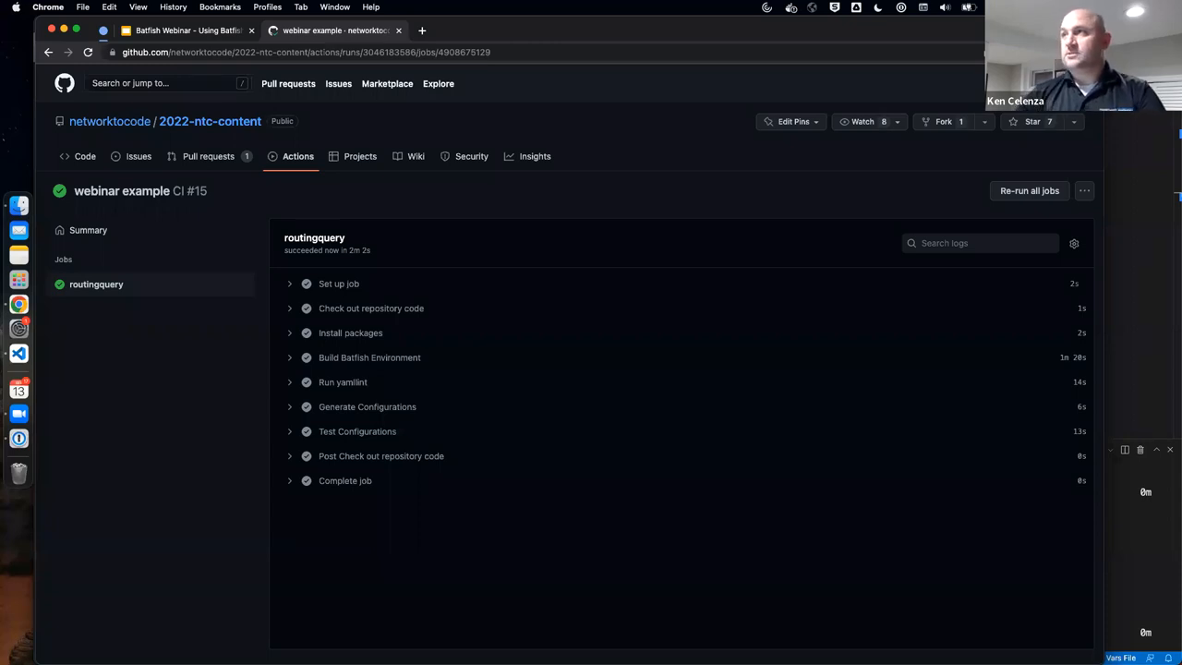
{"action": "mouse_move", "coordinate": [397, 407]}
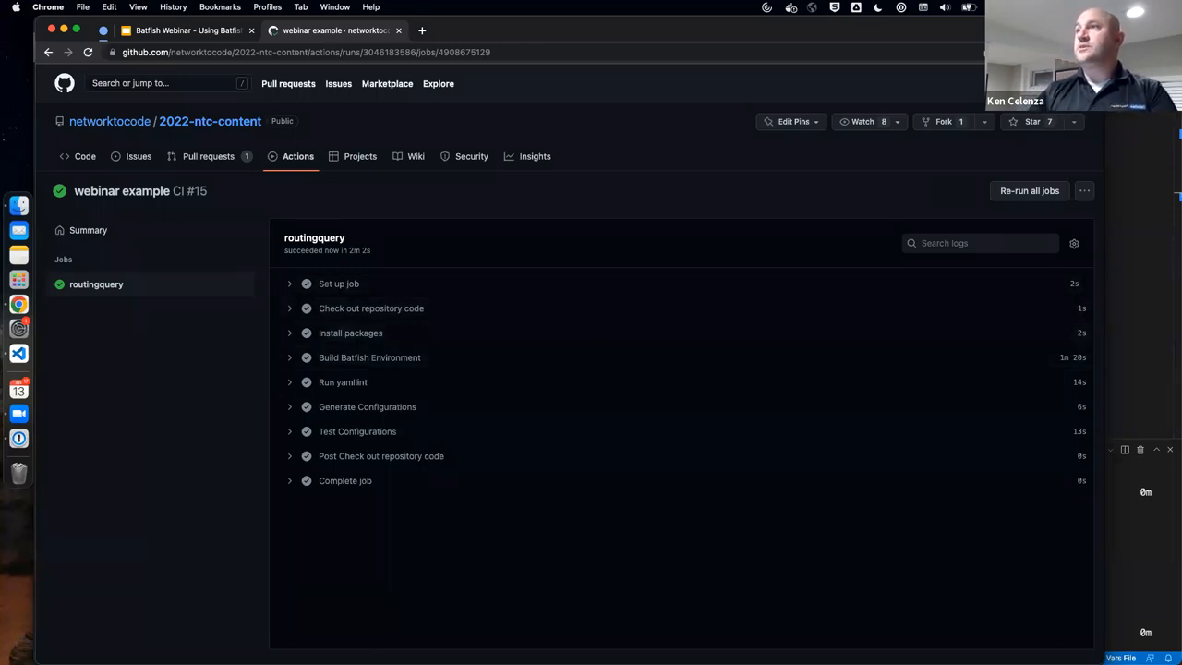
Switch to the Batfish Webinar Google Slides tab showing the 'Questions?' slide
{"action": "left_click", "coordinate": [185, 29]}
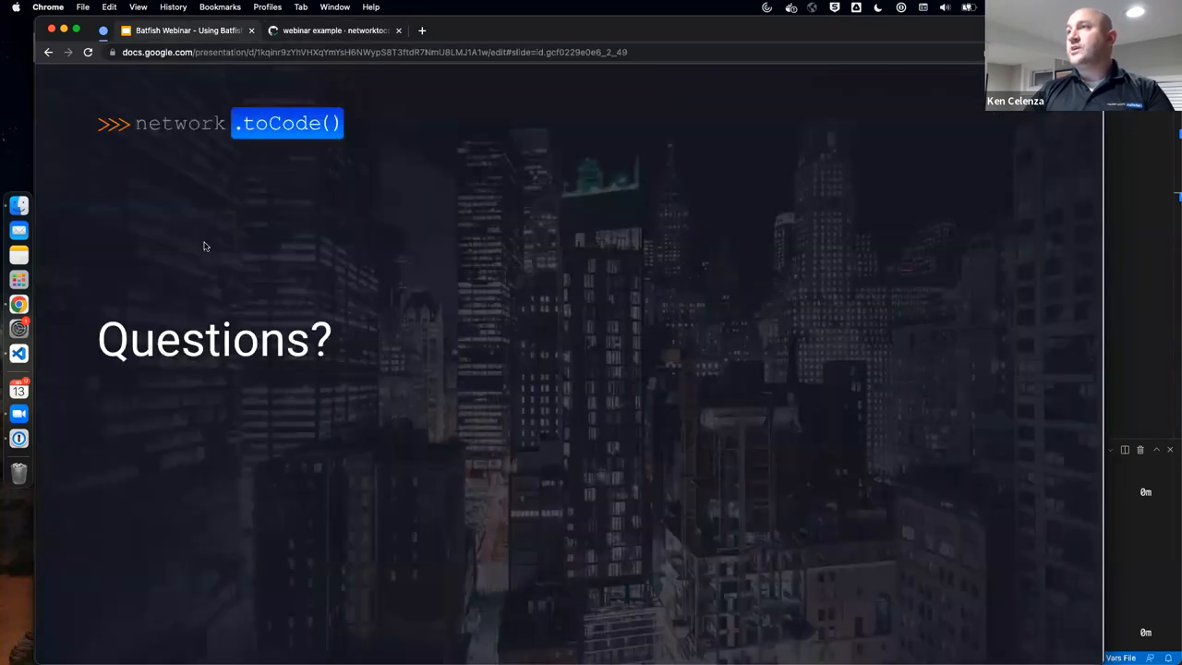
{"action": "mouse_move", "coordinate": [900, 444]}
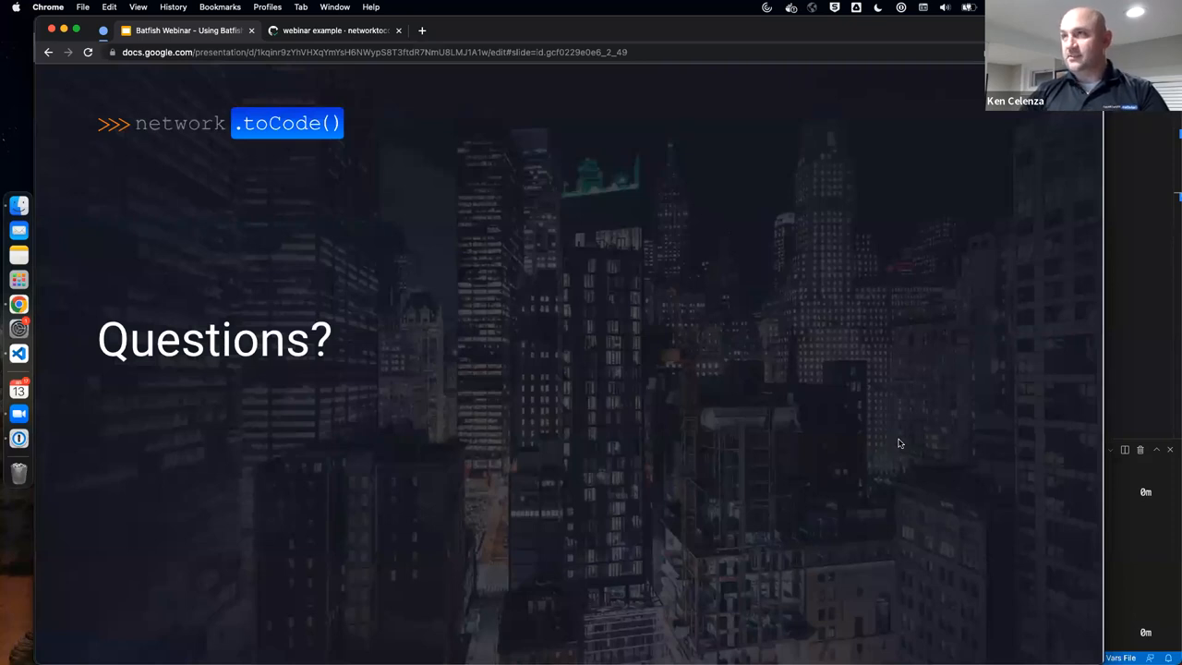
{"action": "mouse_move", "coordinate": [938, 444]}
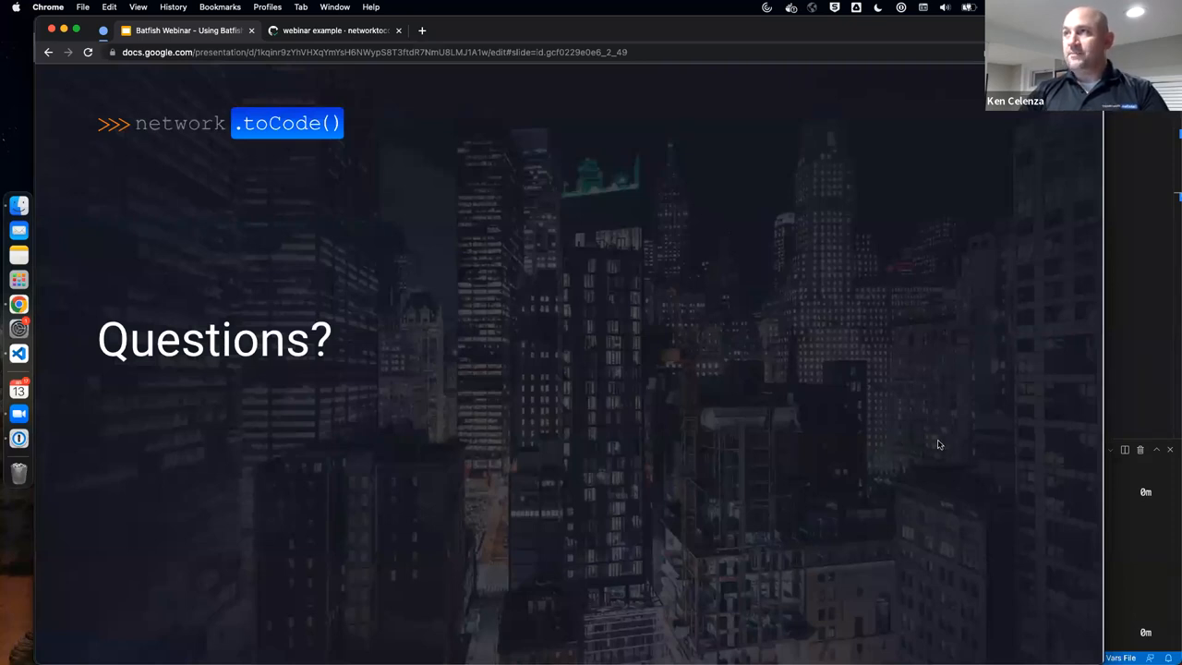